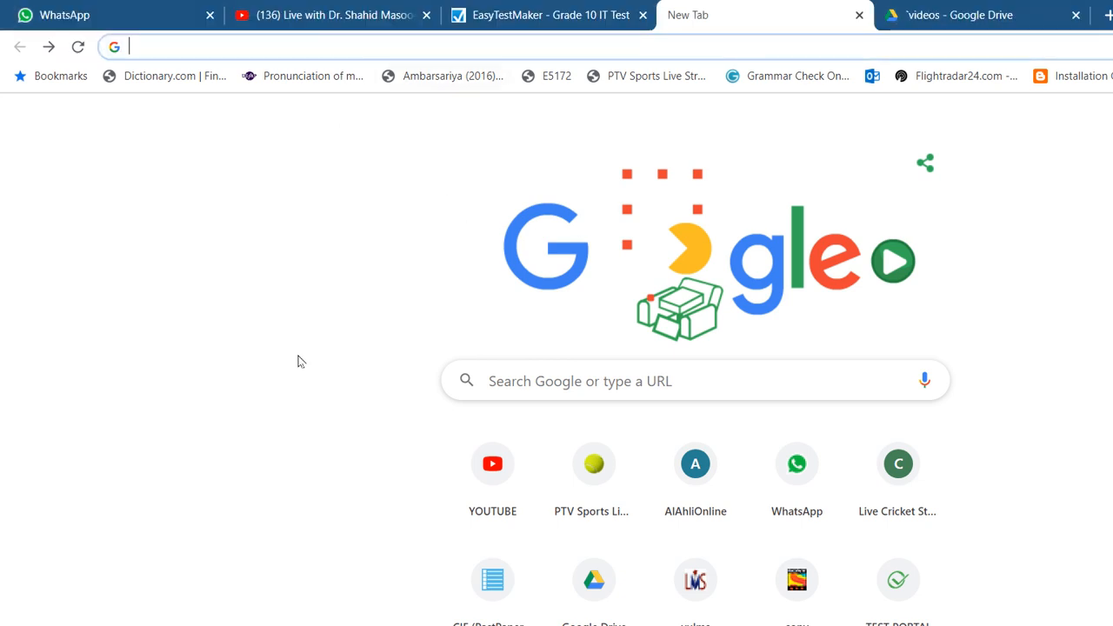
mouse_move(312, 358)
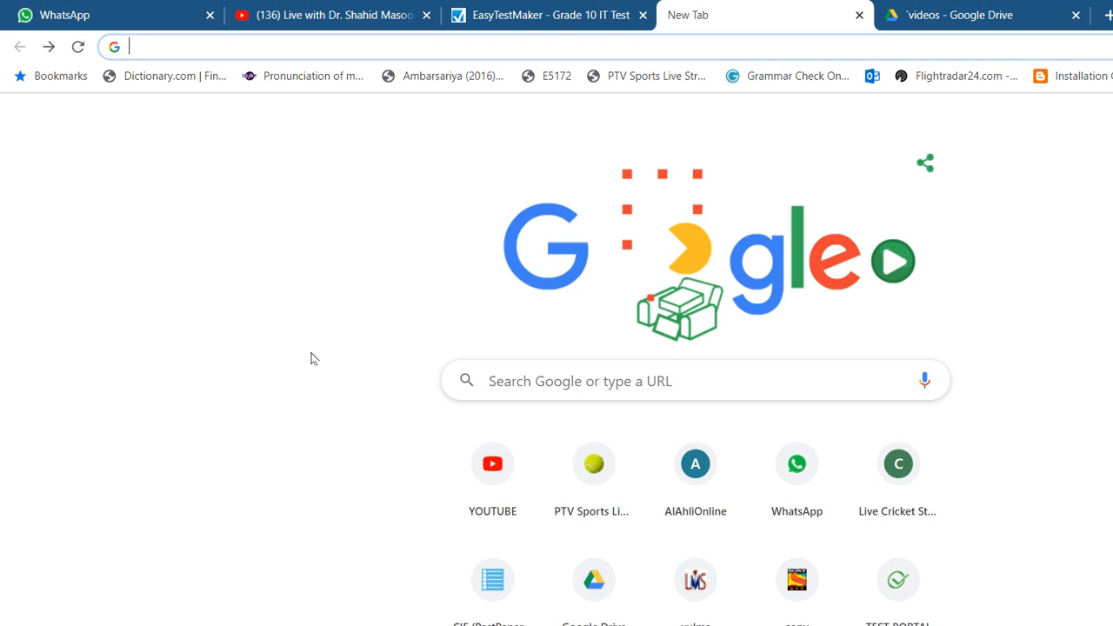
Type easytestmaker.com into the new tab's address bar to see its suggestions.
text(e)
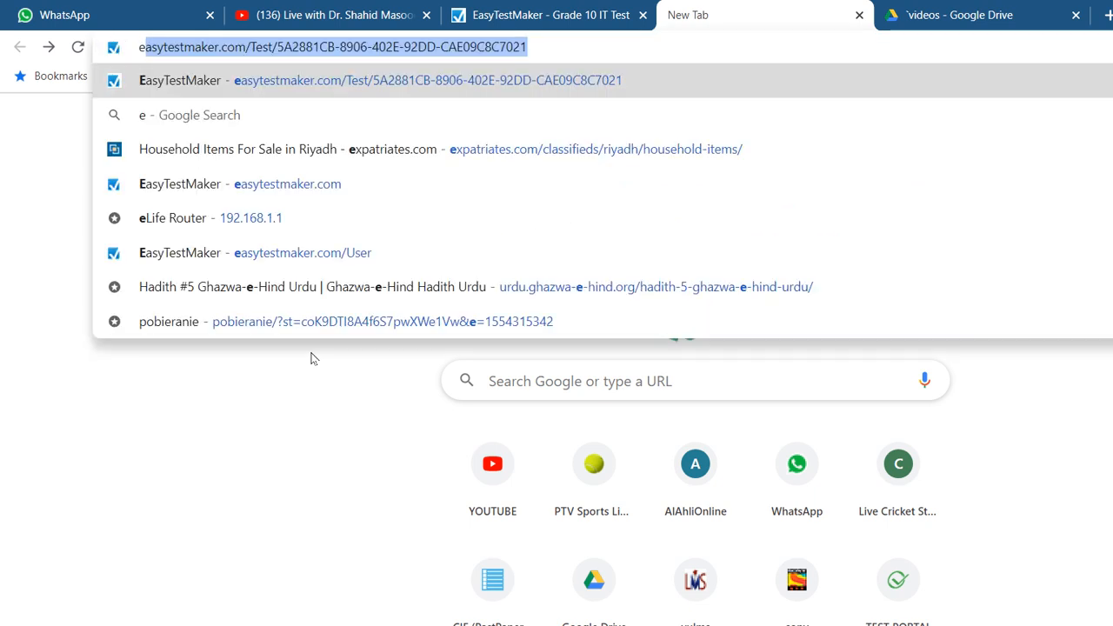
text(asytestma)
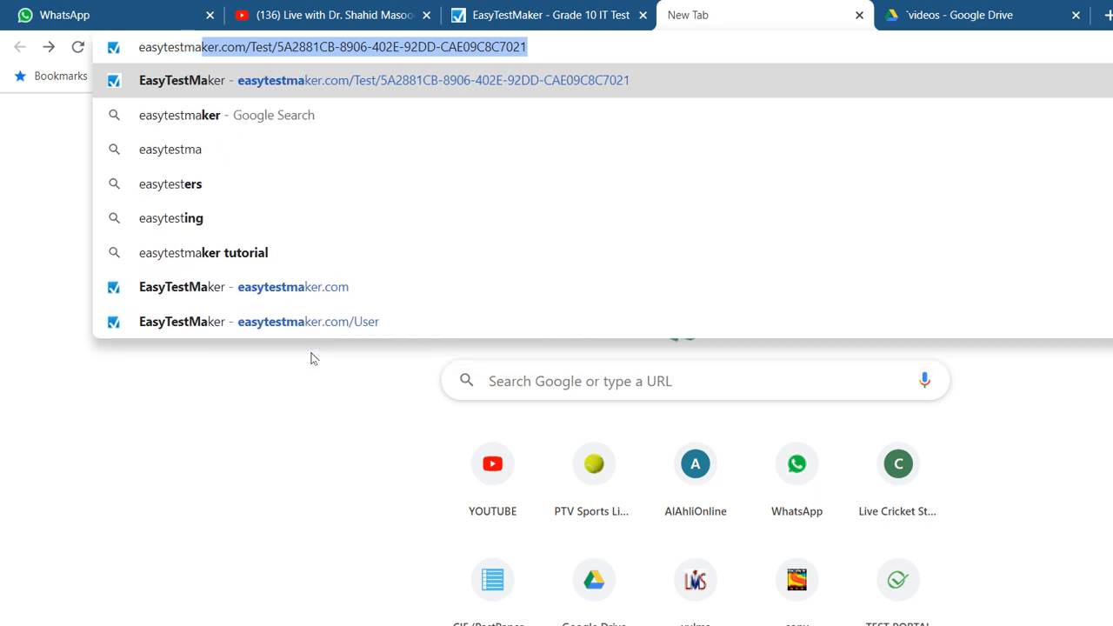
text(easytestmake.com)
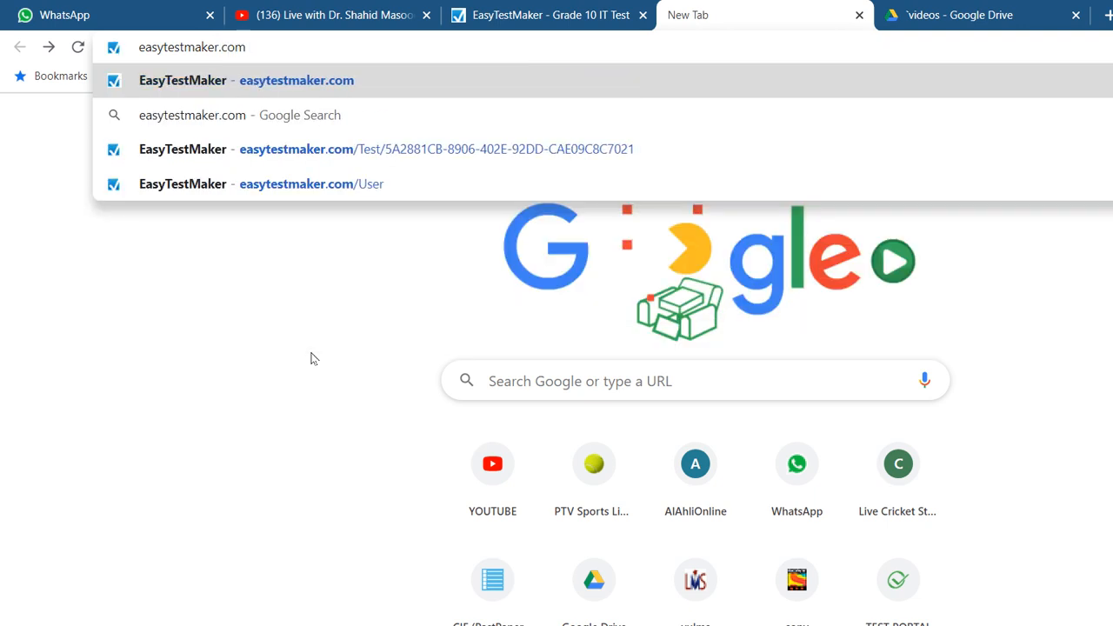
Pick the easytestmaker.com suggestion to load the EasyTestMaker home page.
click(296, 80)
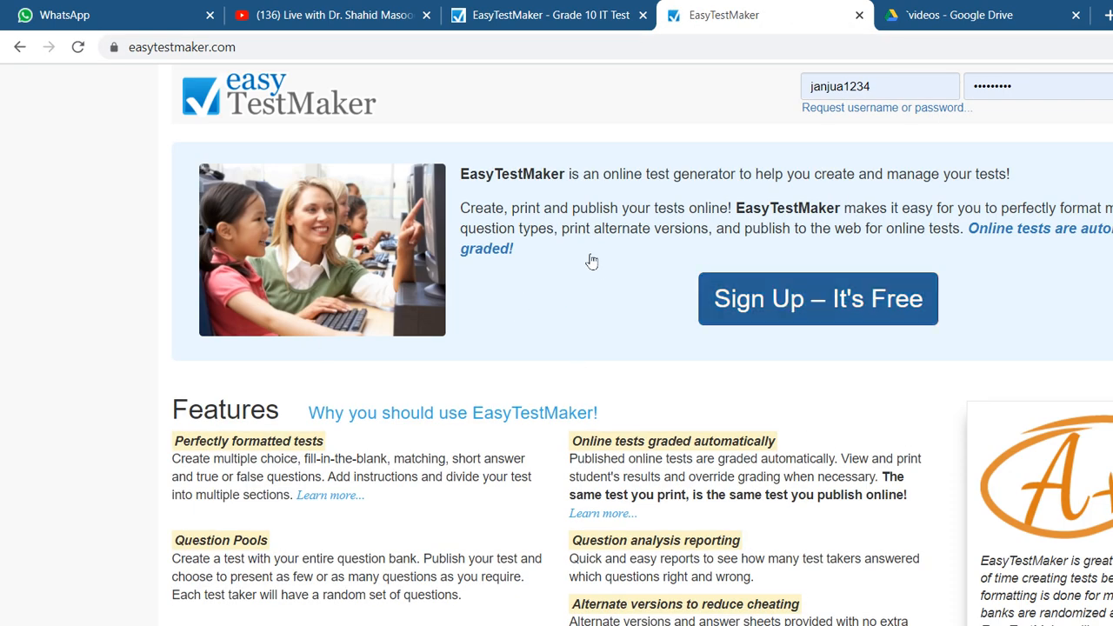
mouse_move(622, 241)
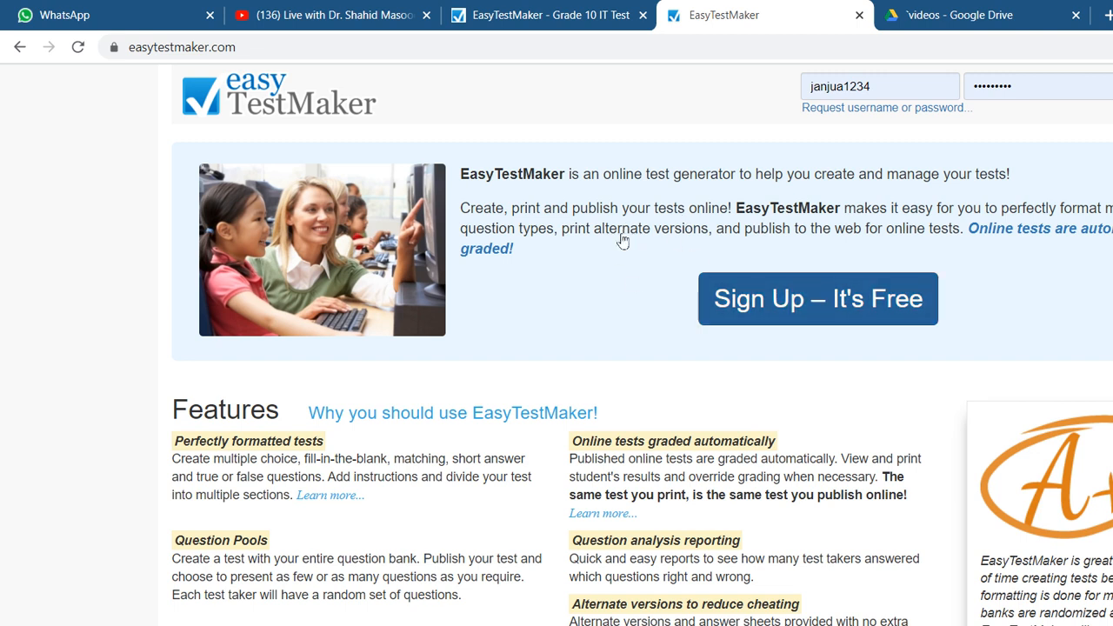
mouse_move(628, 259)
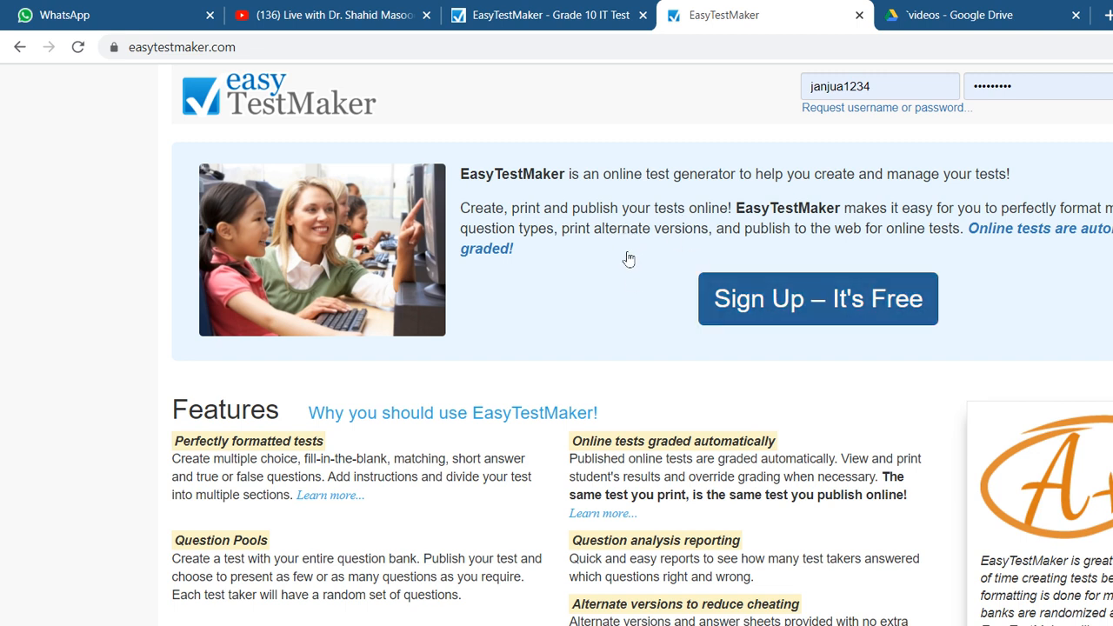
mouse_move(632, 247)
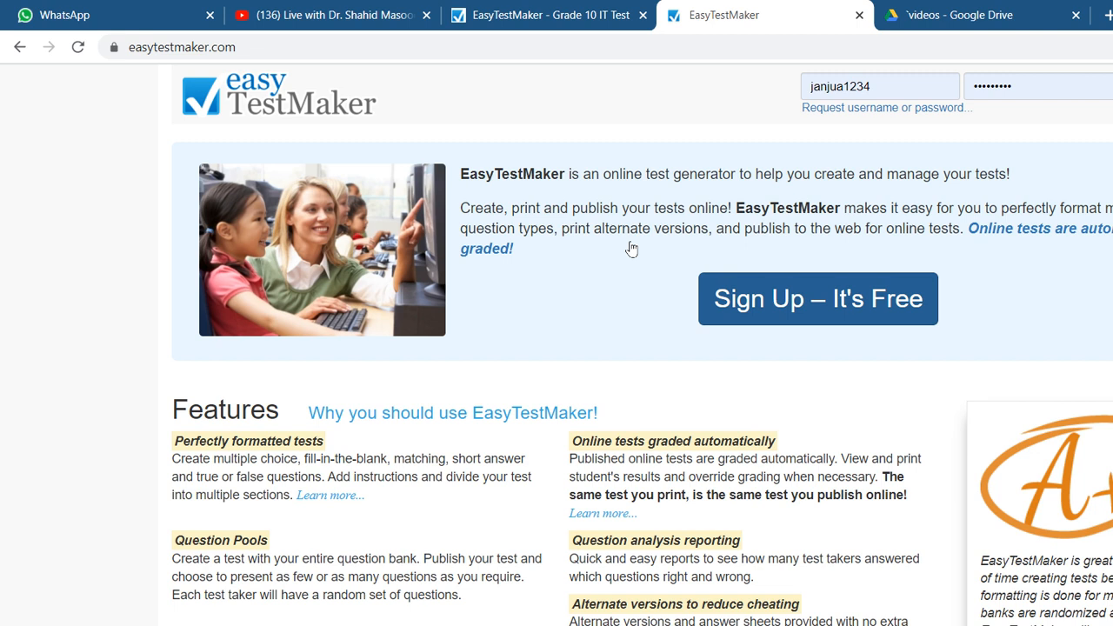
Open the free sign-up form and enter organization abcd, zip 12221, country Saudi Arabia.
click(817, 299)
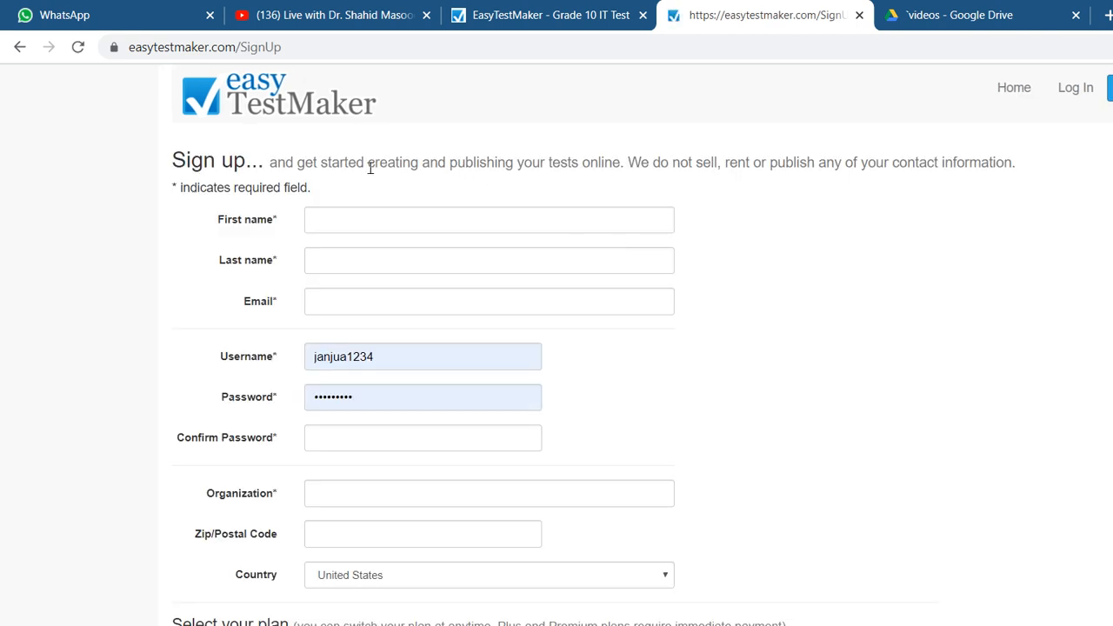
mouse_move(300, 480)
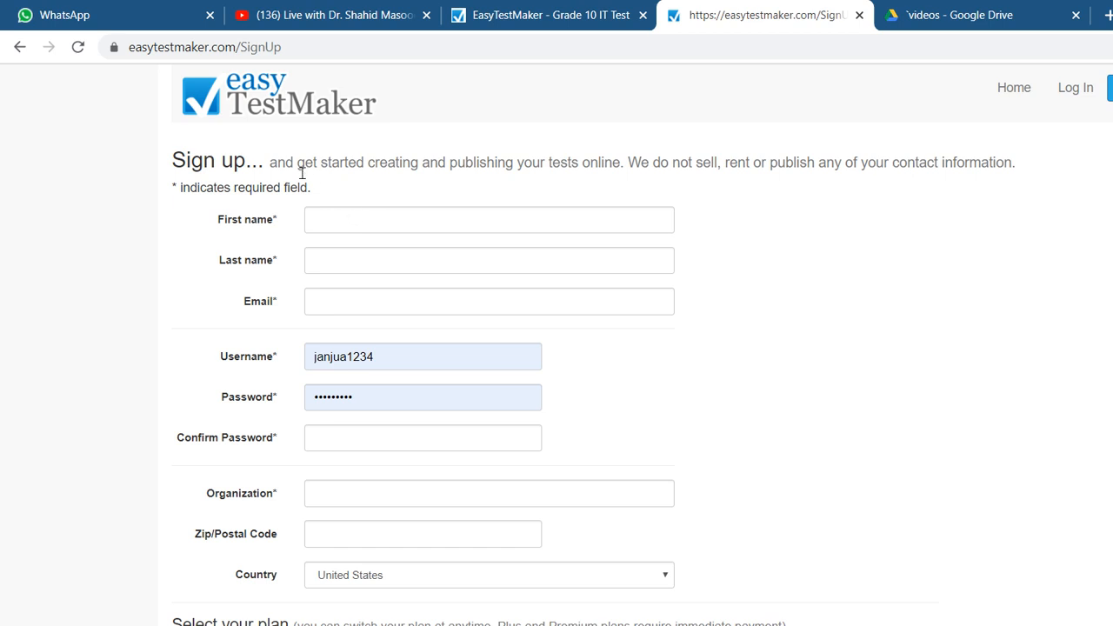
mouse_move(287, 238)
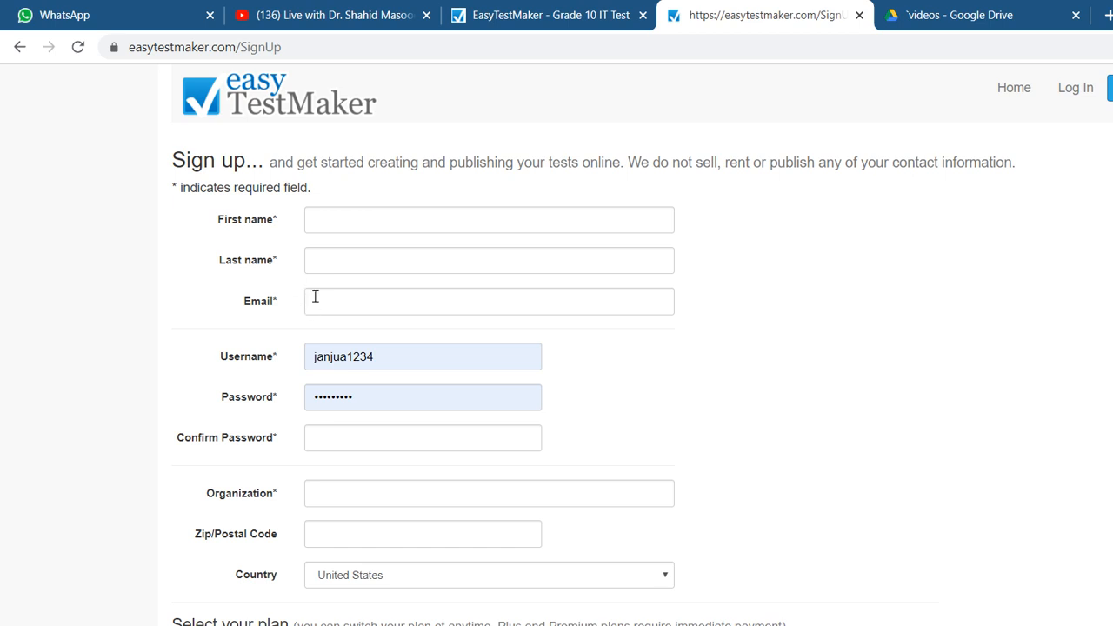
mouse_move(293, 388)
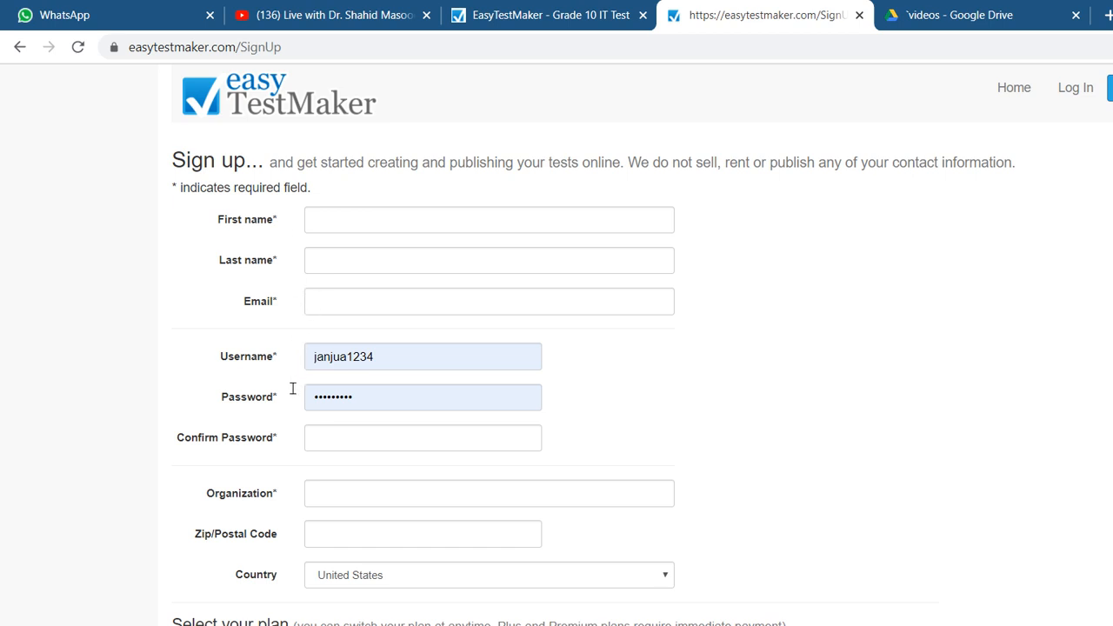
click(489, 493)
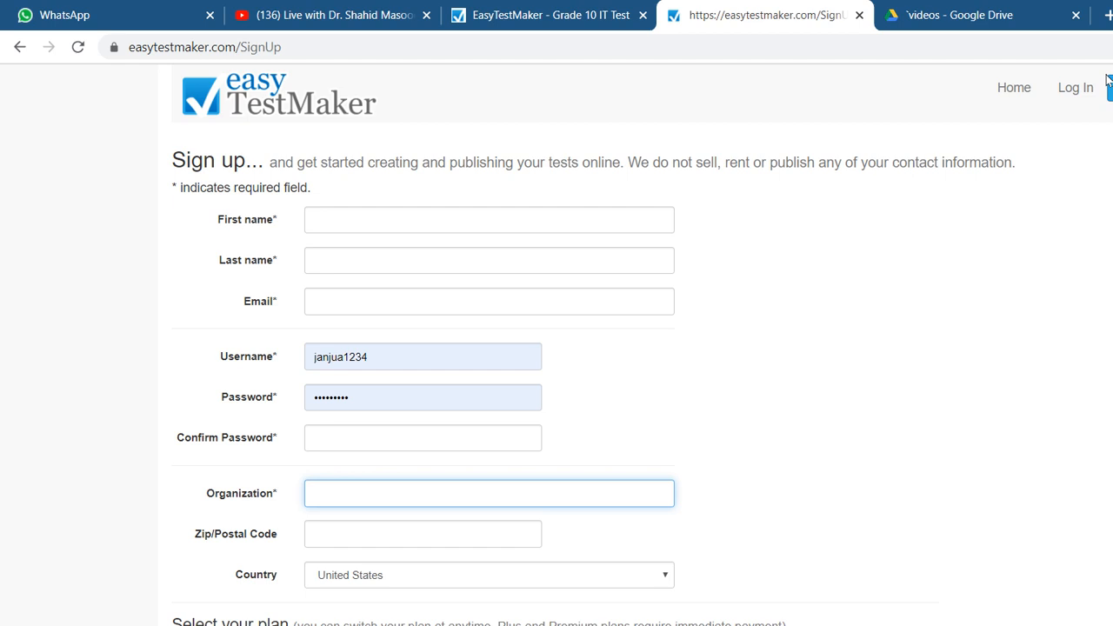
text(abcd)
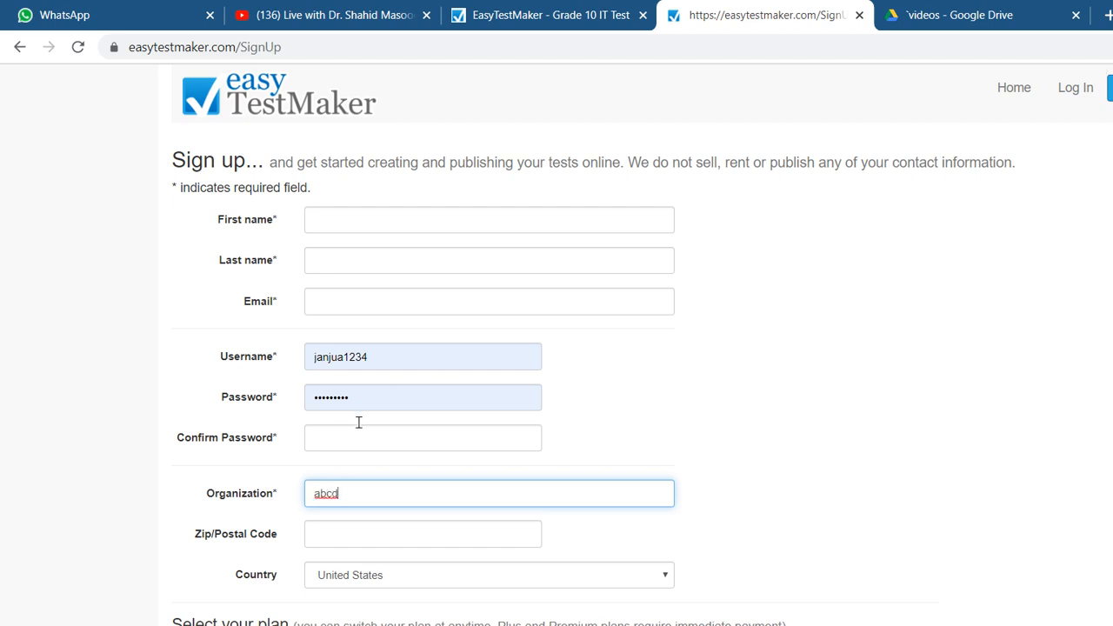
text(1222)
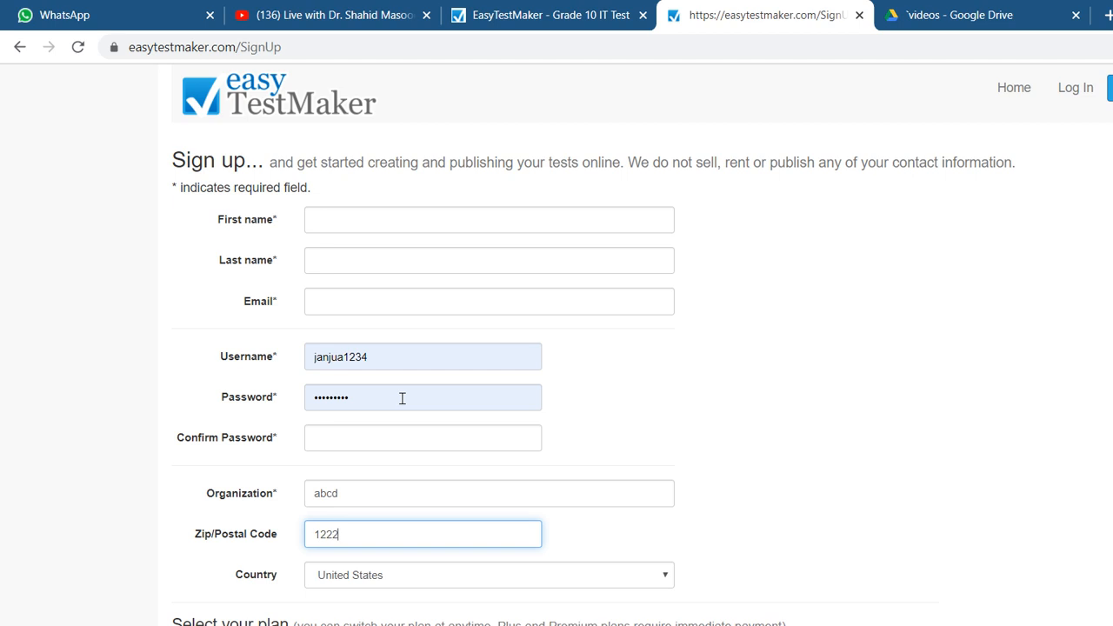
click(489, 575)
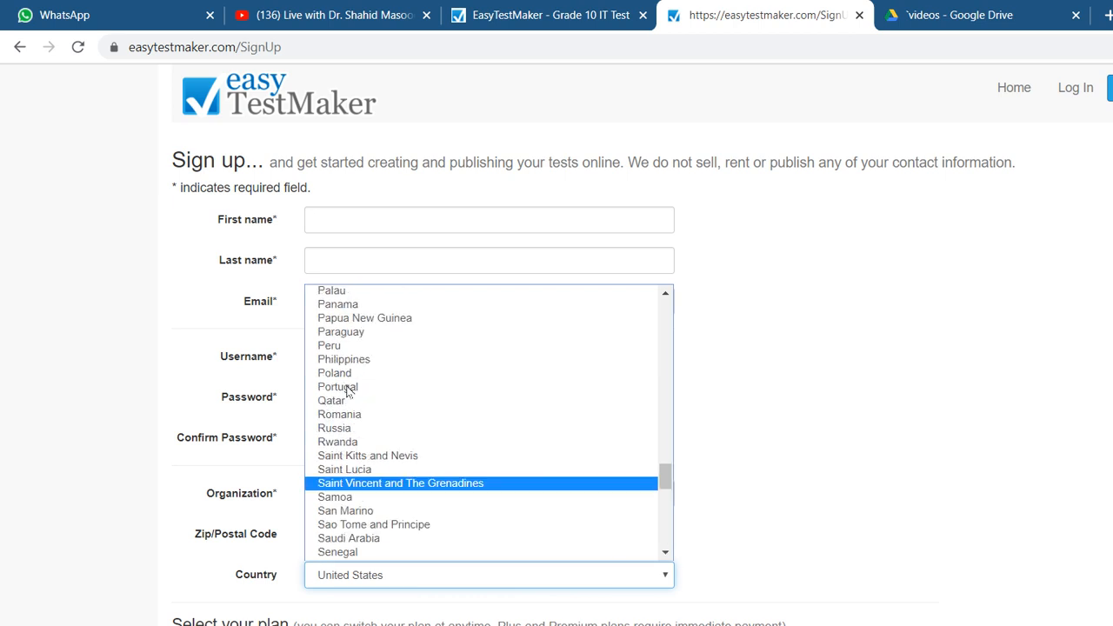
click(374, 523)
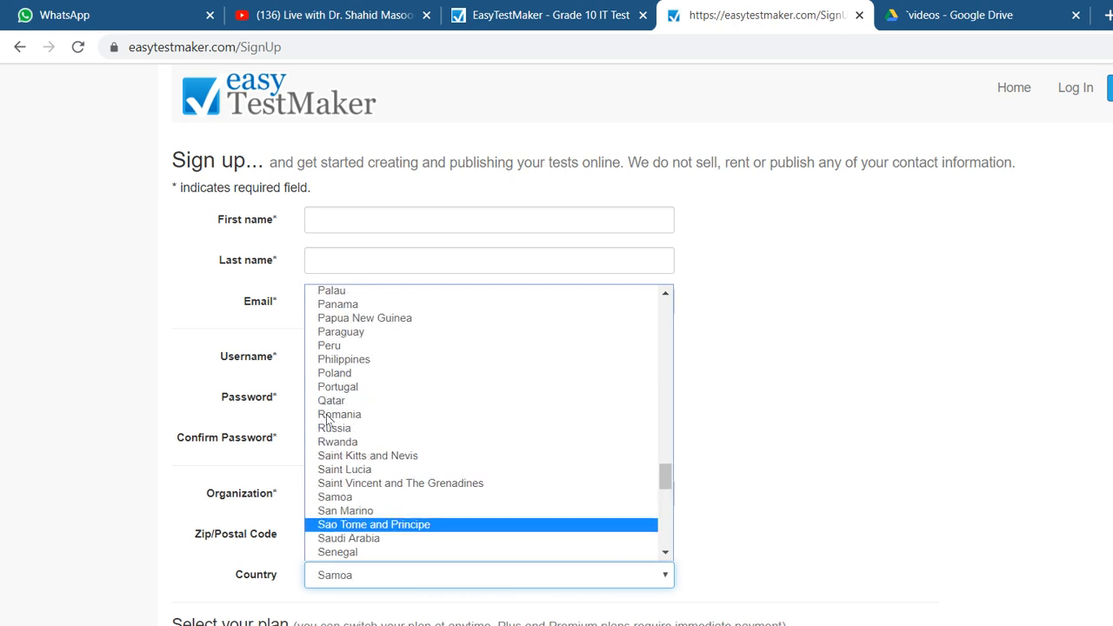
click(348, 538)
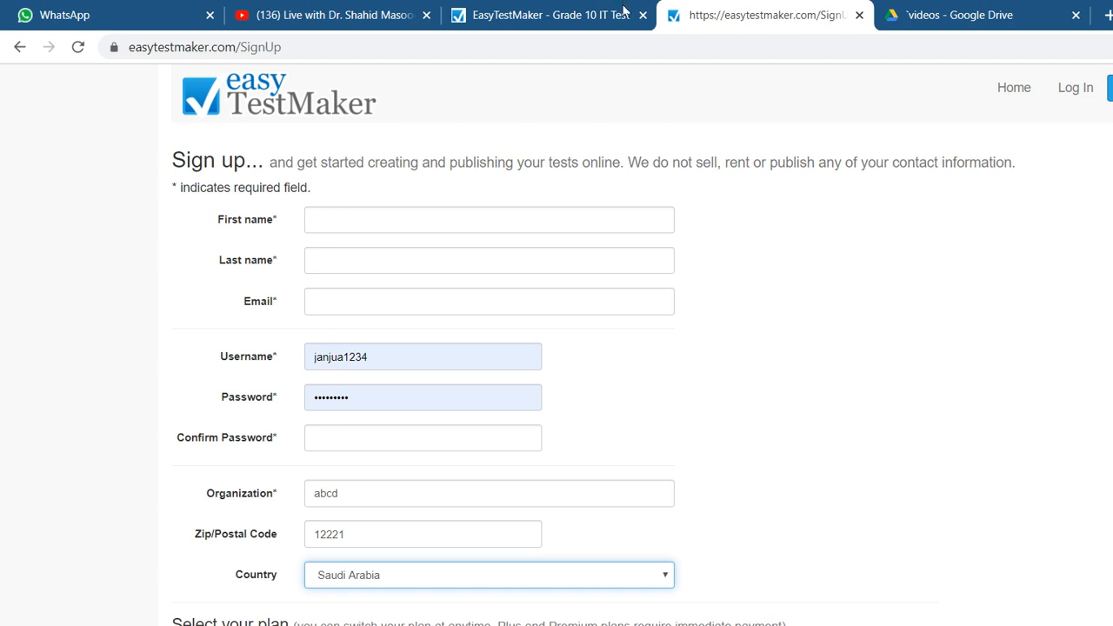
mouse_move(148, 537)
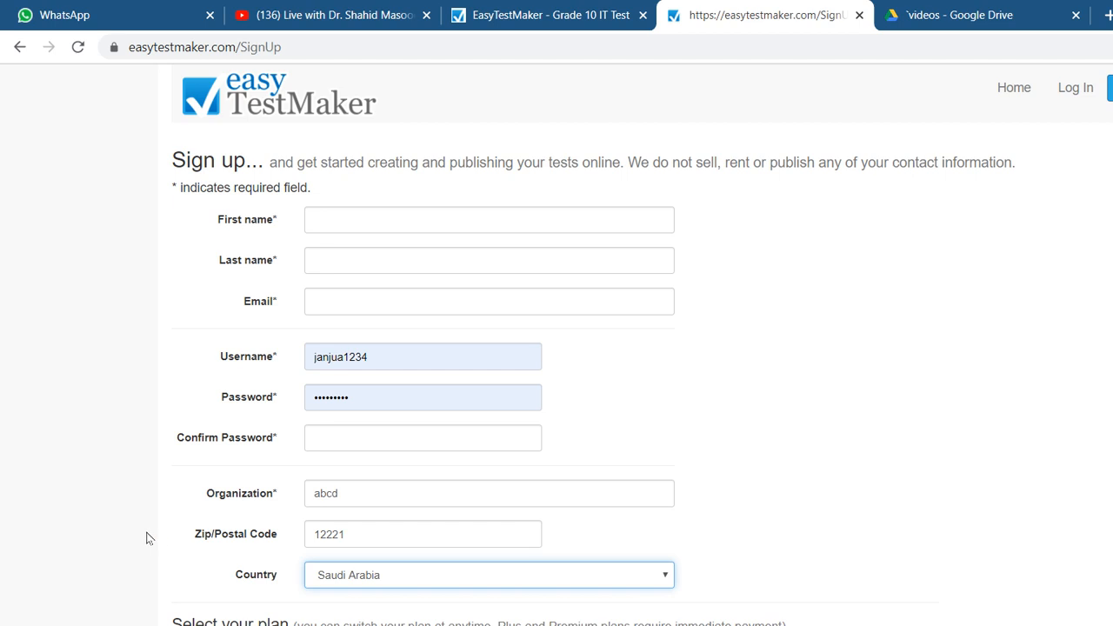
mouse_move(143, 527)
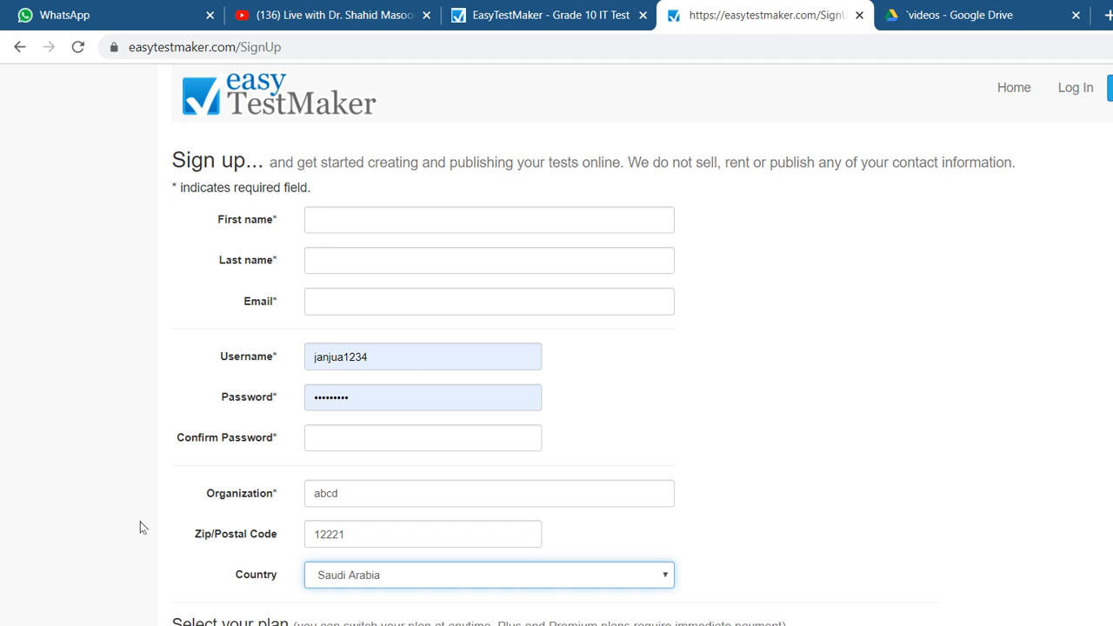
scroll(down, 3)
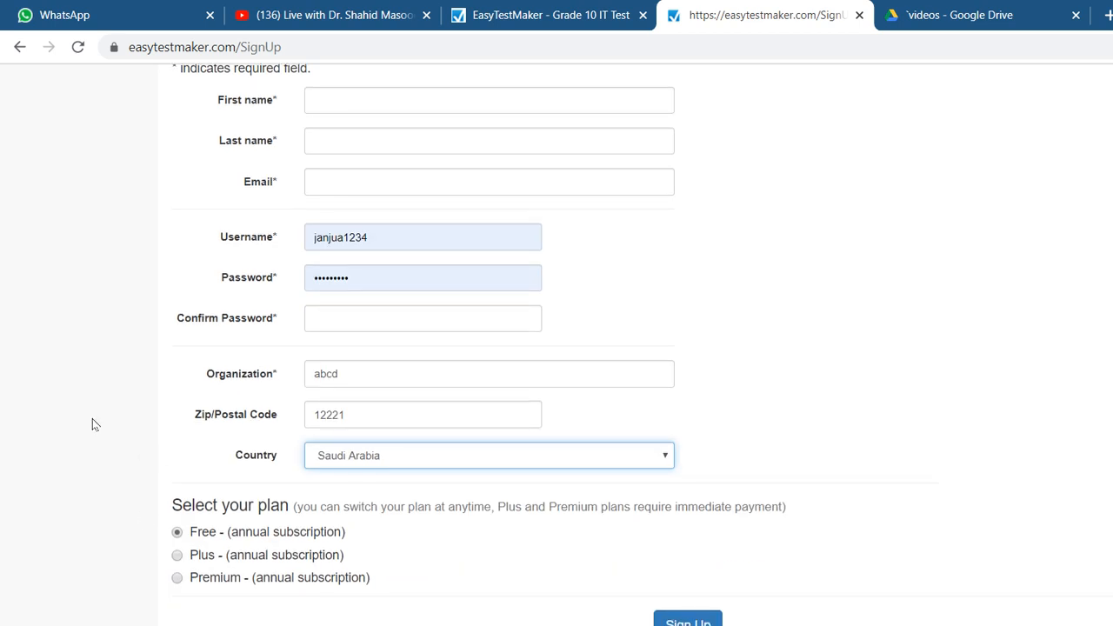
mouse_move(557, 514)
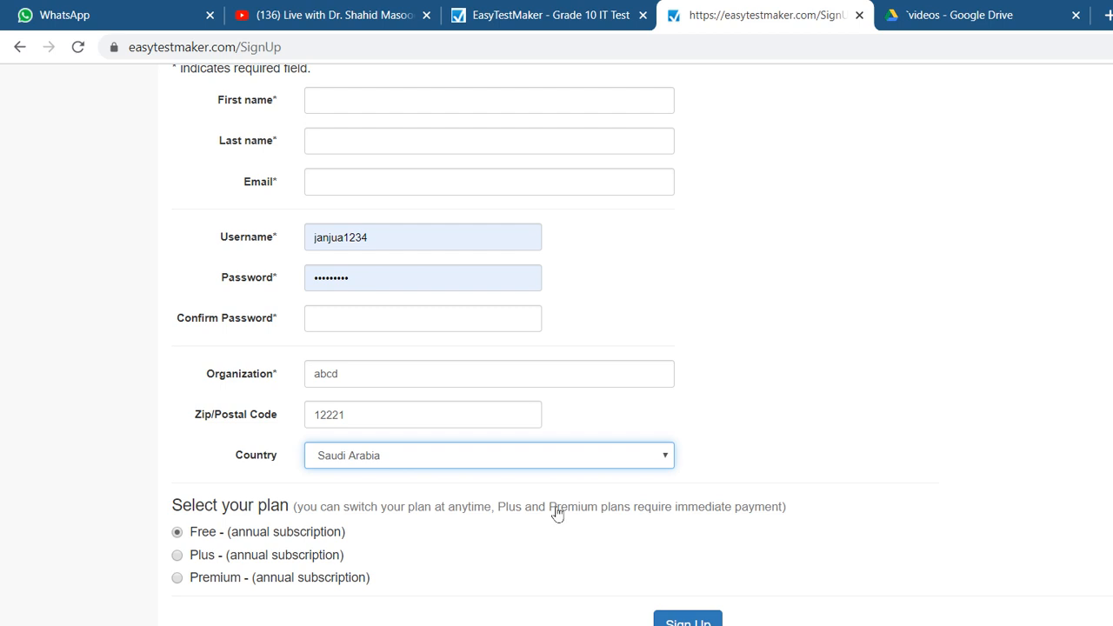
mouse_move(543, 15)
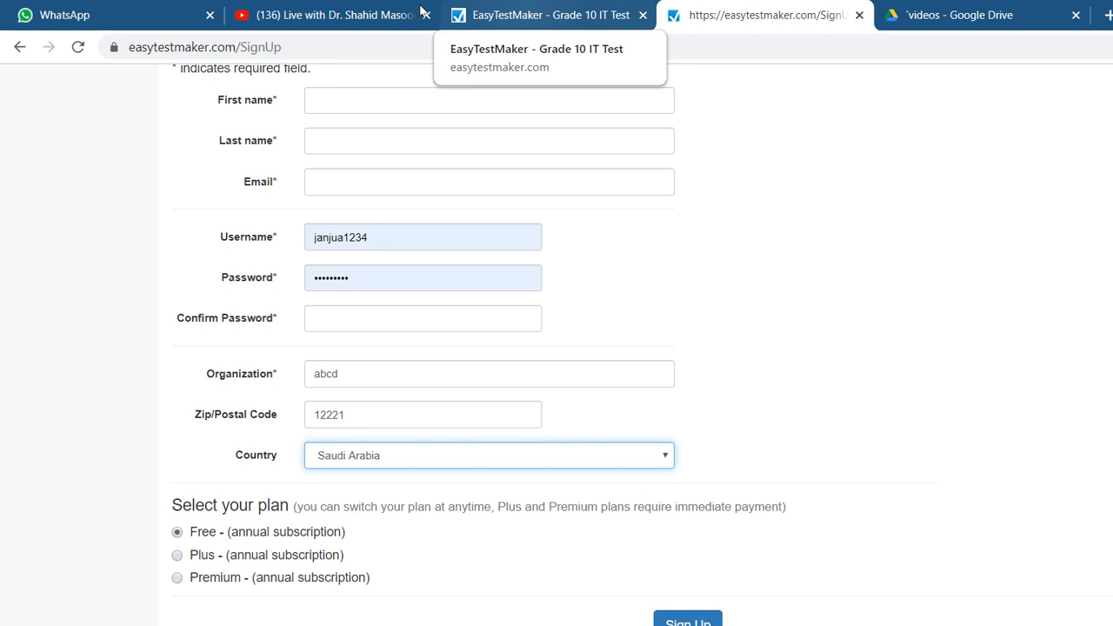
Return to the Tests list where the online Grade 10 IT Test appears.
click(548, 15)
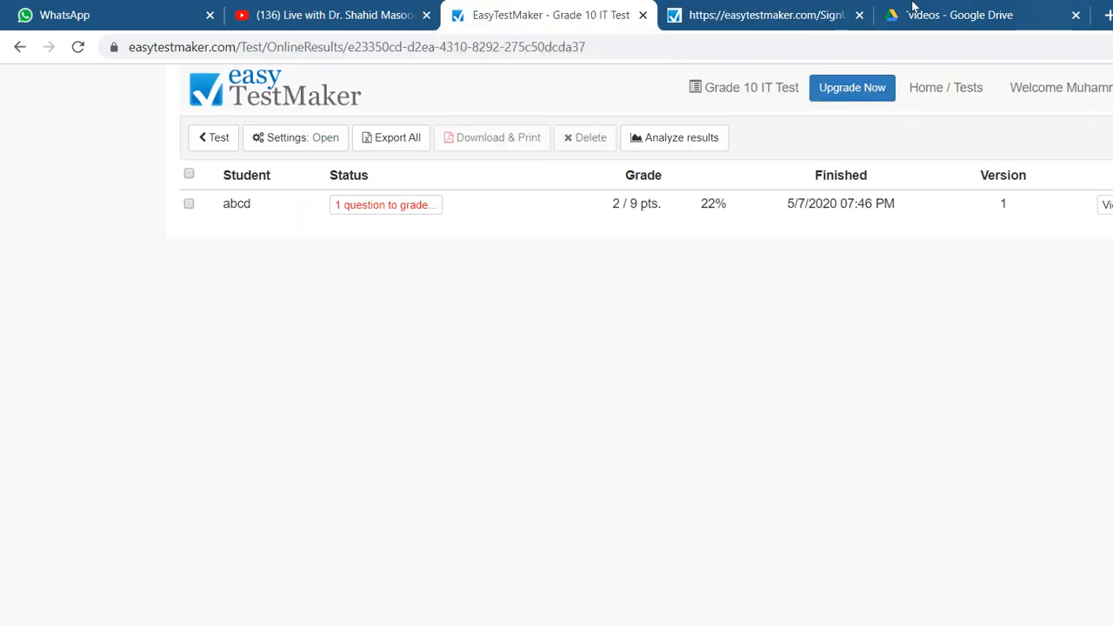
mouse_move(811, 92)
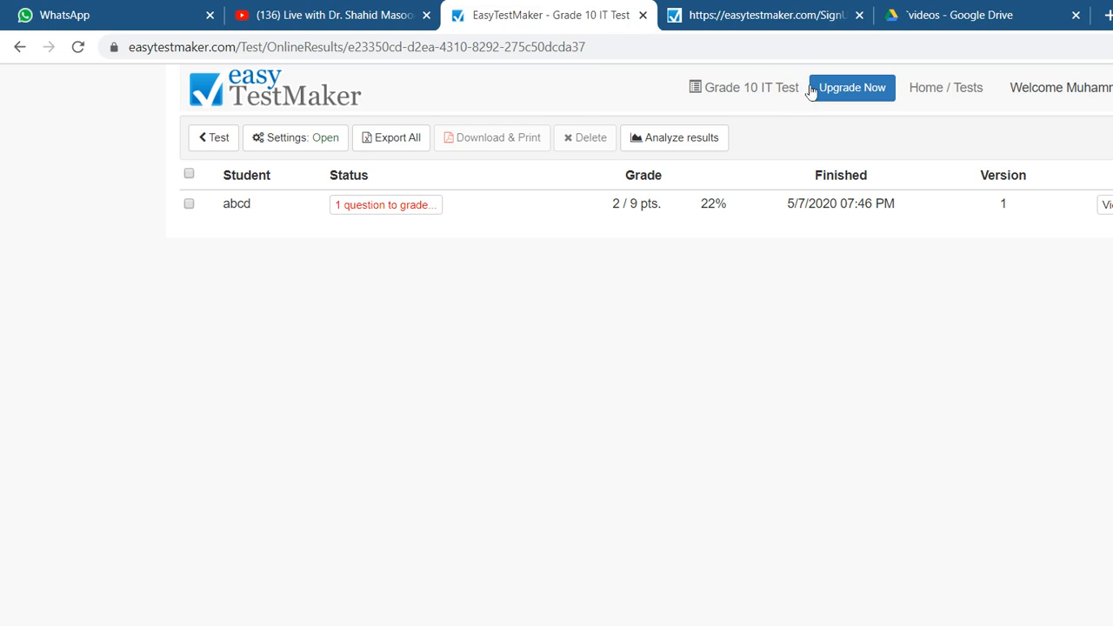
mouse_move(647, 37)
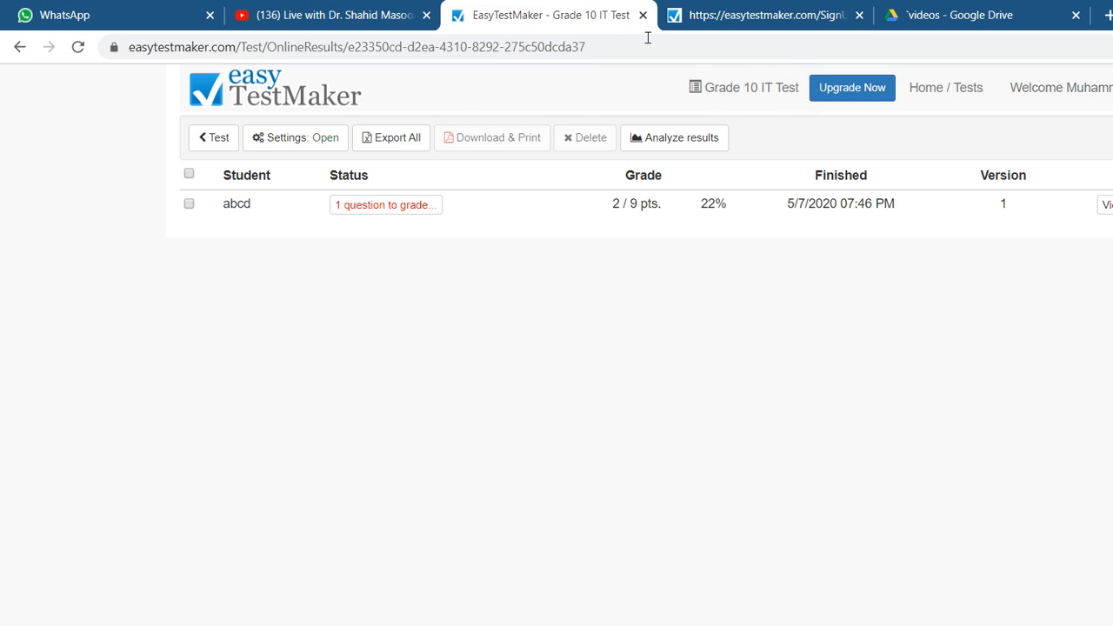
click(966, 87)
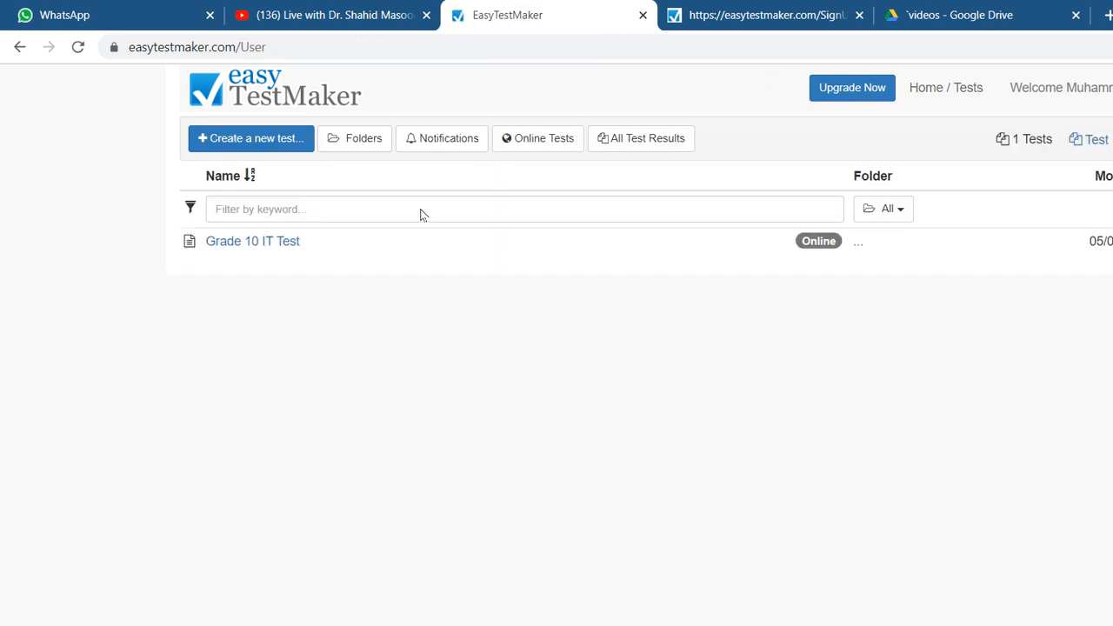
mouse_move(169, 128)
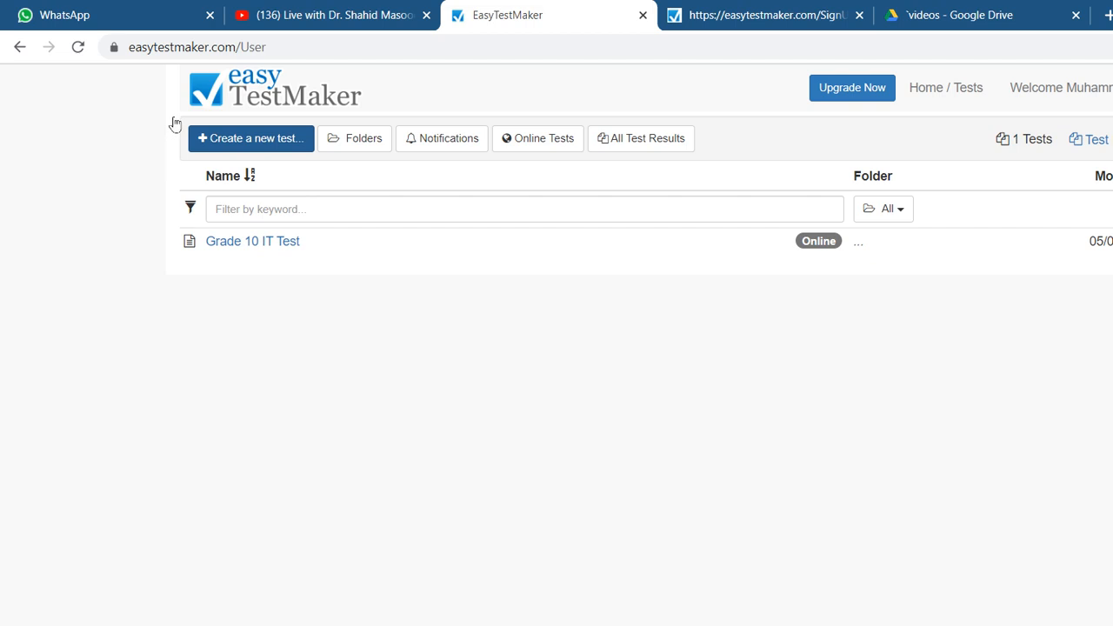
Start a new test, enter the name 'Test 1' and create it.
click(251, 138)
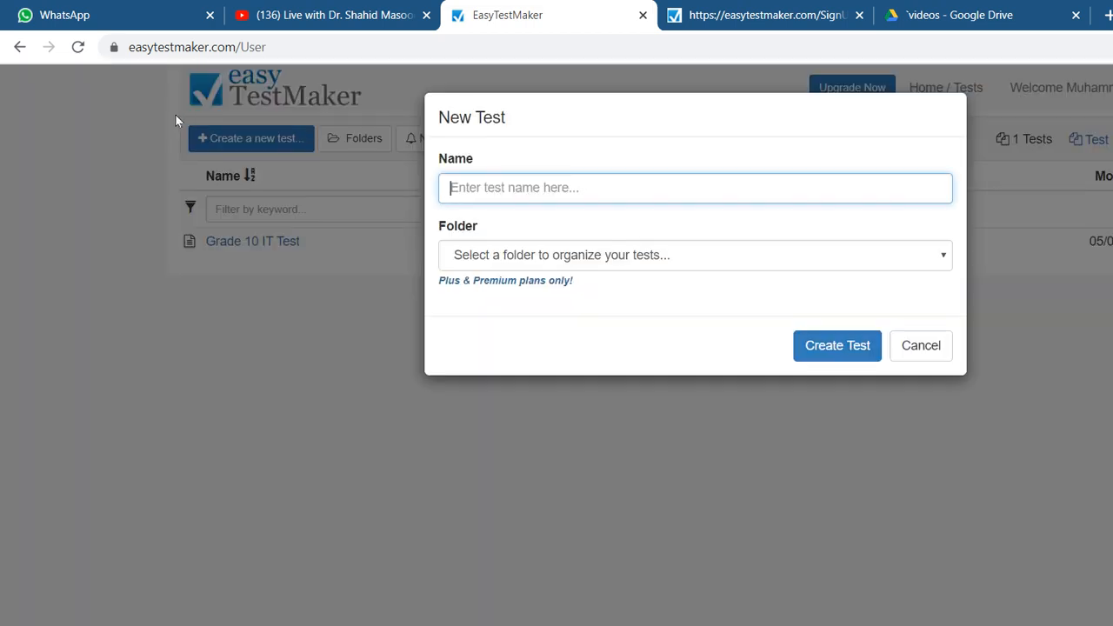
text(th)
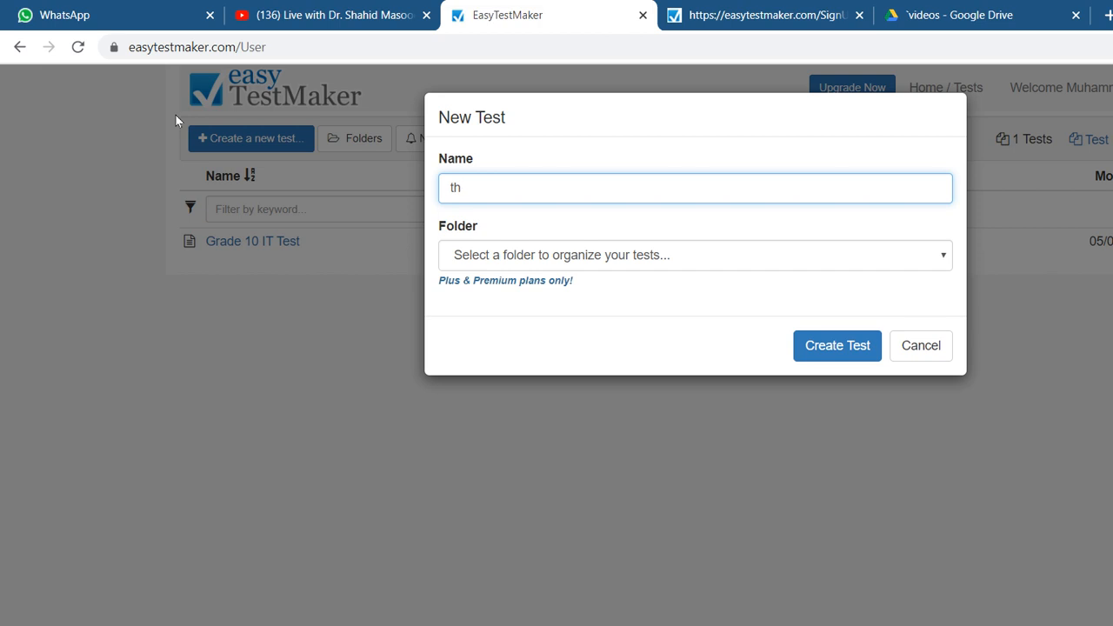
text(Tes)
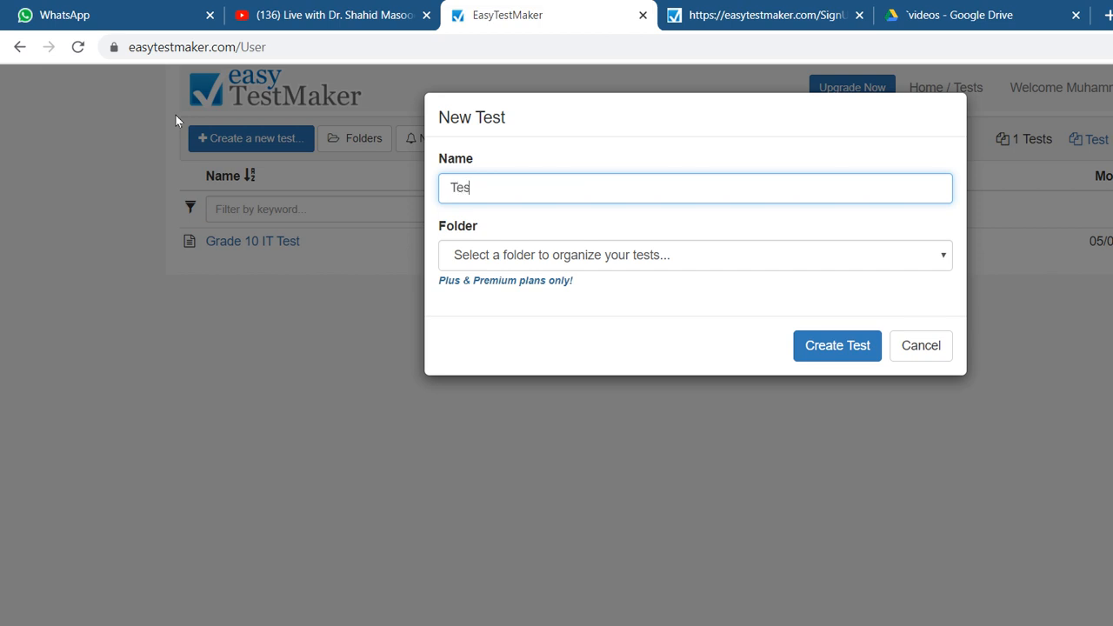
text(t 1)
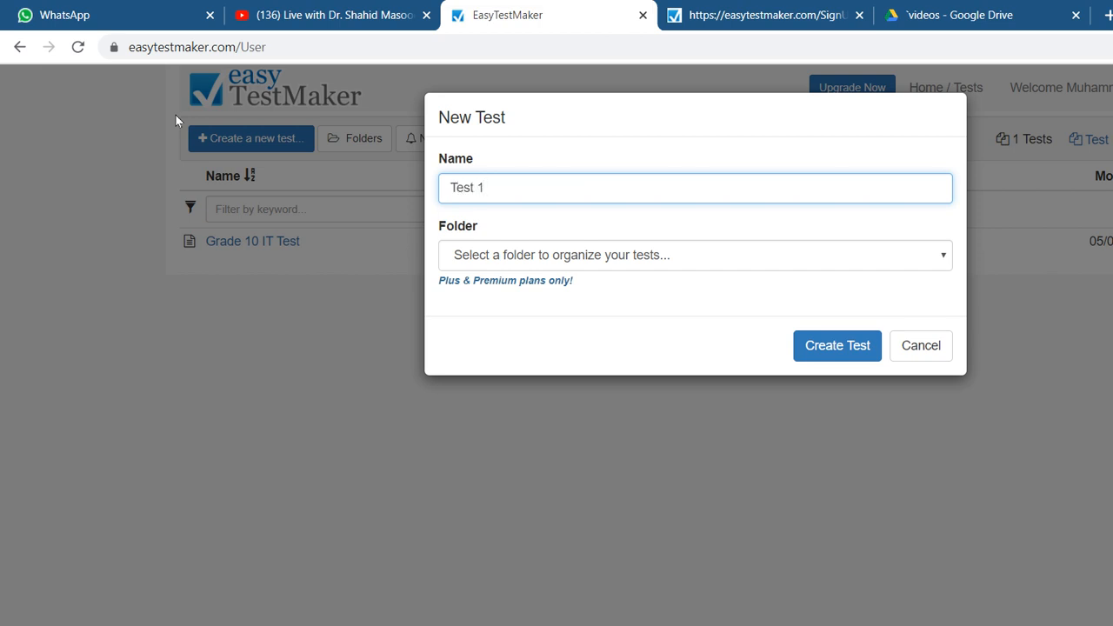
mouse_move(554, 221)
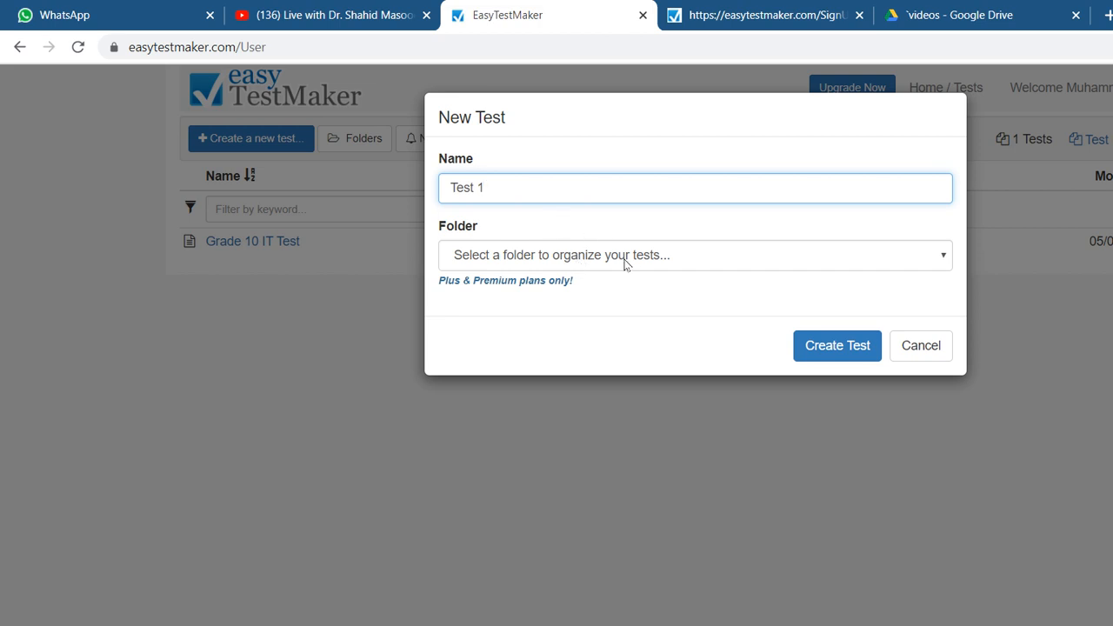
click(837, 345)
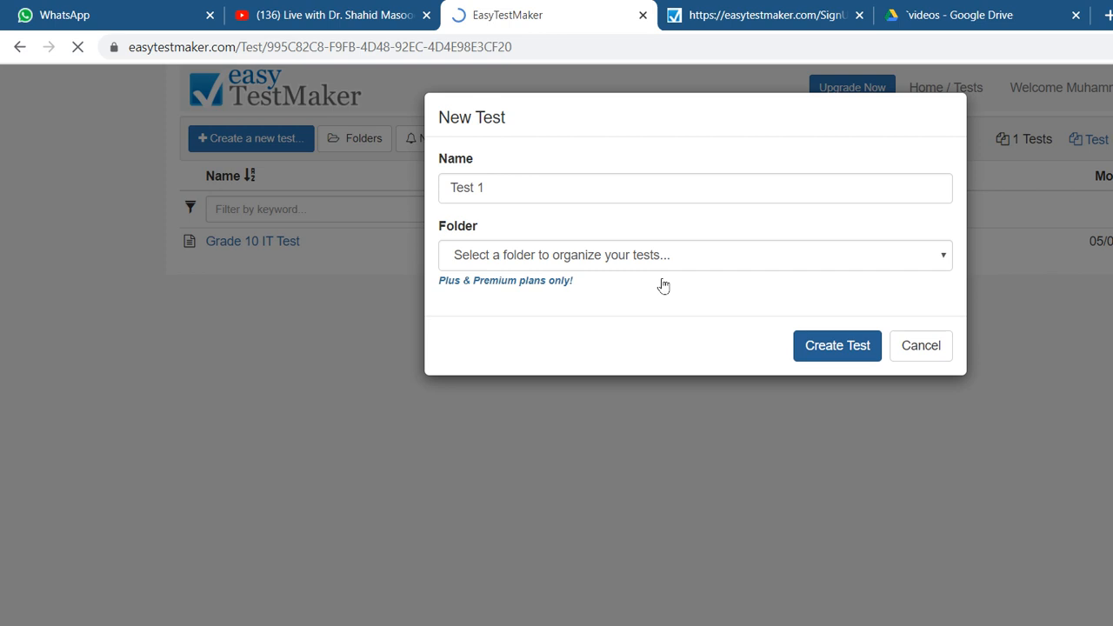
Load the blank Test 1 and show the '+ Question' type list.
click(836, 346)
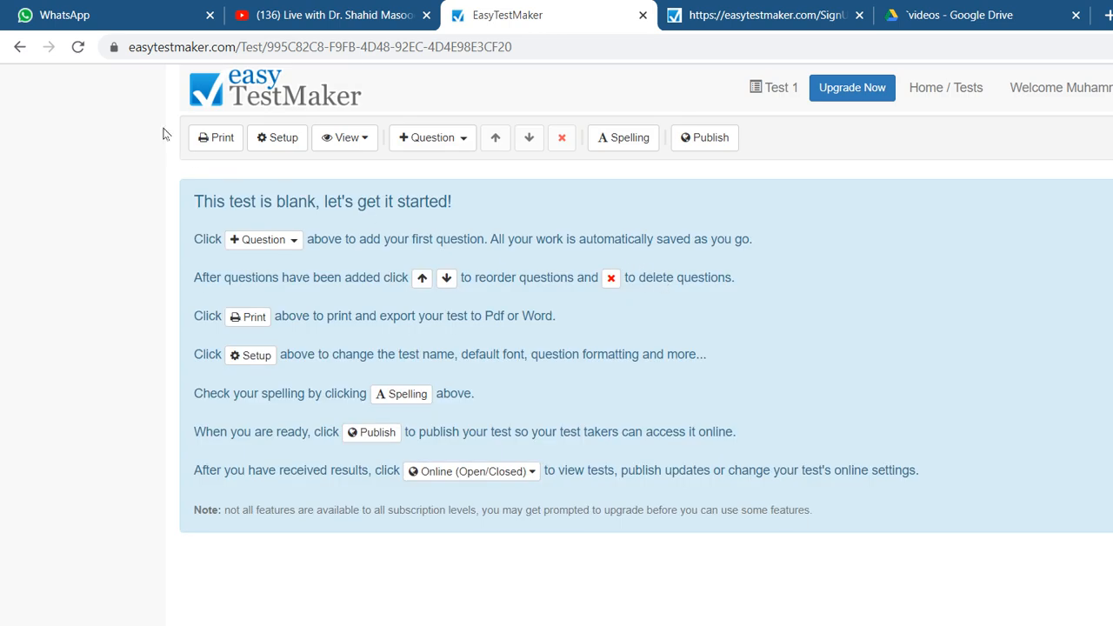
mouse_move(291, 219)
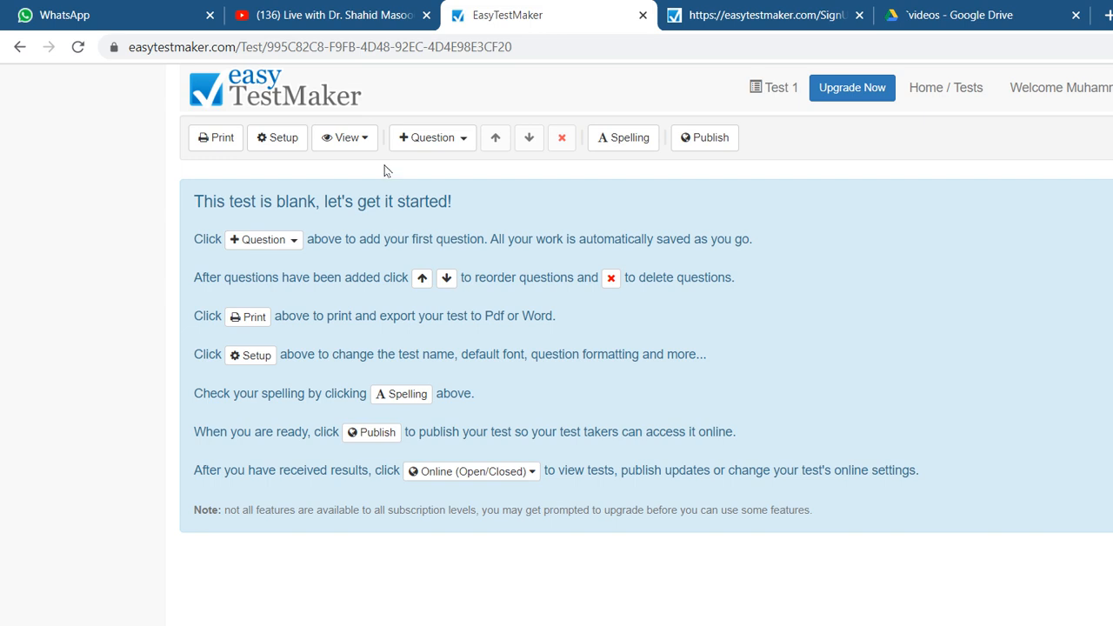
click(432, 137)
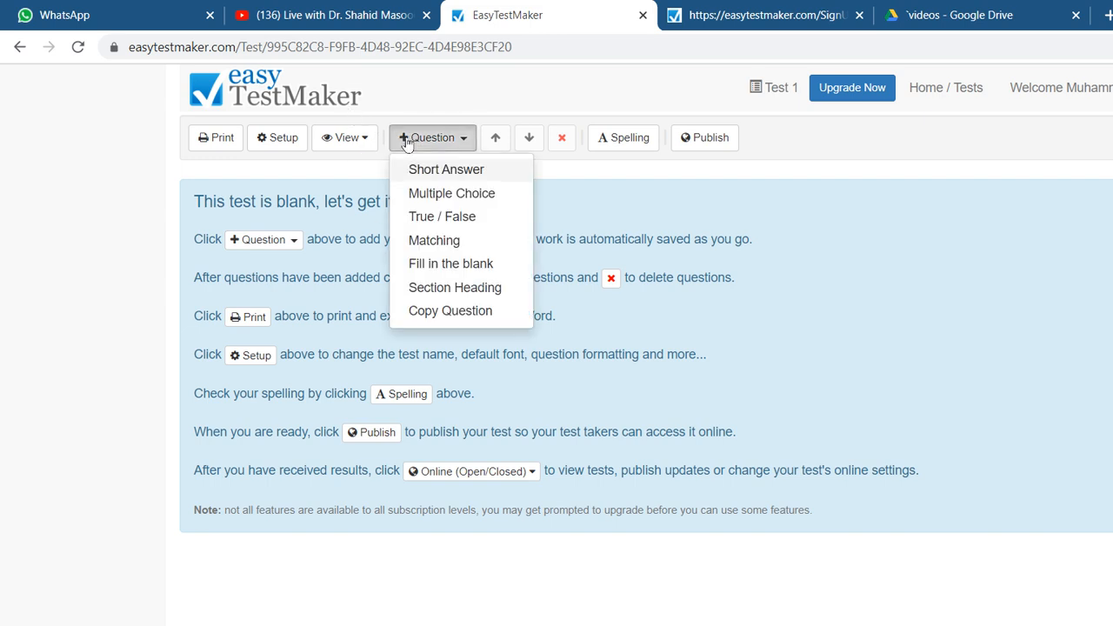
mouse_move(398, 176)
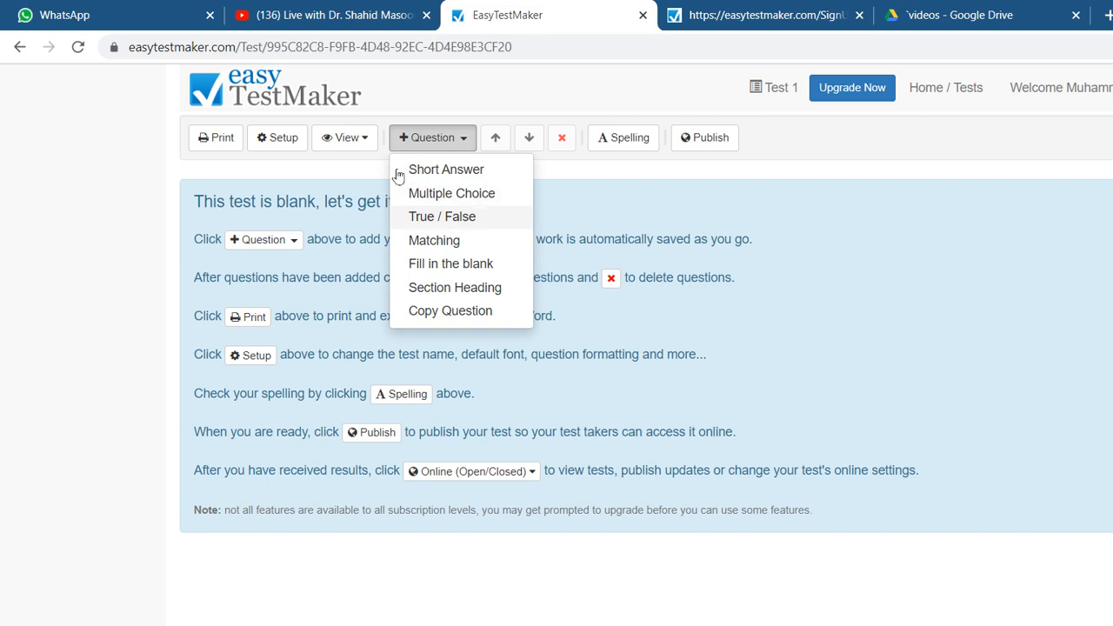
mouse_move(405, 216)
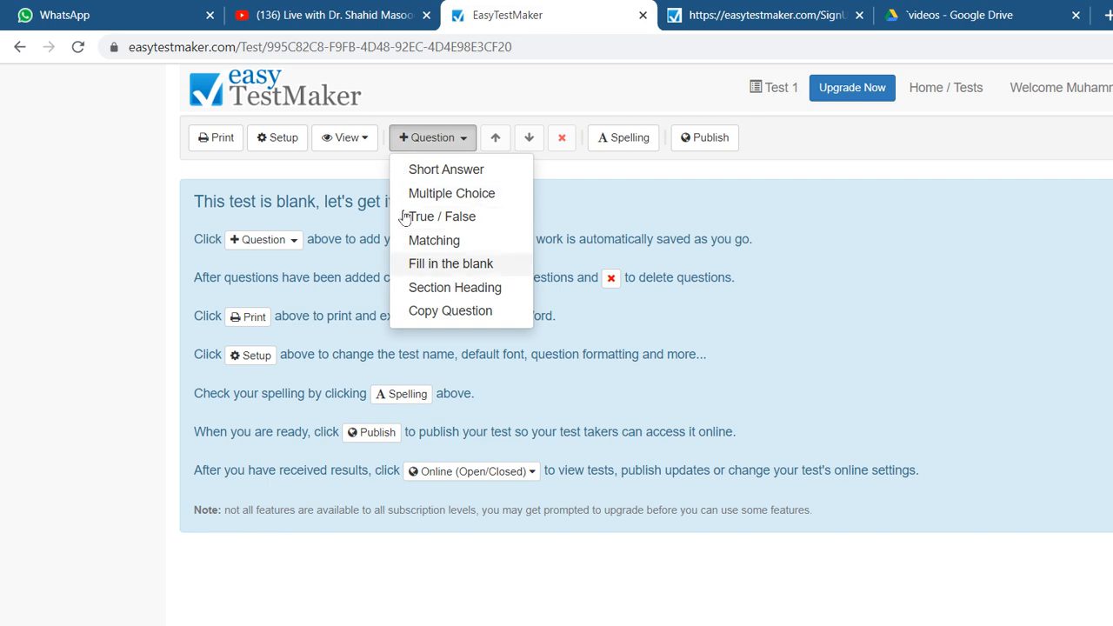
mouse_move(407, 204)
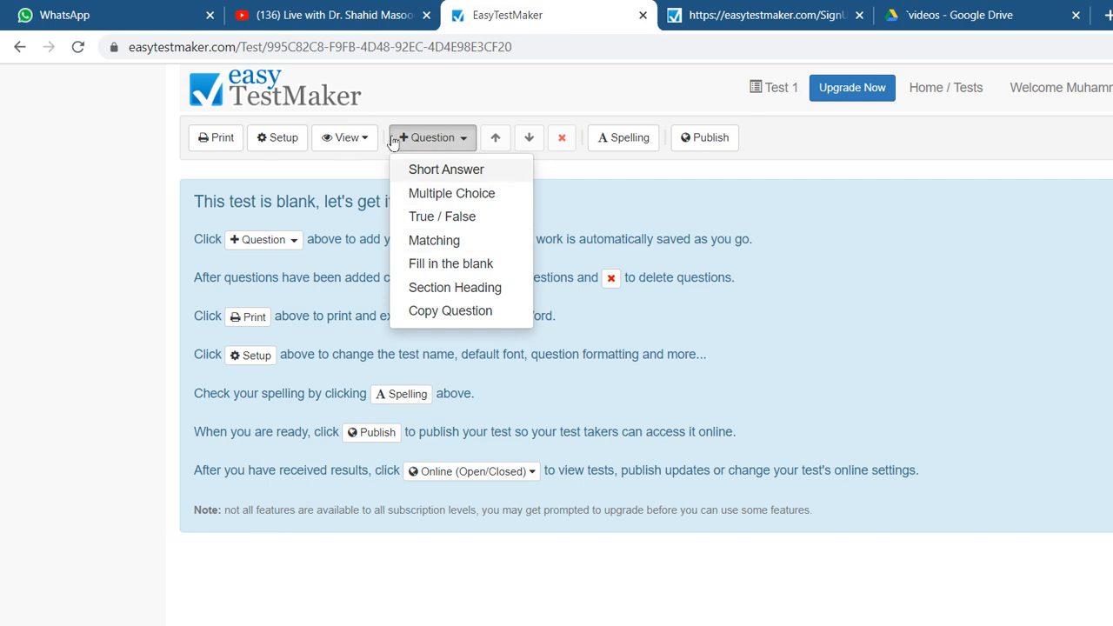
mouse_move(403, 211)
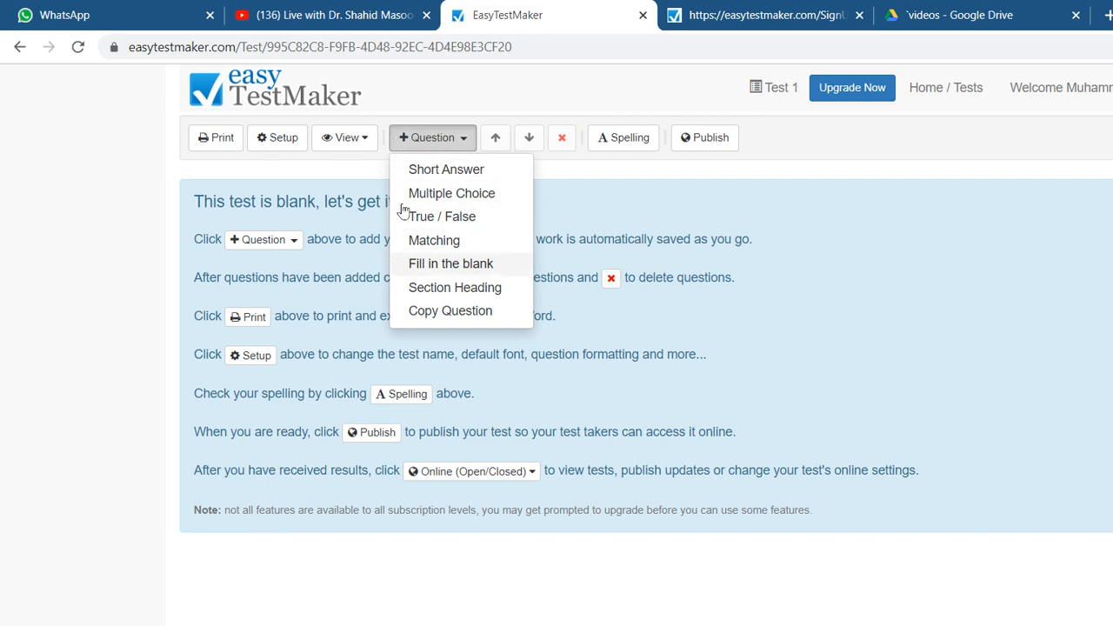
mouse_move(400, 246)
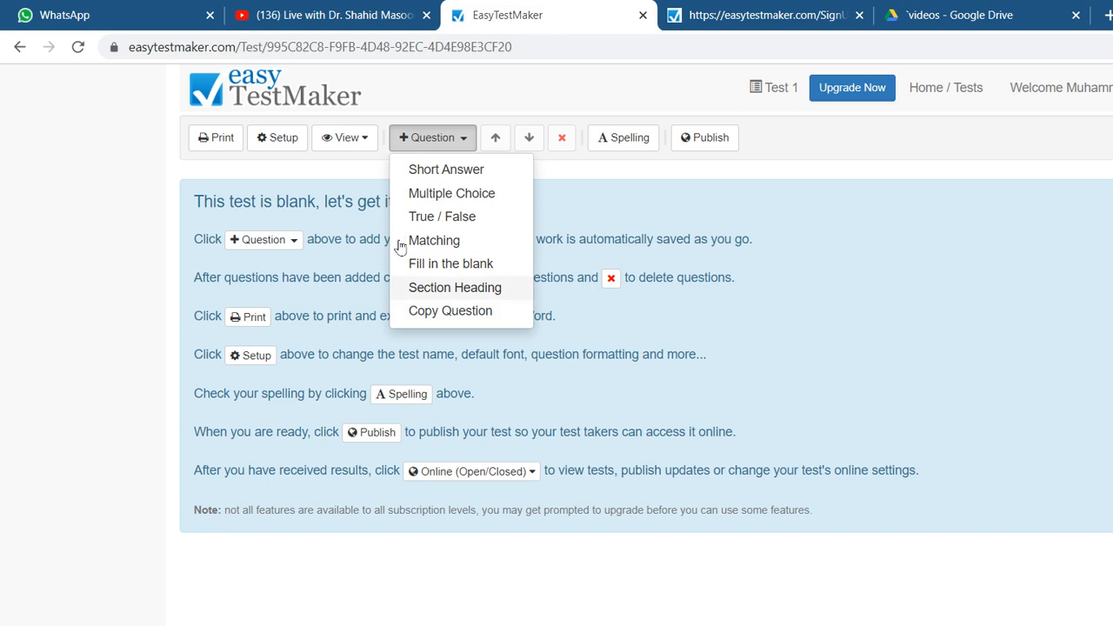
mouse_move(403, 233)
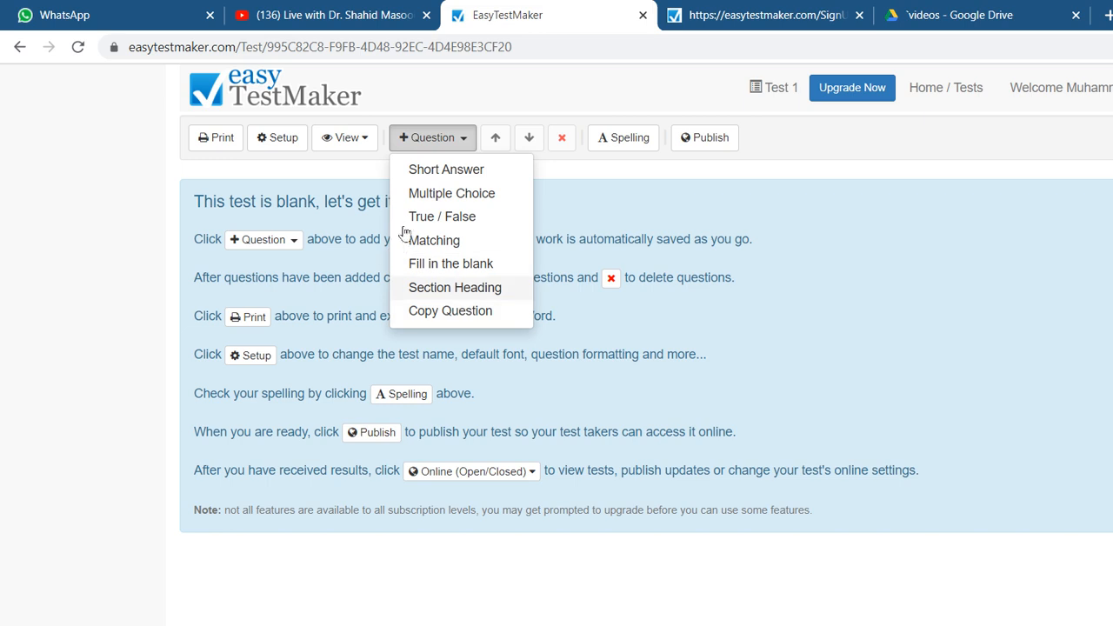
Add a Short Answer question with the text 'What is osi model?'.
click(445, 169)
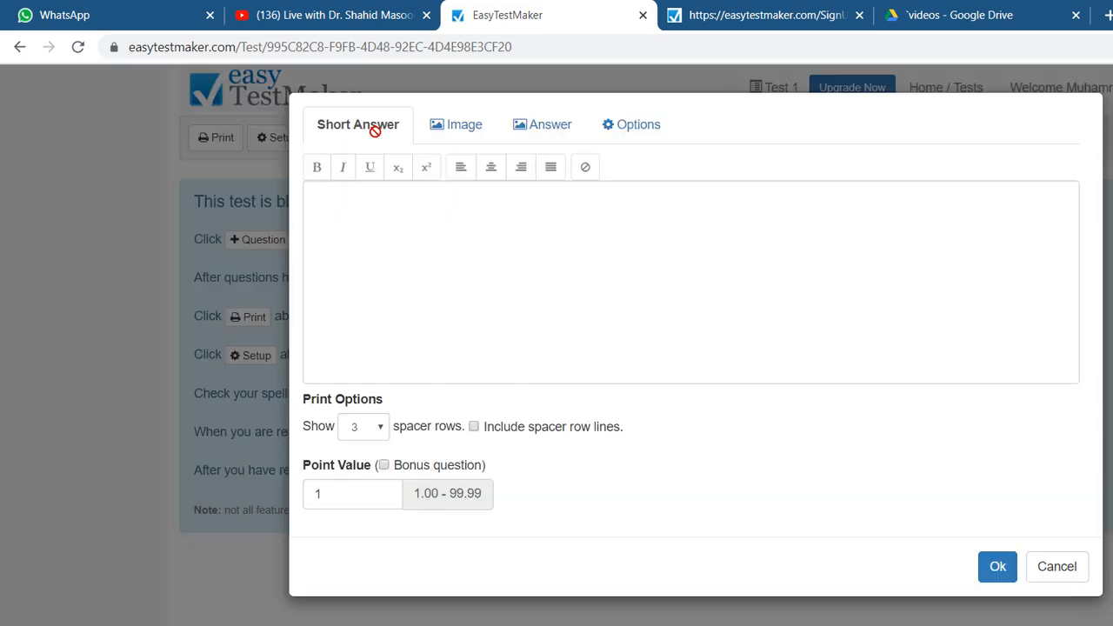
click(692, 278)
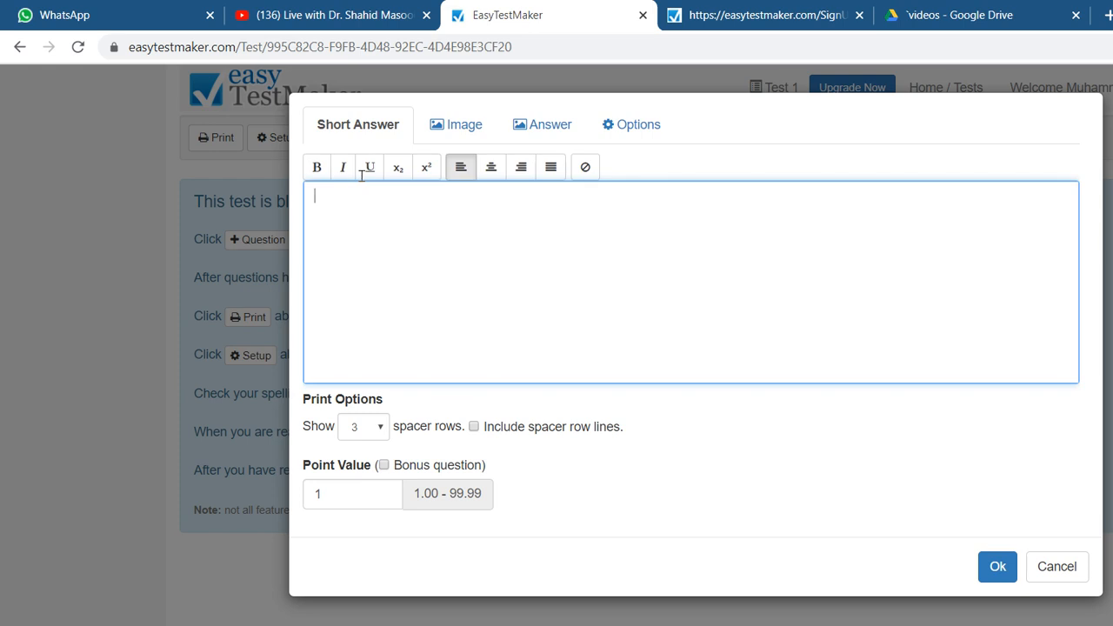
text(What is)
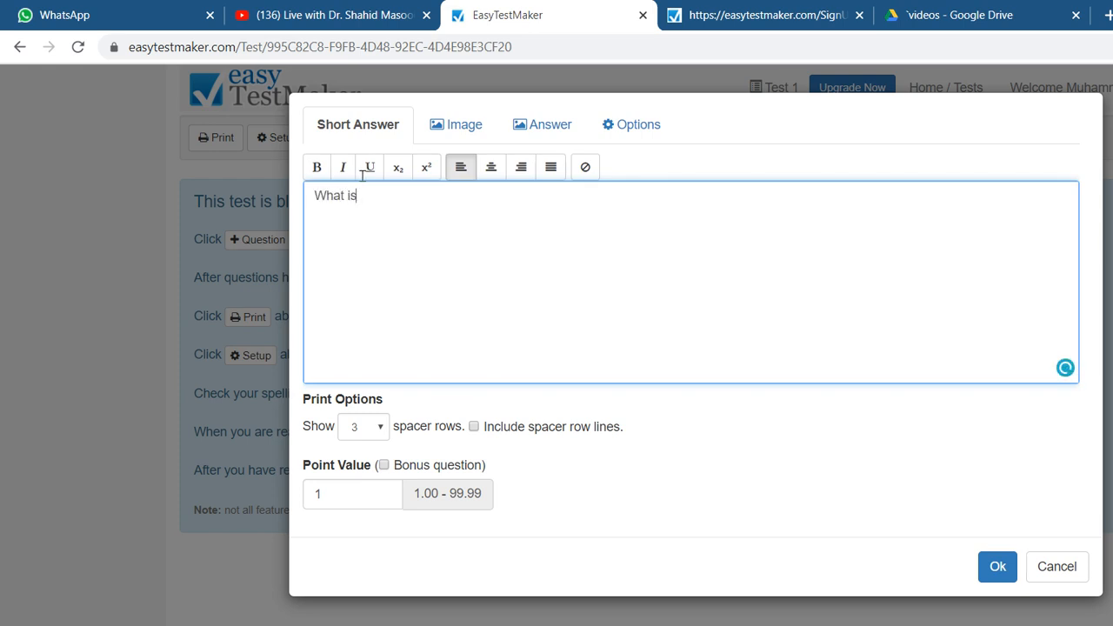
text(osi)
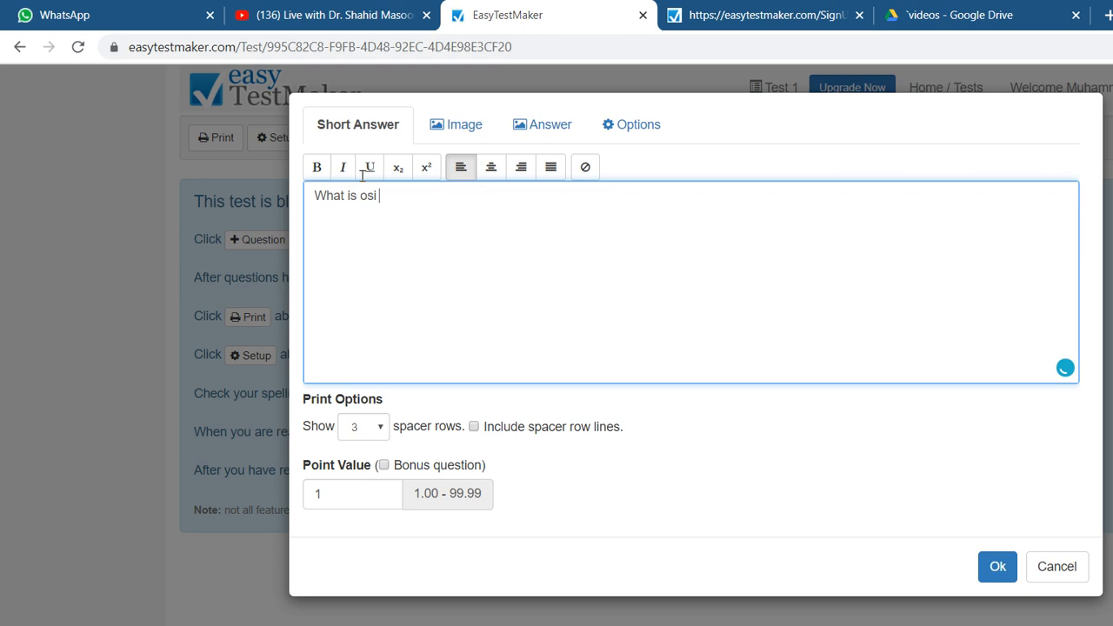
text(model)
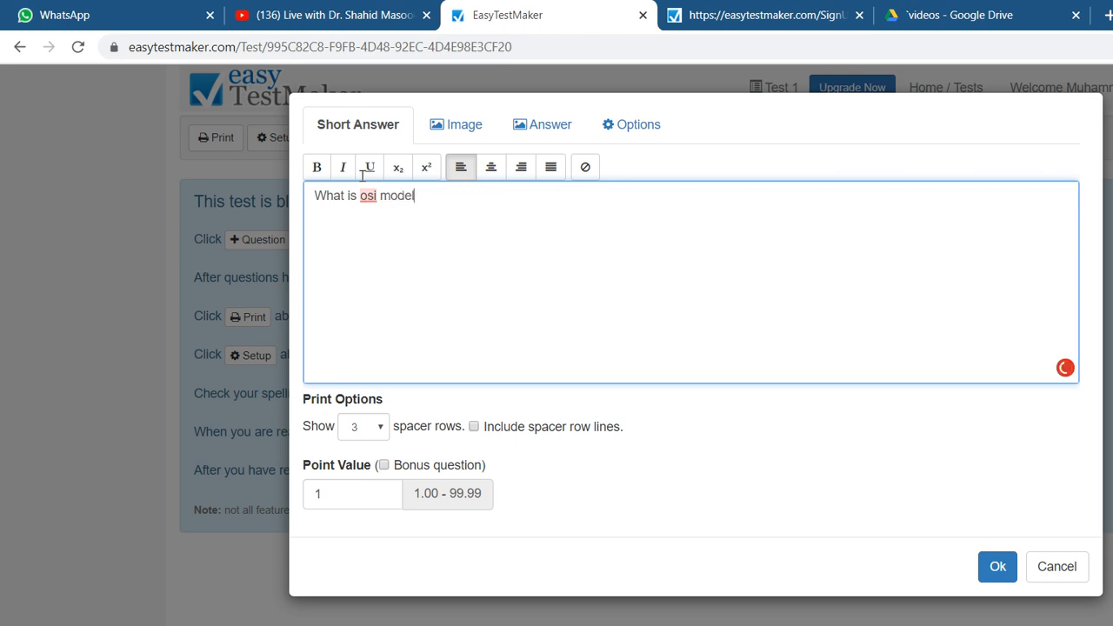
text(?)
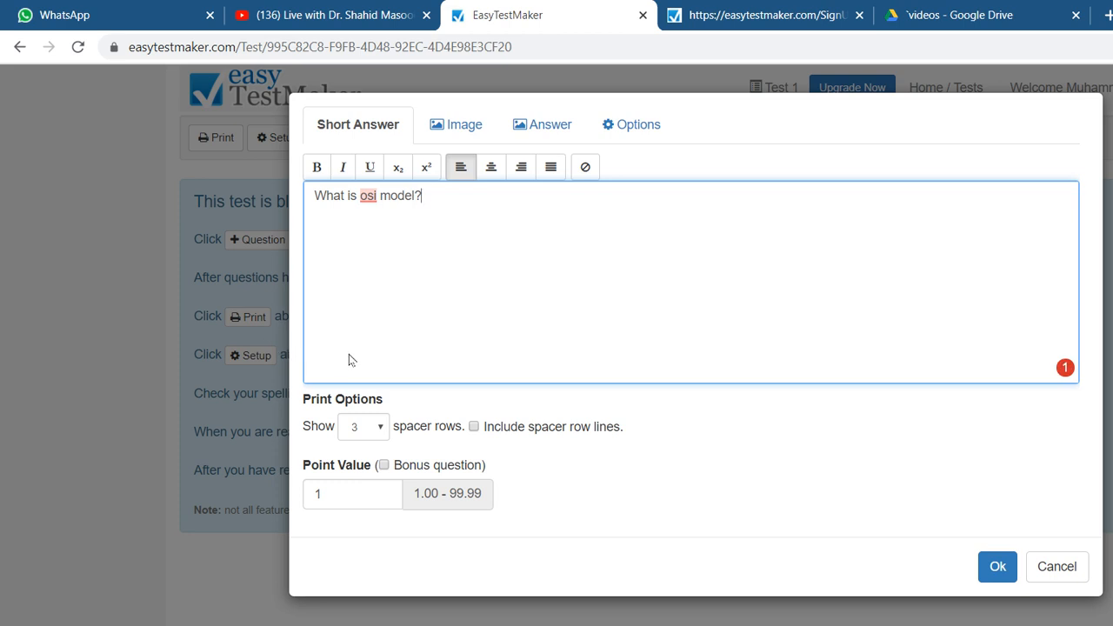
Set 8 spacer rows and the point value, then save the question.
click(362, 426)
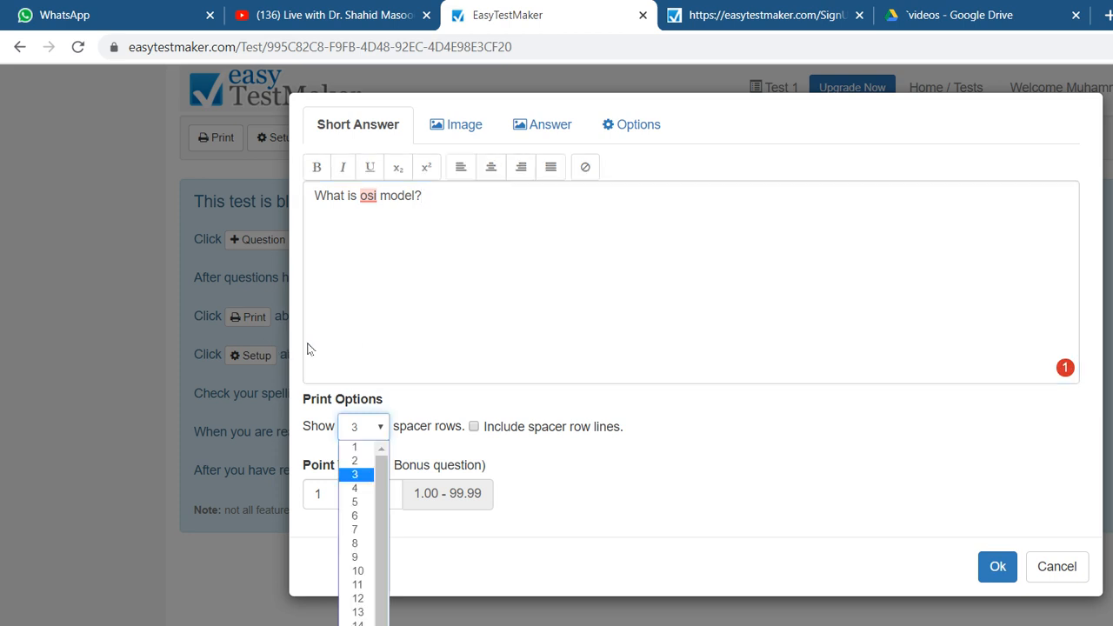
click(354, 543)
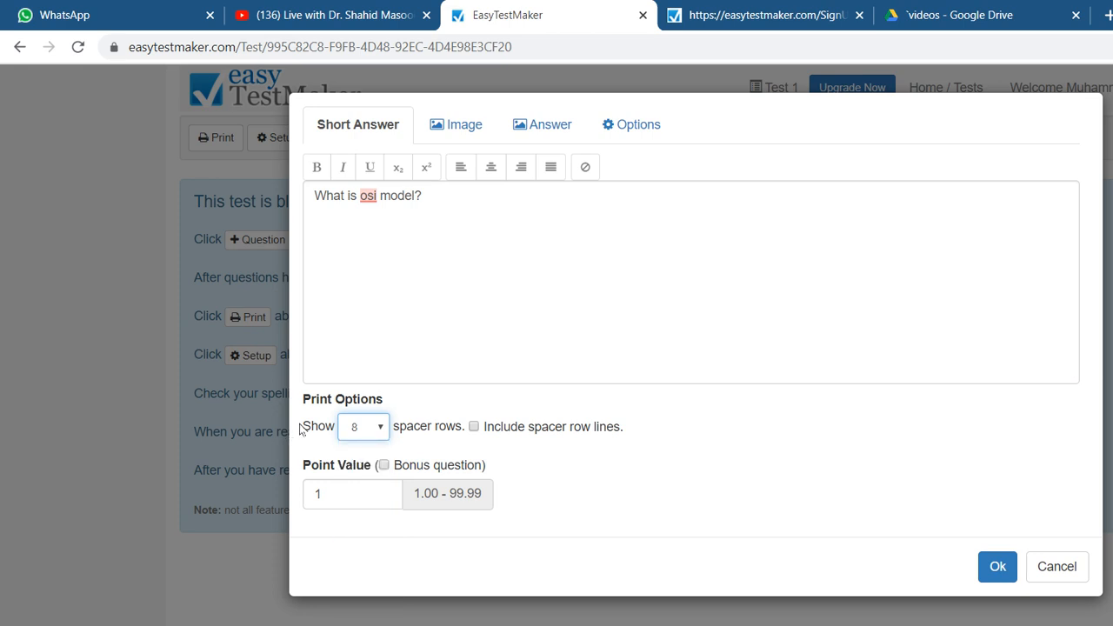
click(344, 494)
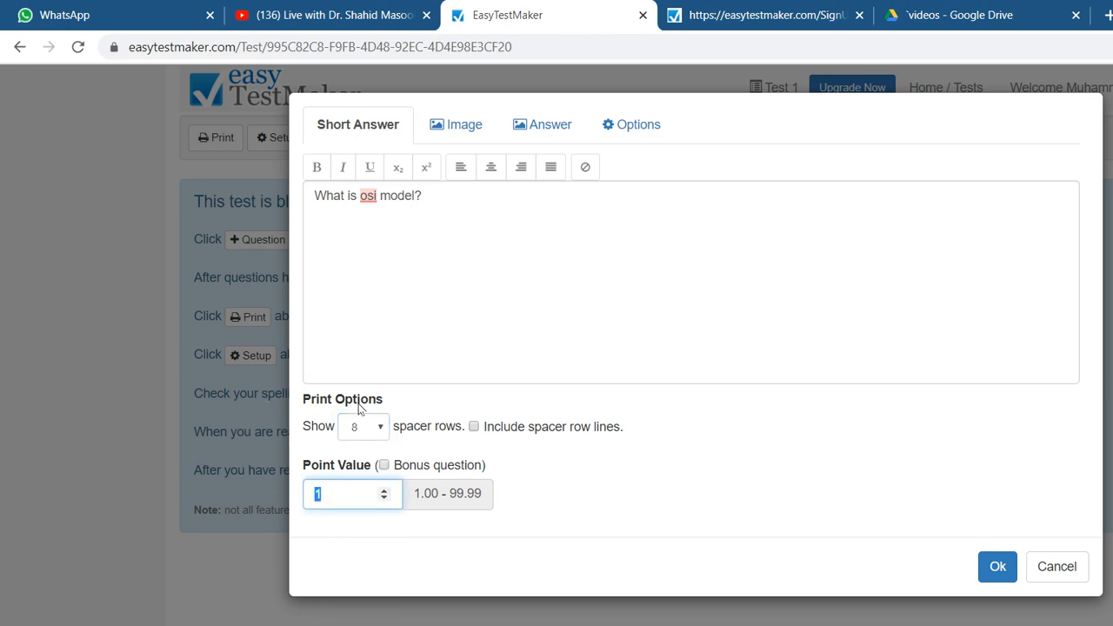
text(4)
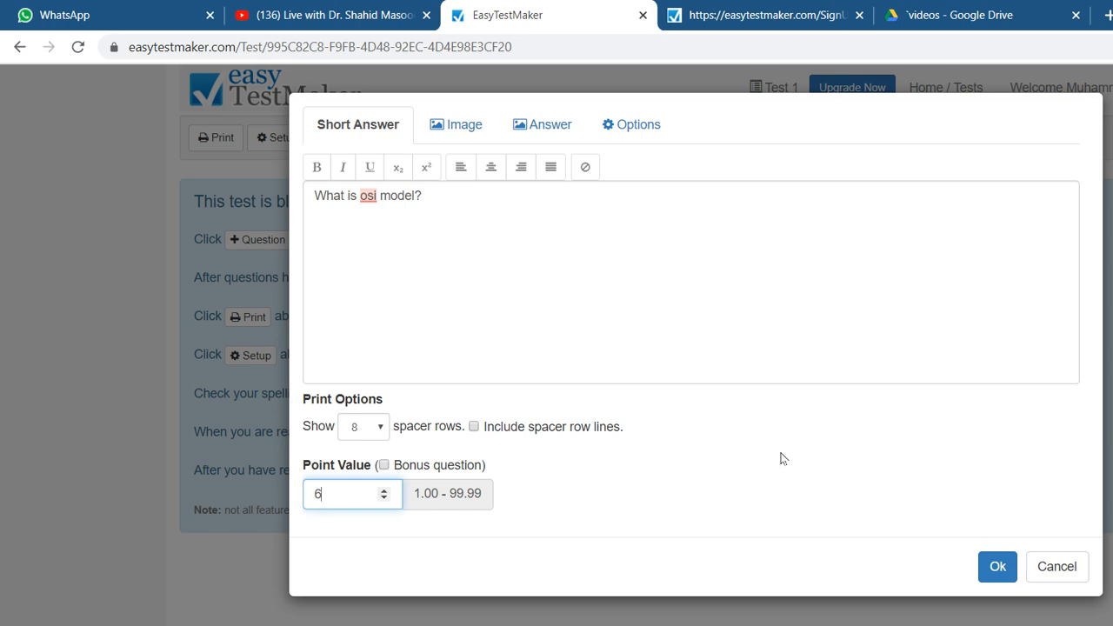
click(997, 566)
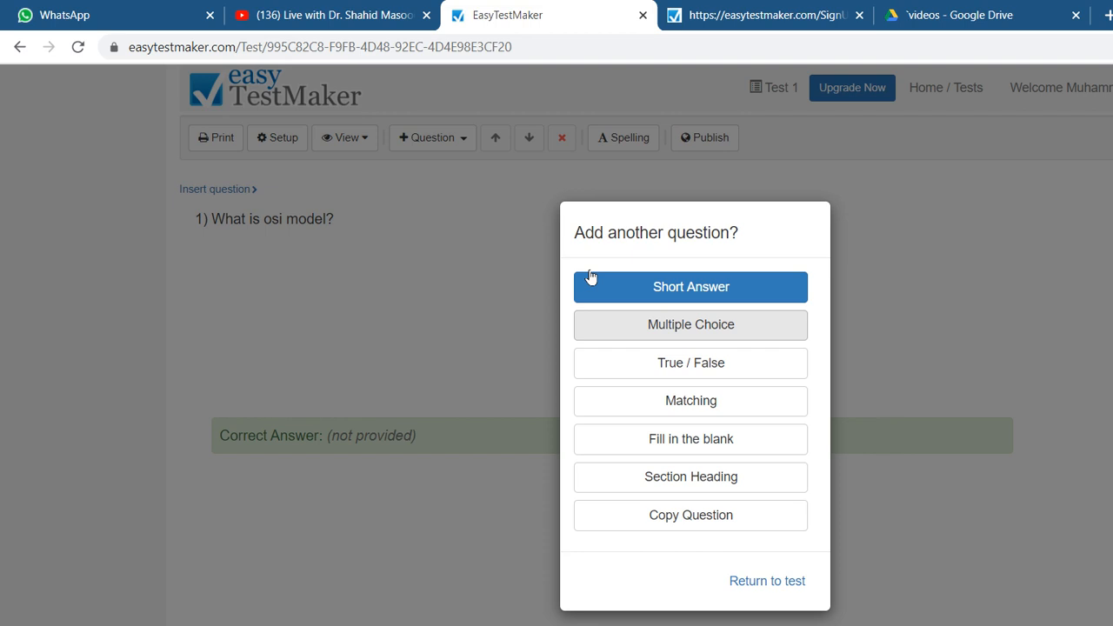
mouse_move(583, 280)
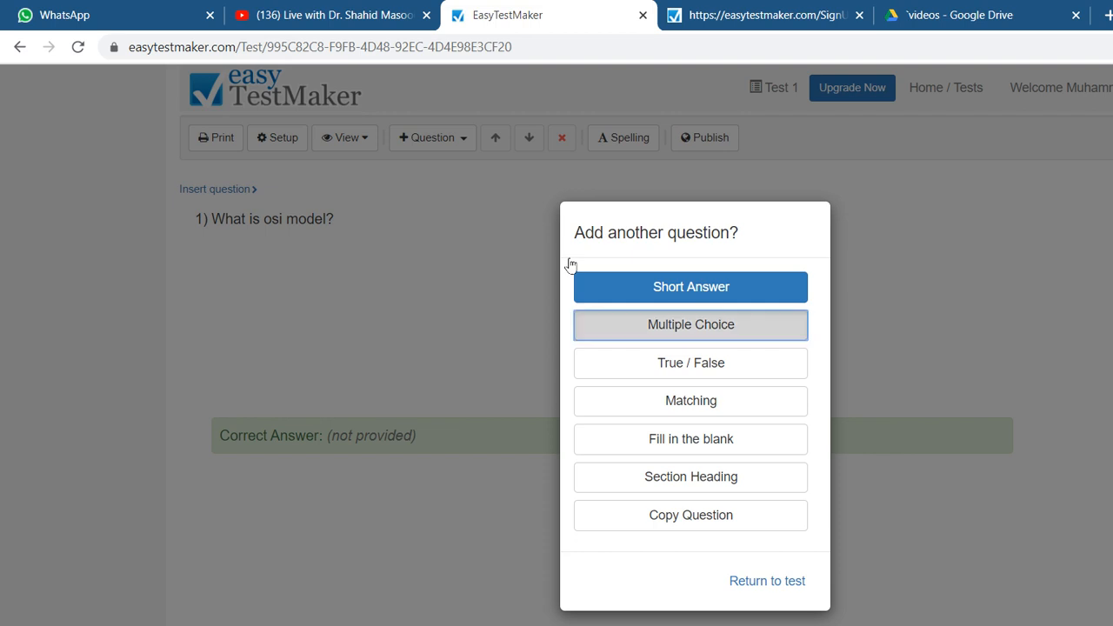
click(689, 325)
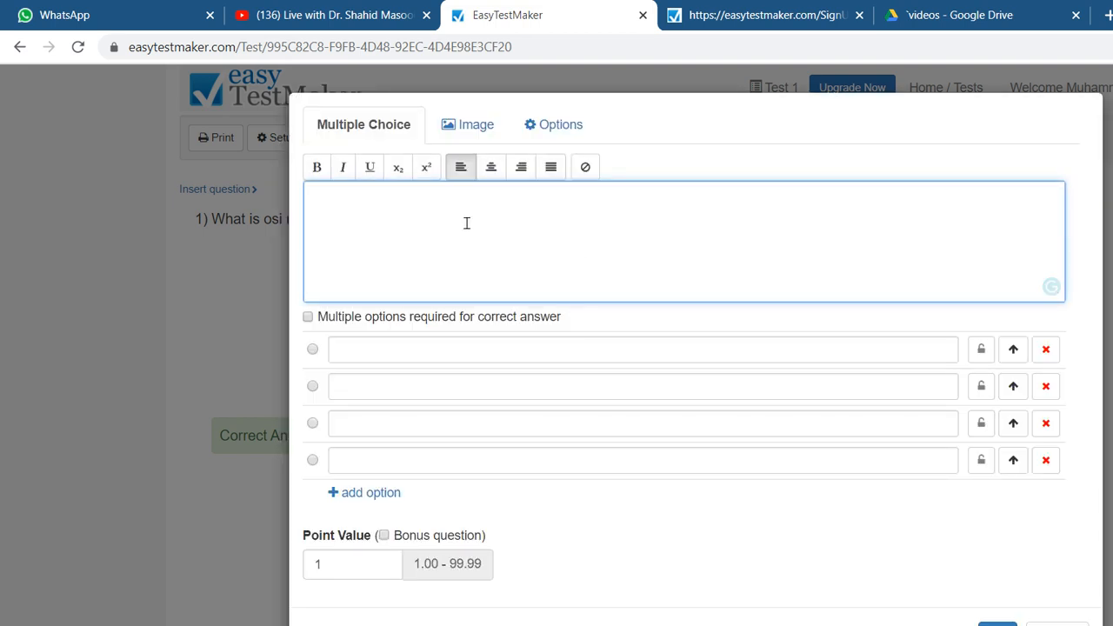
Fill in placeholder question text and options 22, 33, 44, 22, marking the fourth correct.
text(sdlkjf;sadlkfjafk)
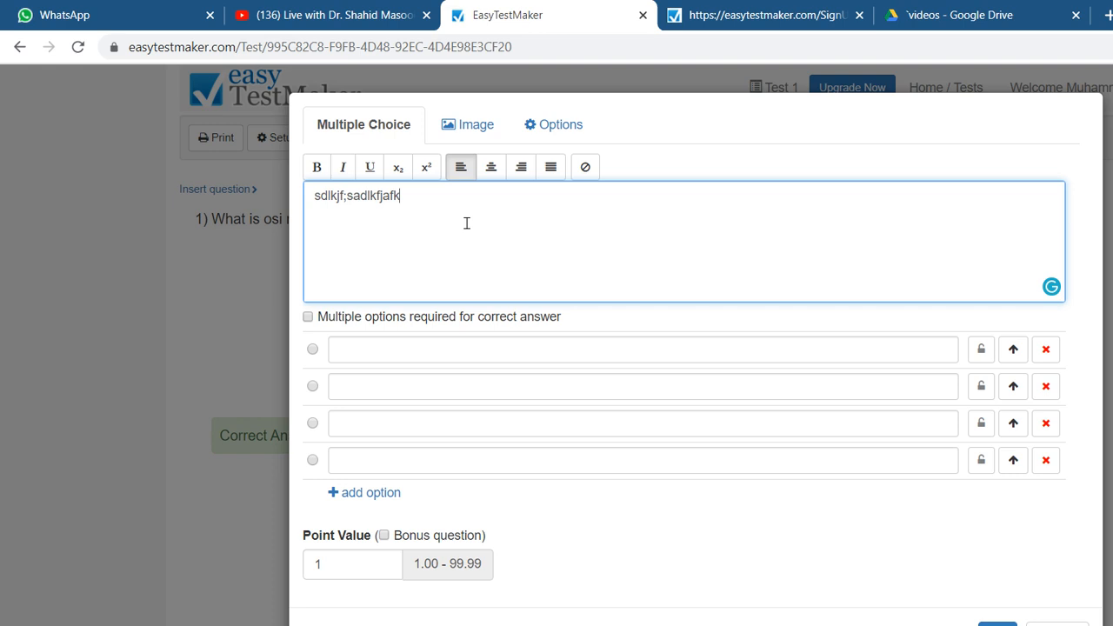
text(as;)
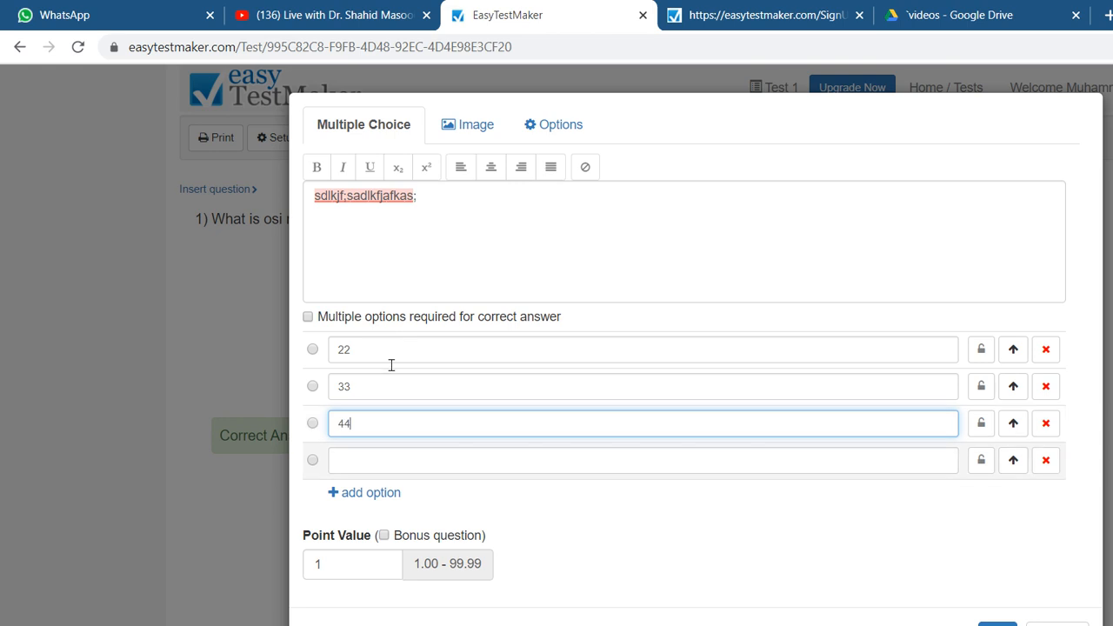
text(22)
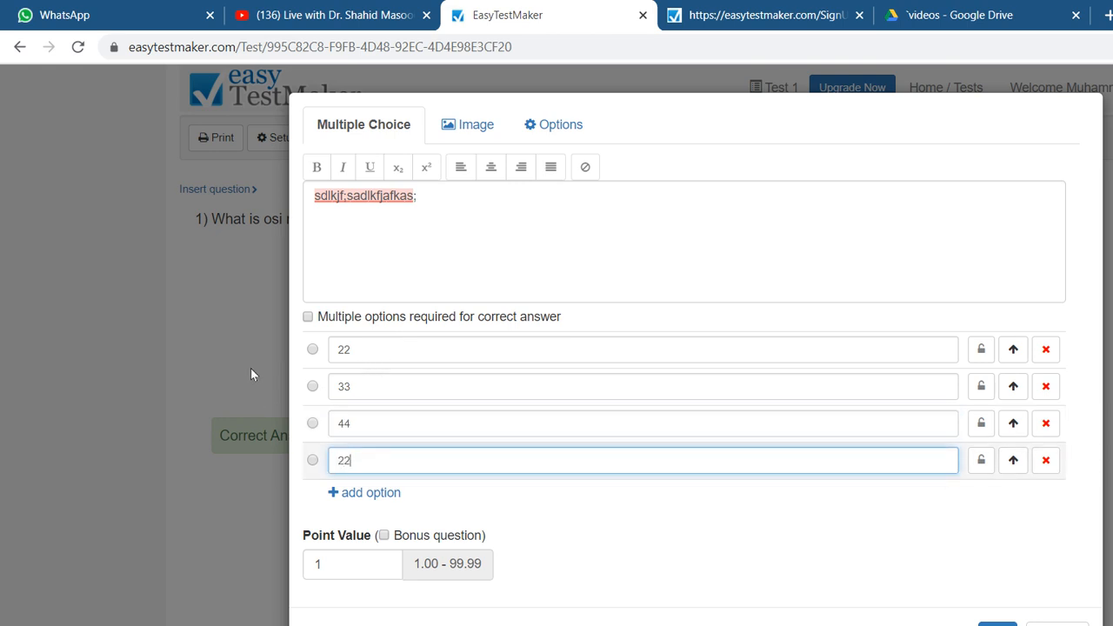
click(312, 459)
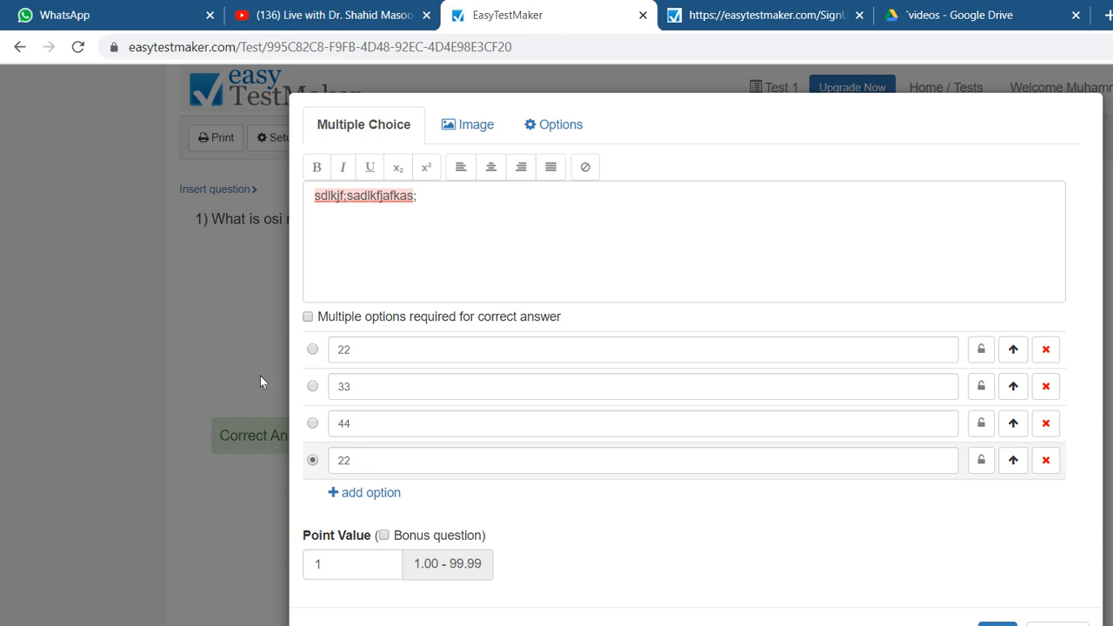
mouse_move(799, 515)
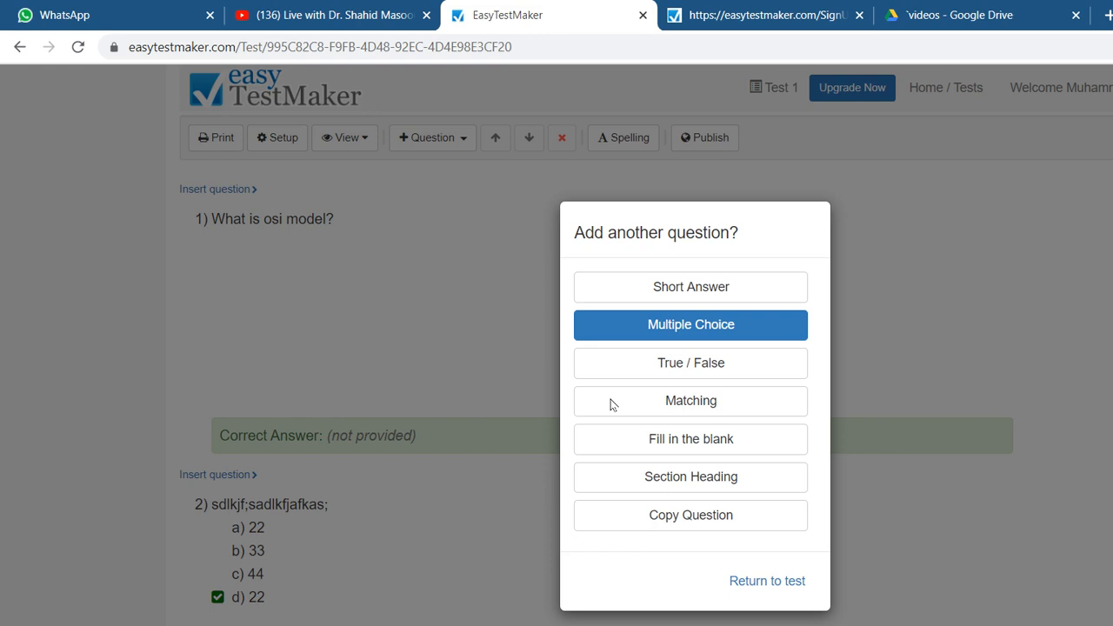
mouse_move(546, 265)
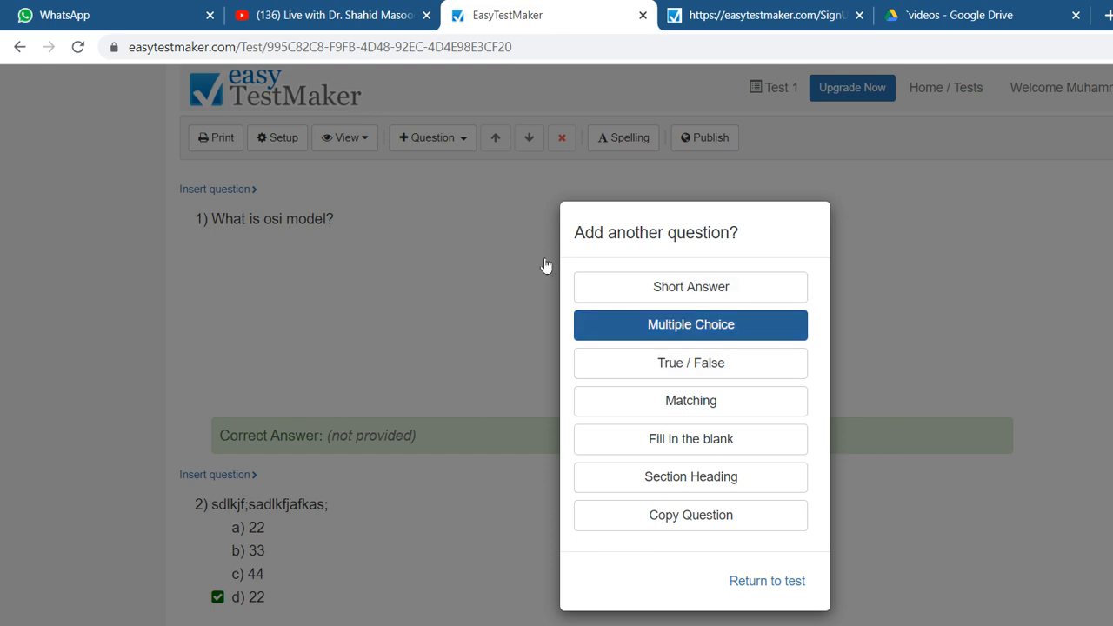
mouse_move(613, 451)
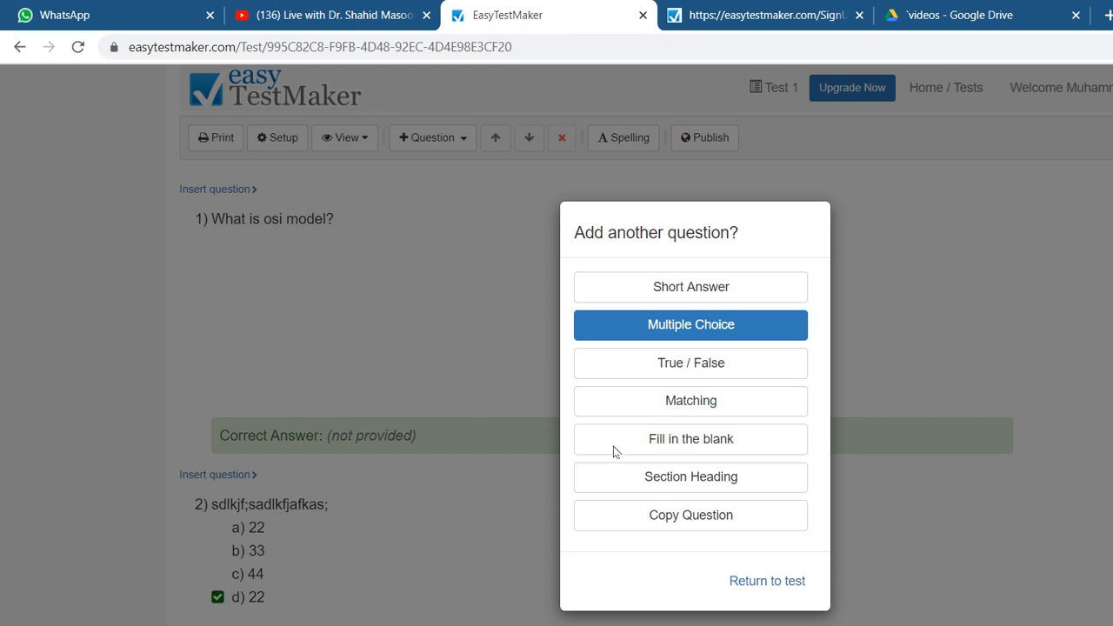
mouse_move(549, 448)
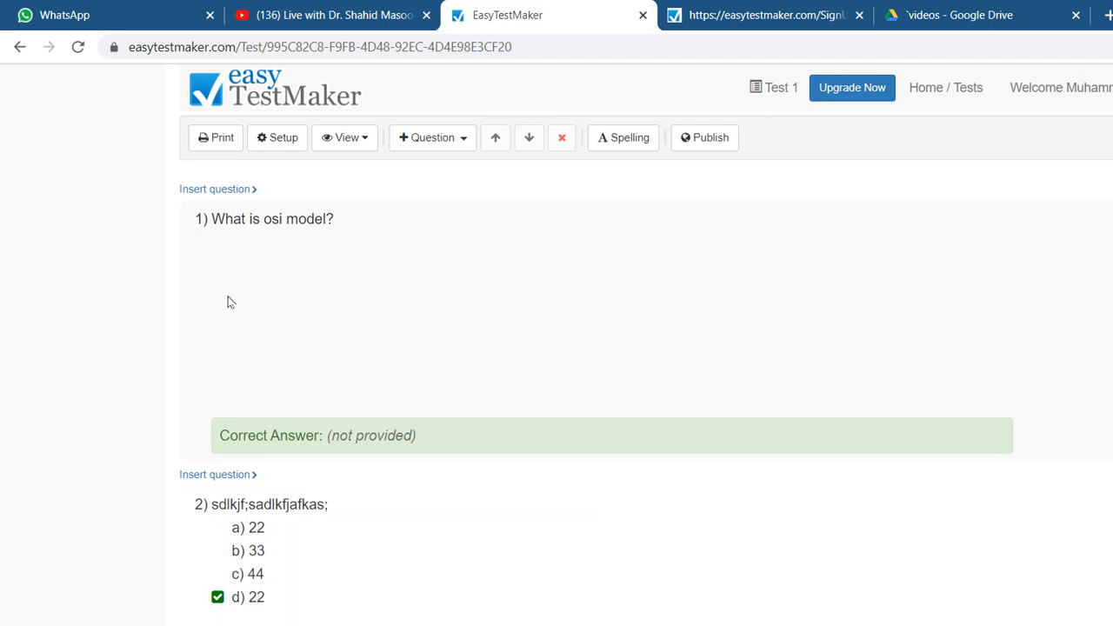
mouse_move(233, 337)
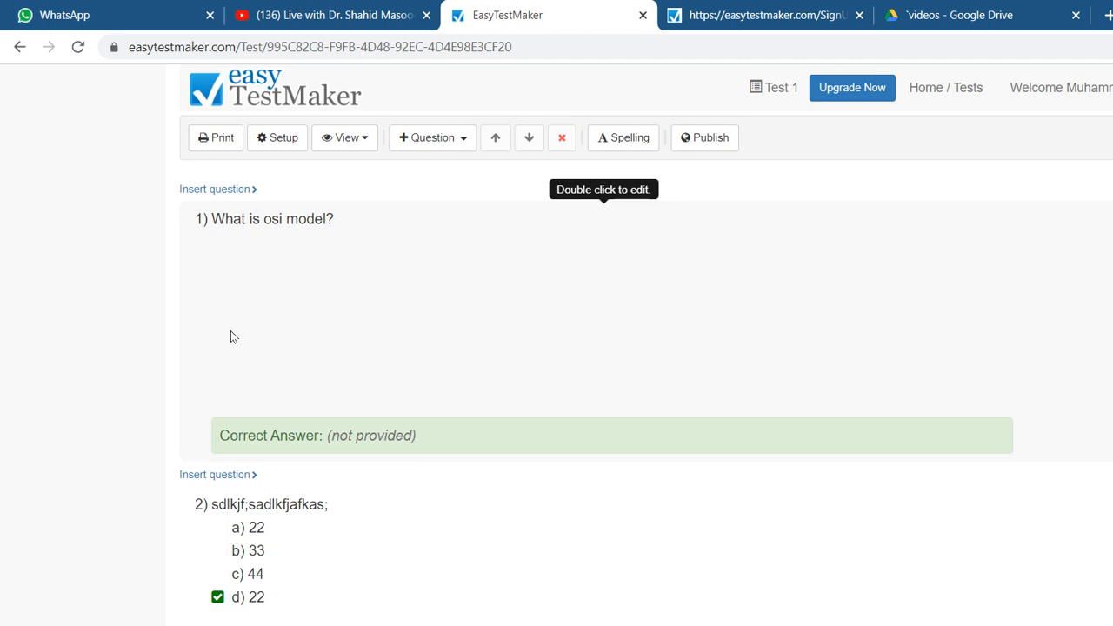
mouse_move(379, 253)
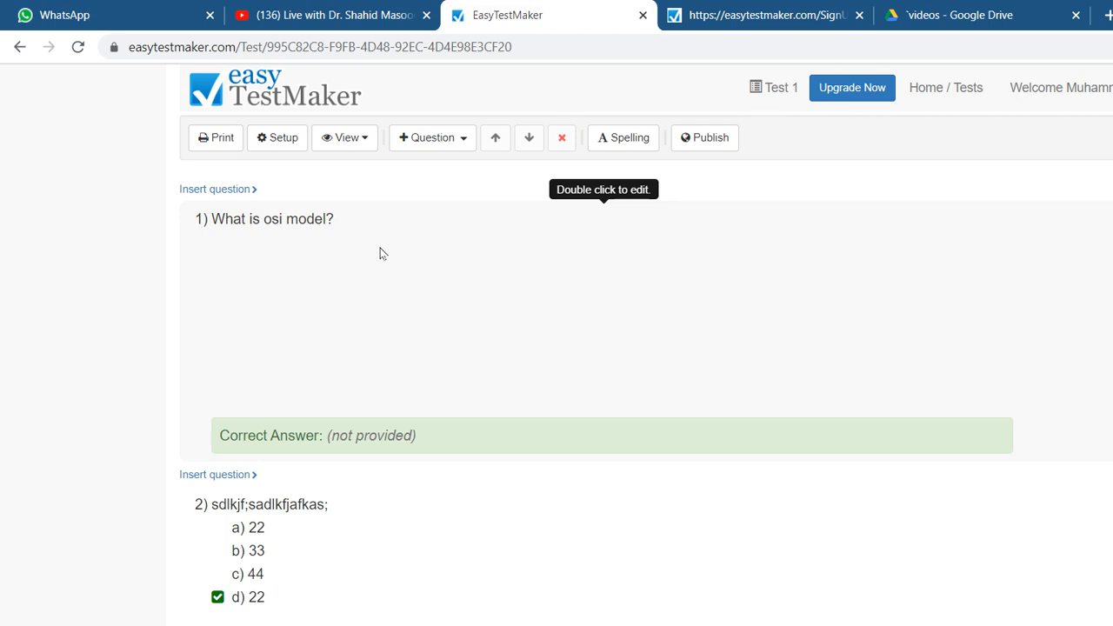
mouse_move(533, 177)
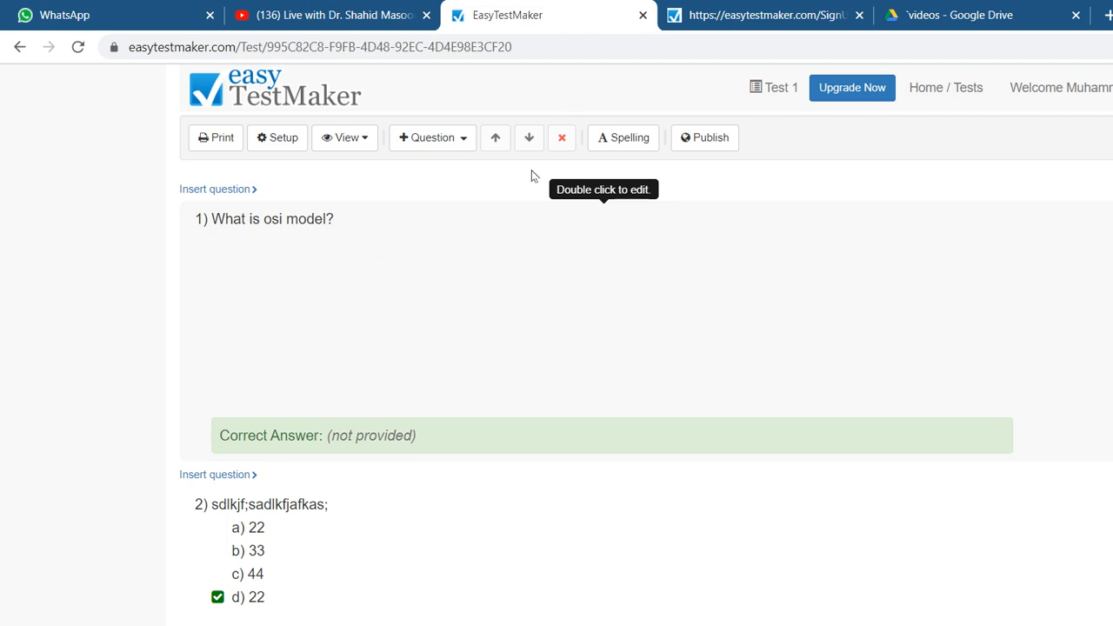
mouse_move(704, 138)
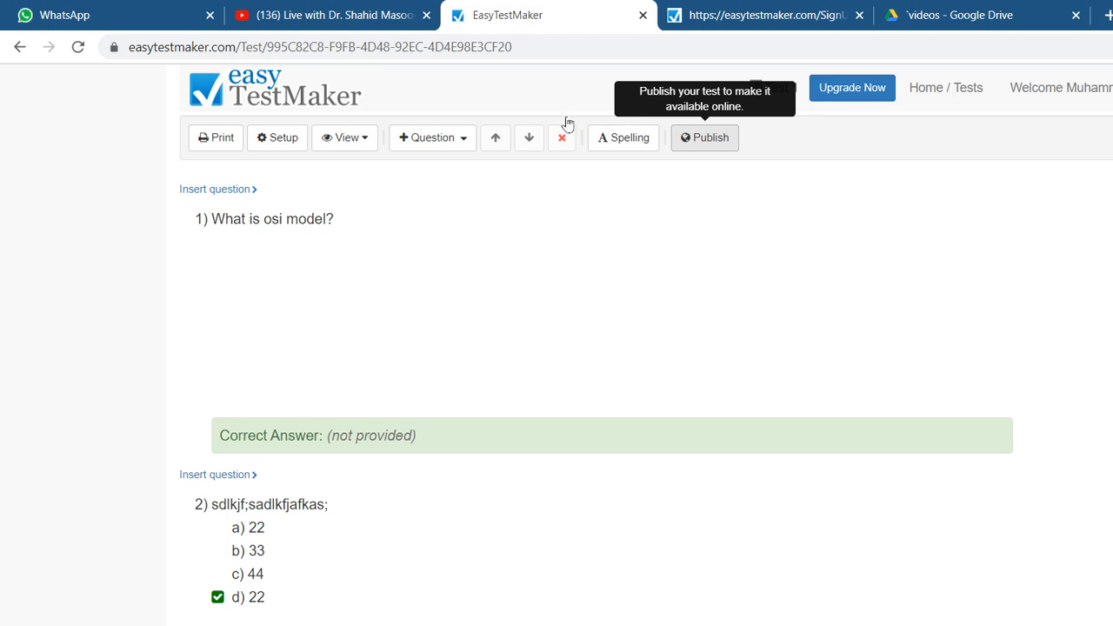
mouse_move(570, 129)
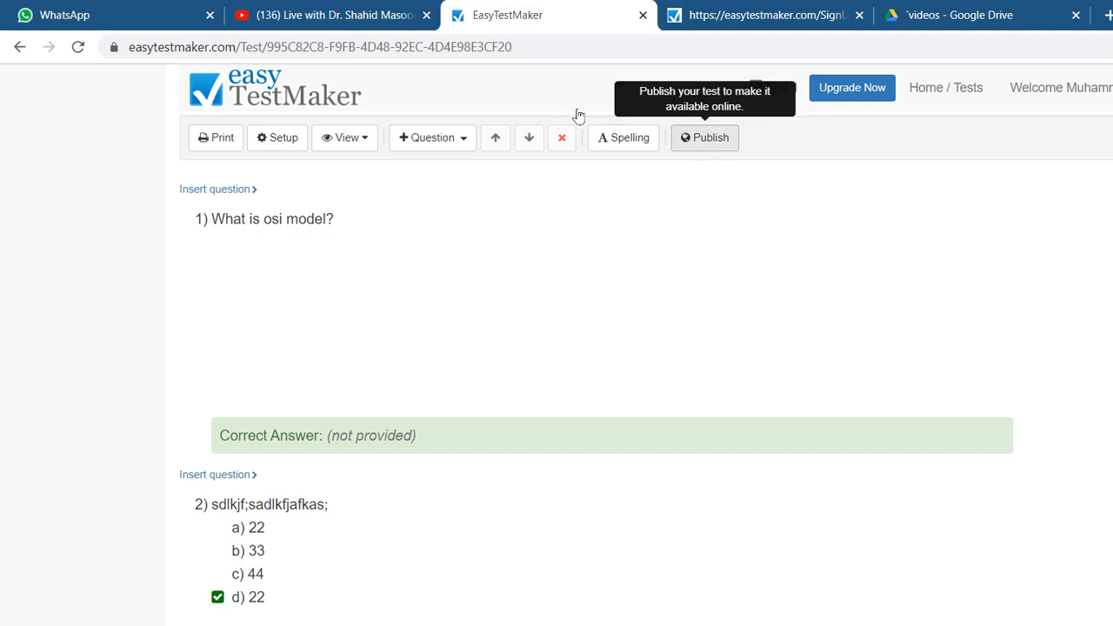
Open the Publish Test dialog and scroll through its options.
click(705, 138)
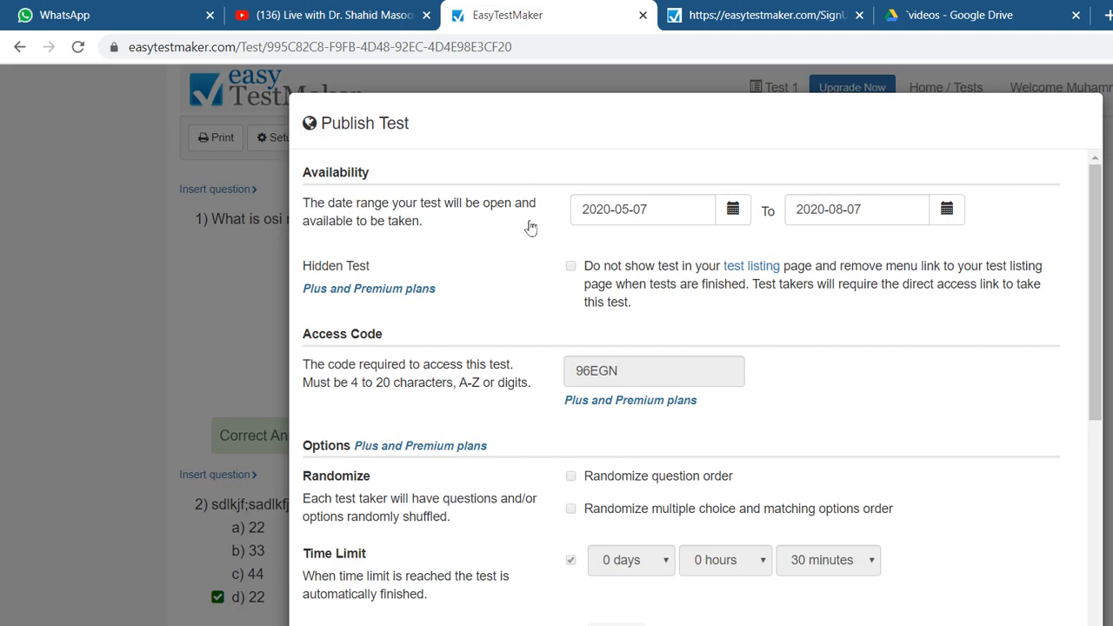
scroll(down, 3)
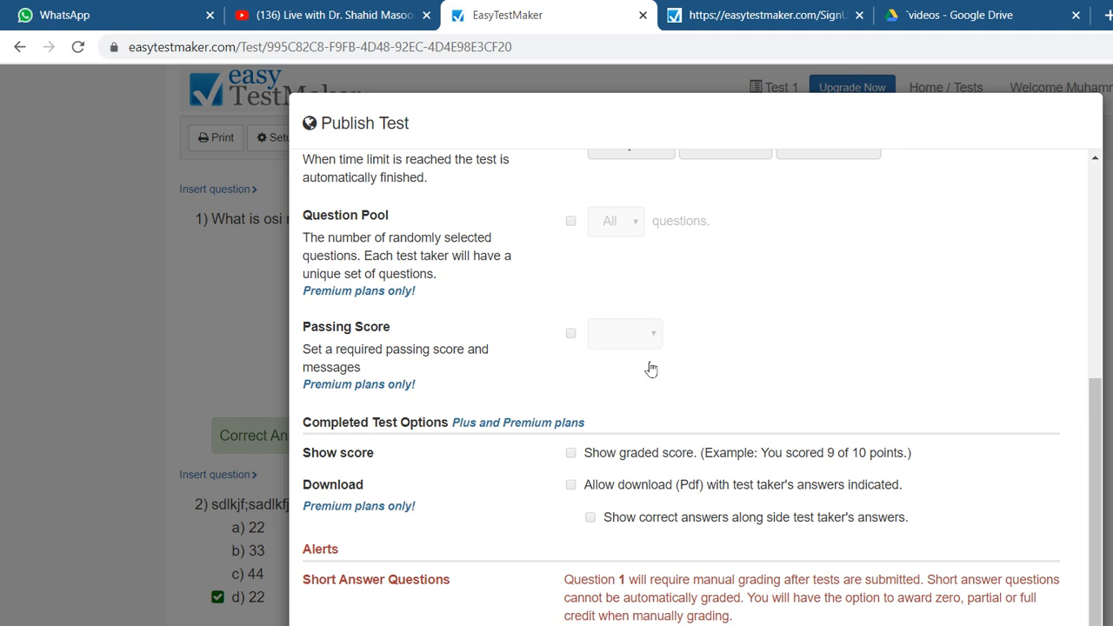
scroll(up, 3)
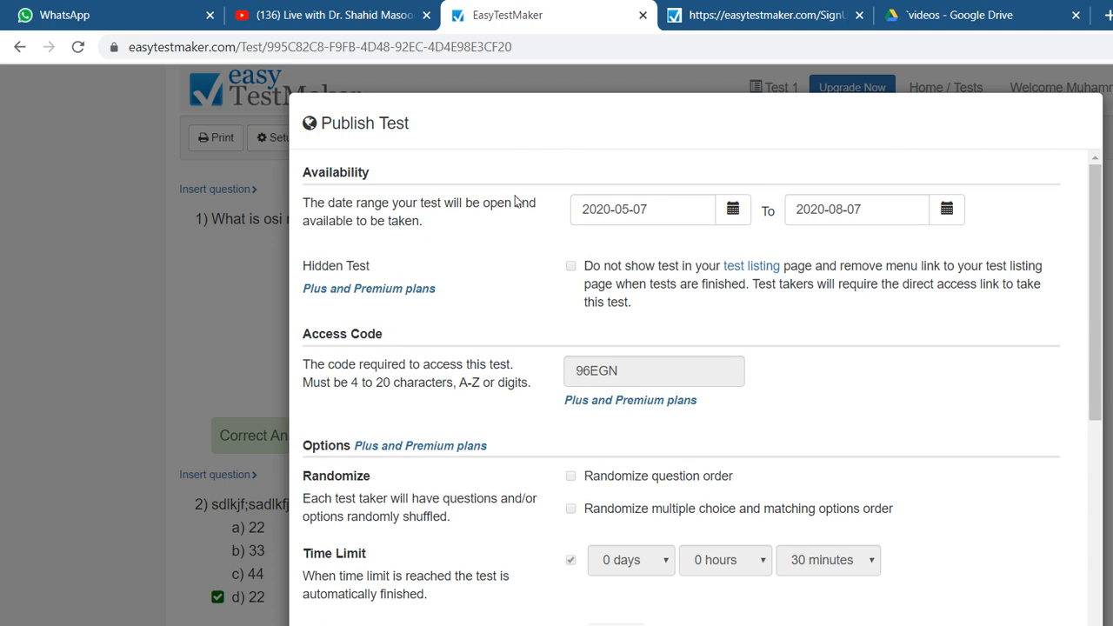
scroll(down, 3)
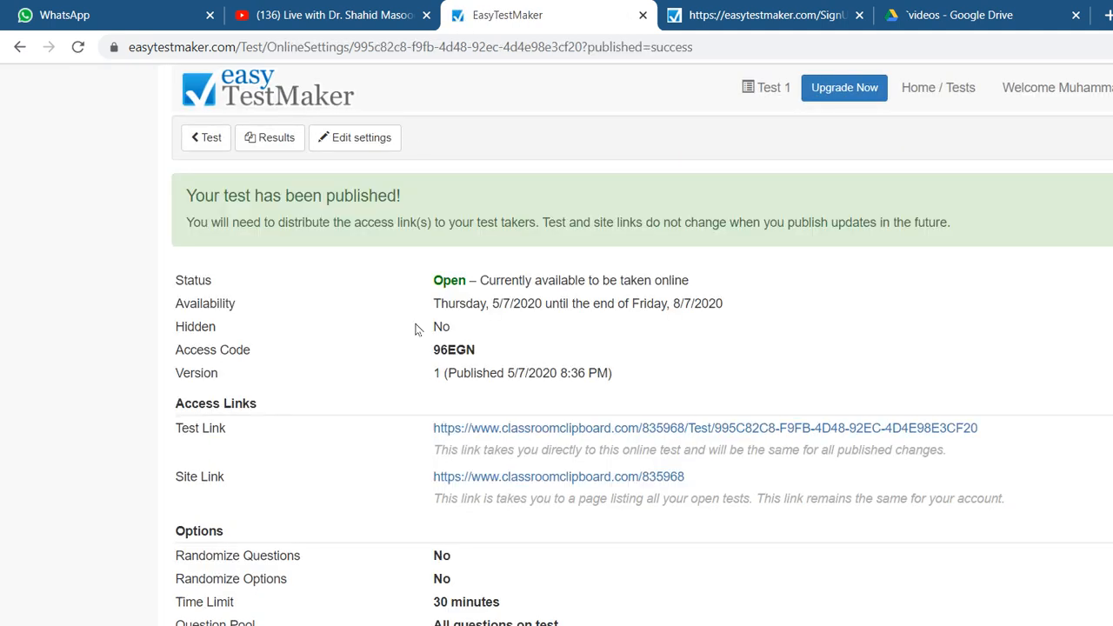
mouse_move(198, 369)
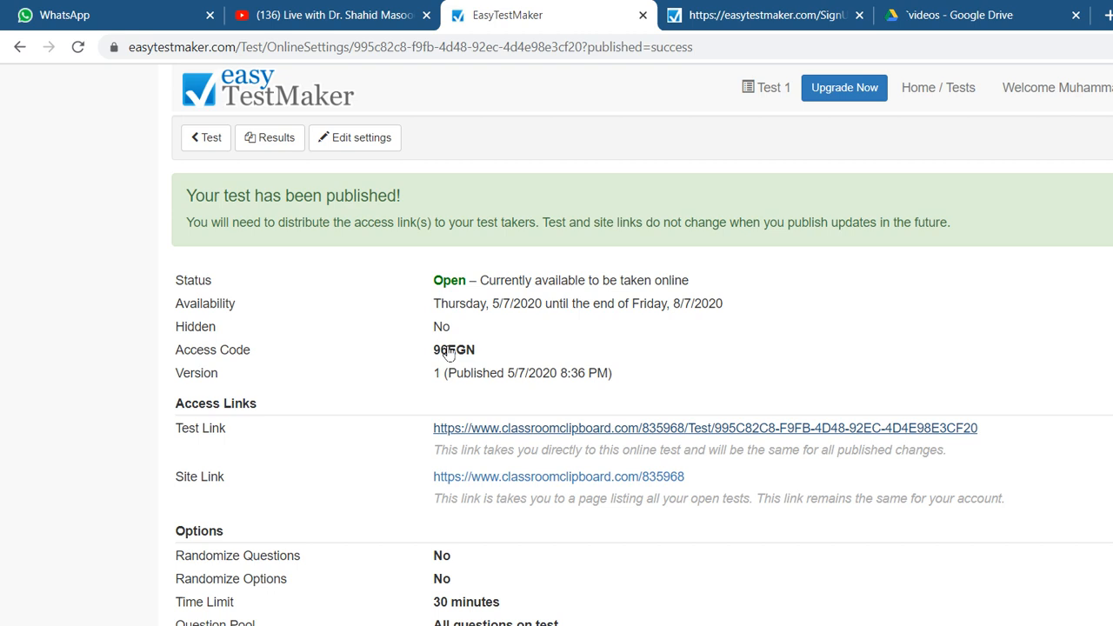
right_click(705, 428)
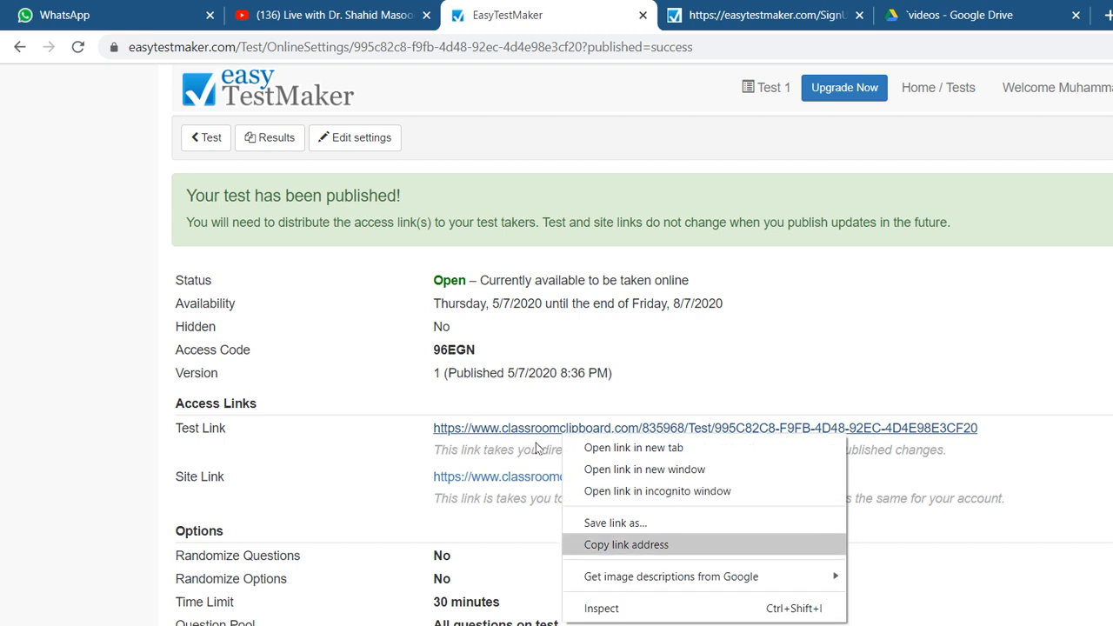
click(626, 544)
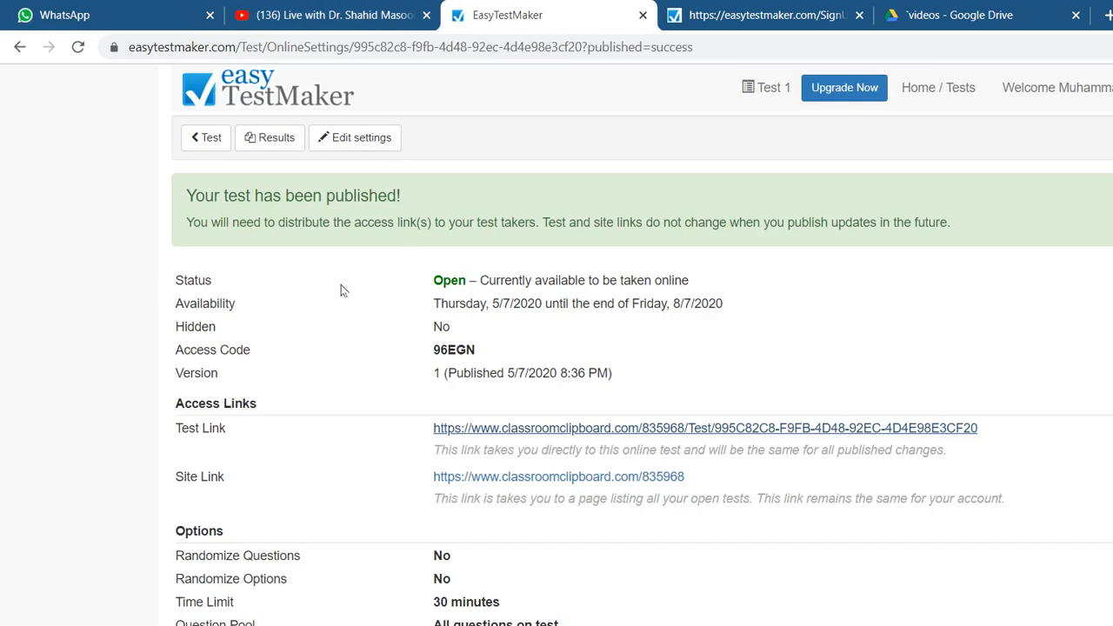
double_click(453, 350)
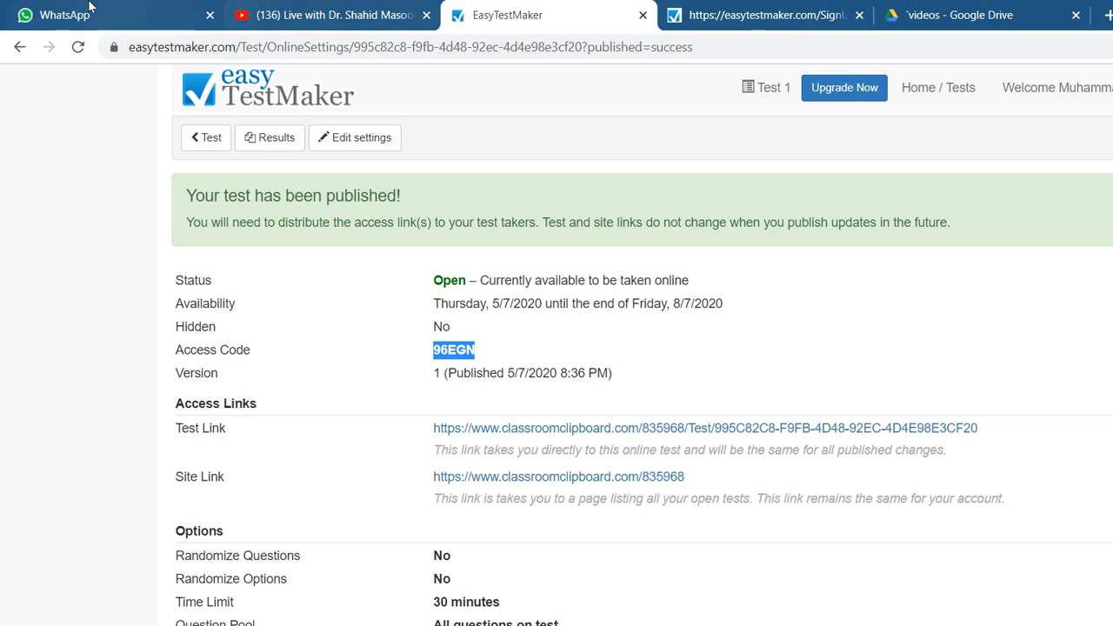
click(66, 15)
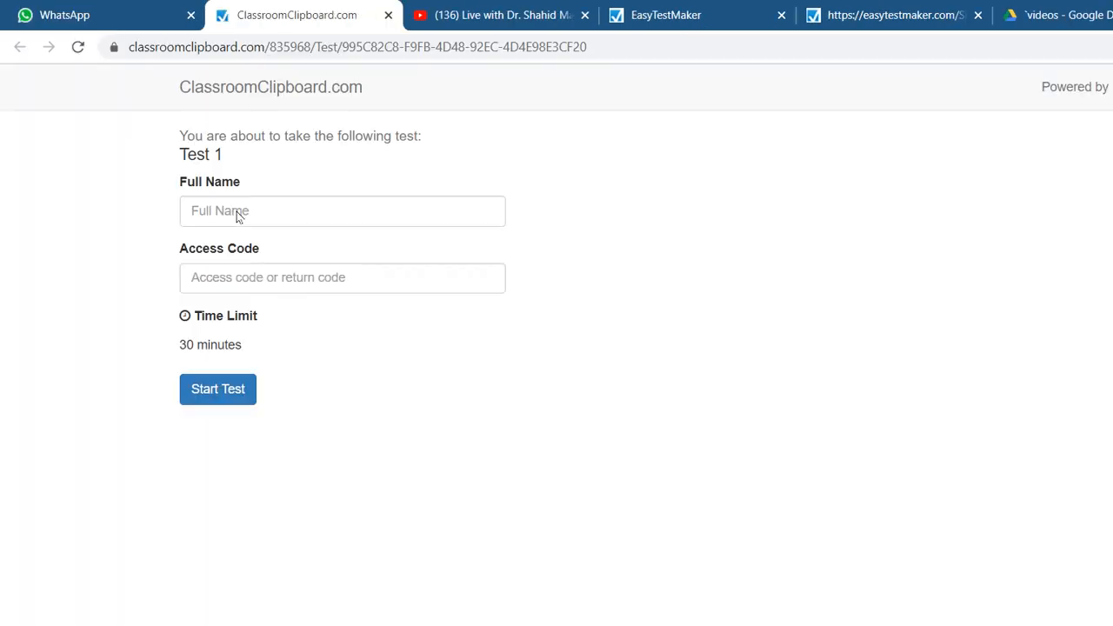
click(341, 211)
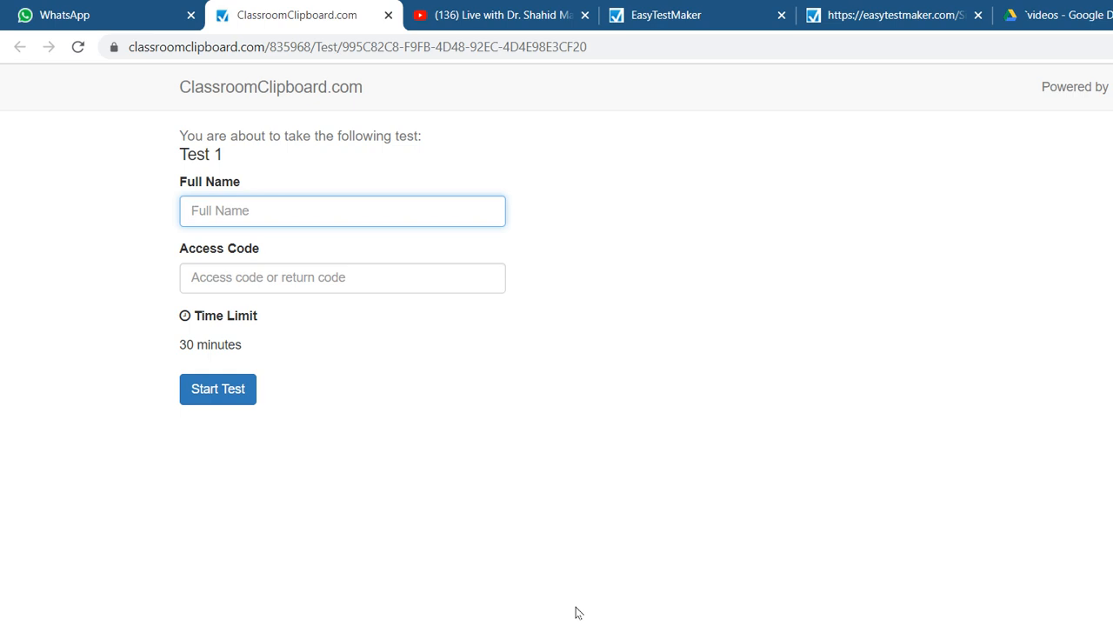
text(aslkdjf;asl)
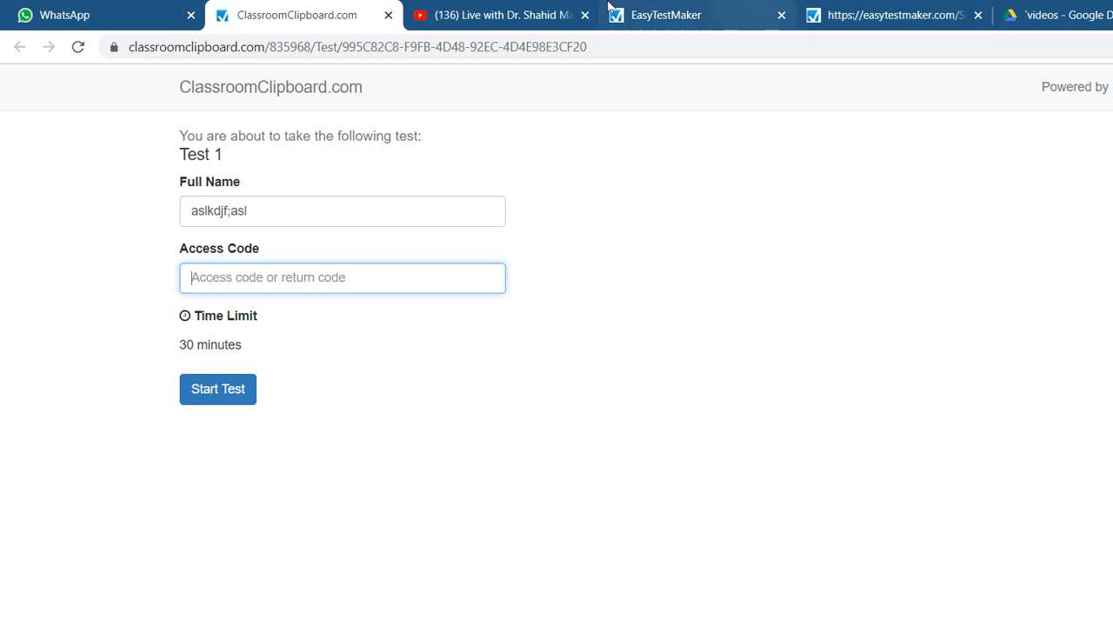
click(65, 15)
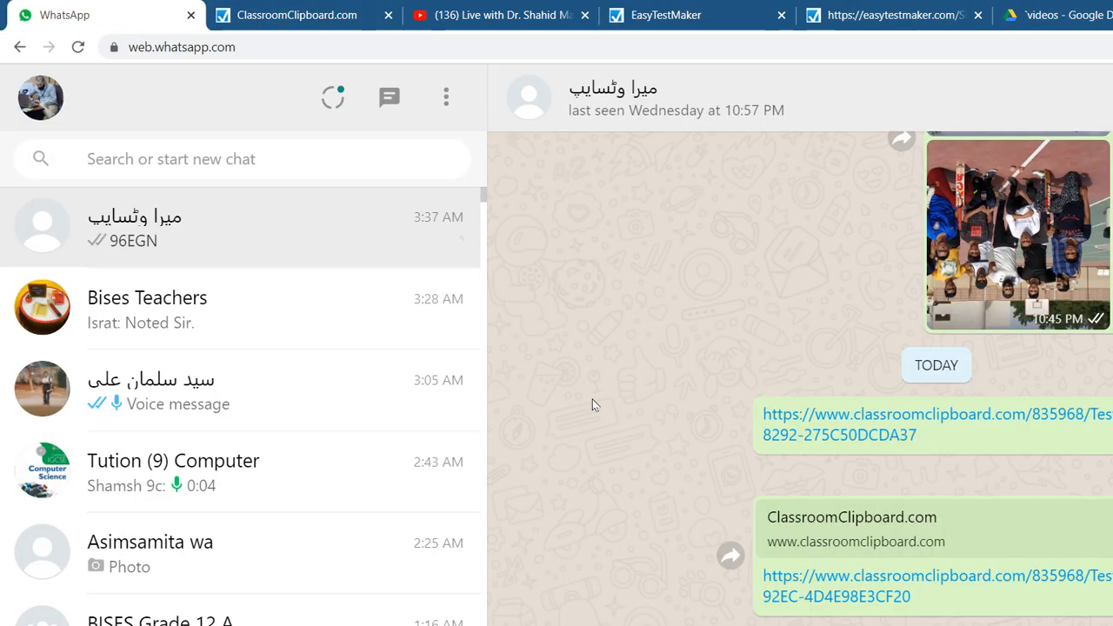
click(295, 15)
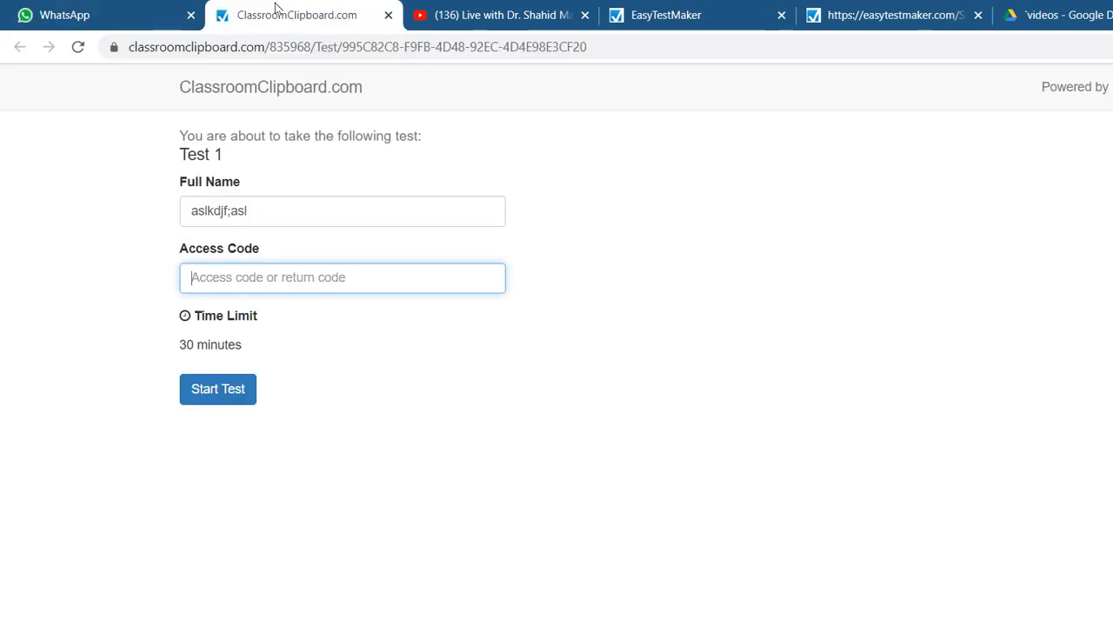
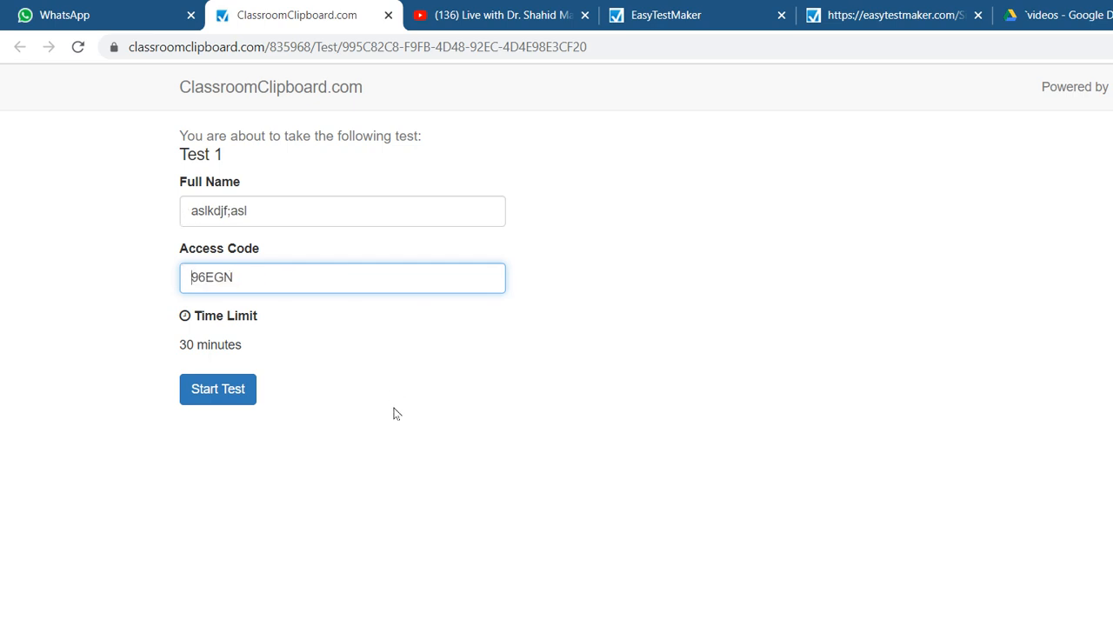
click(217, 389)
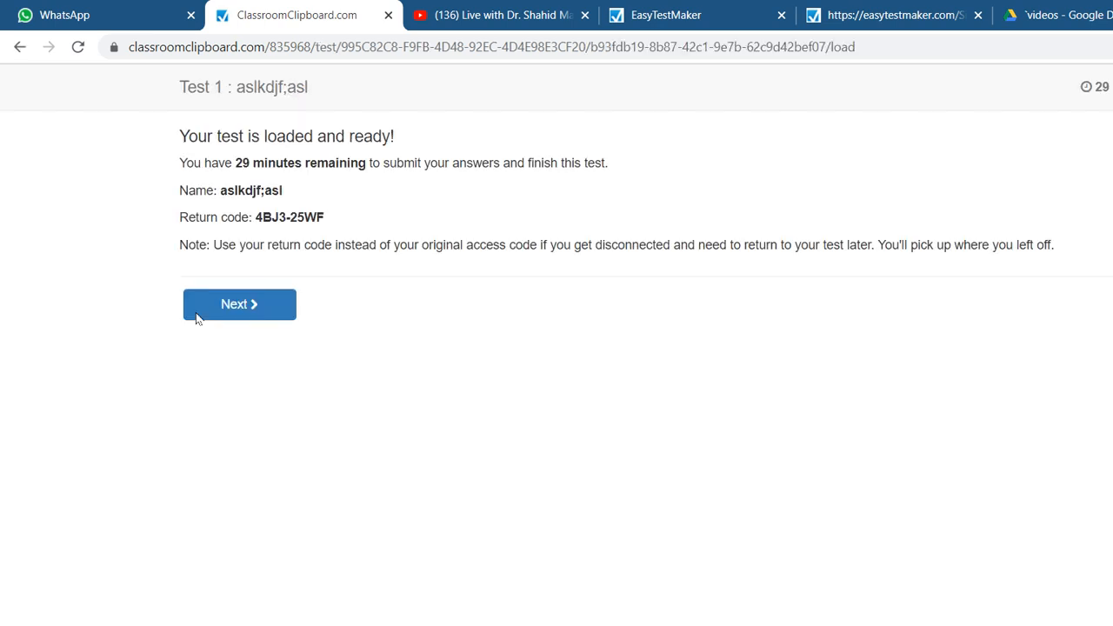
mouse_move(197, 253)
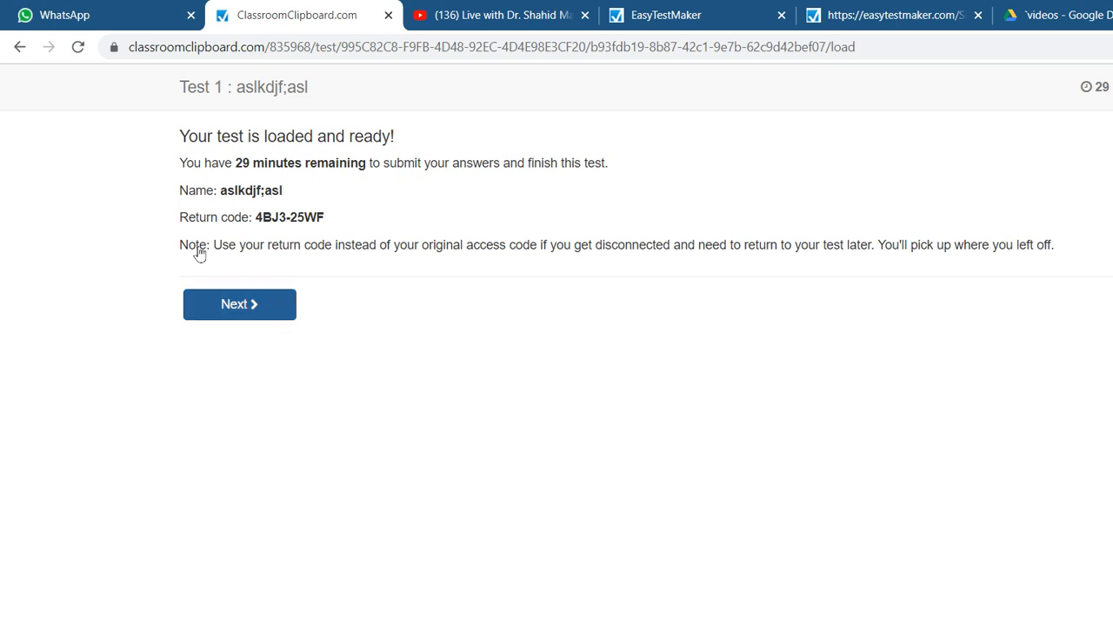
Work through the questions, choosing answer option d) 22, and reach the answer review.
click(239, 305)
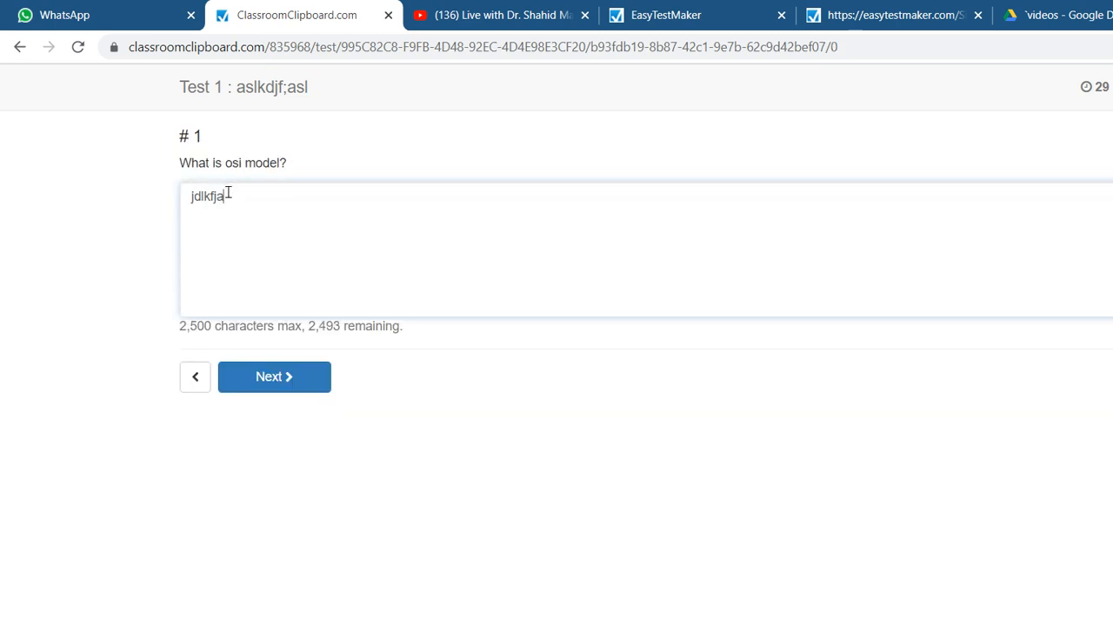
click(274, 375)
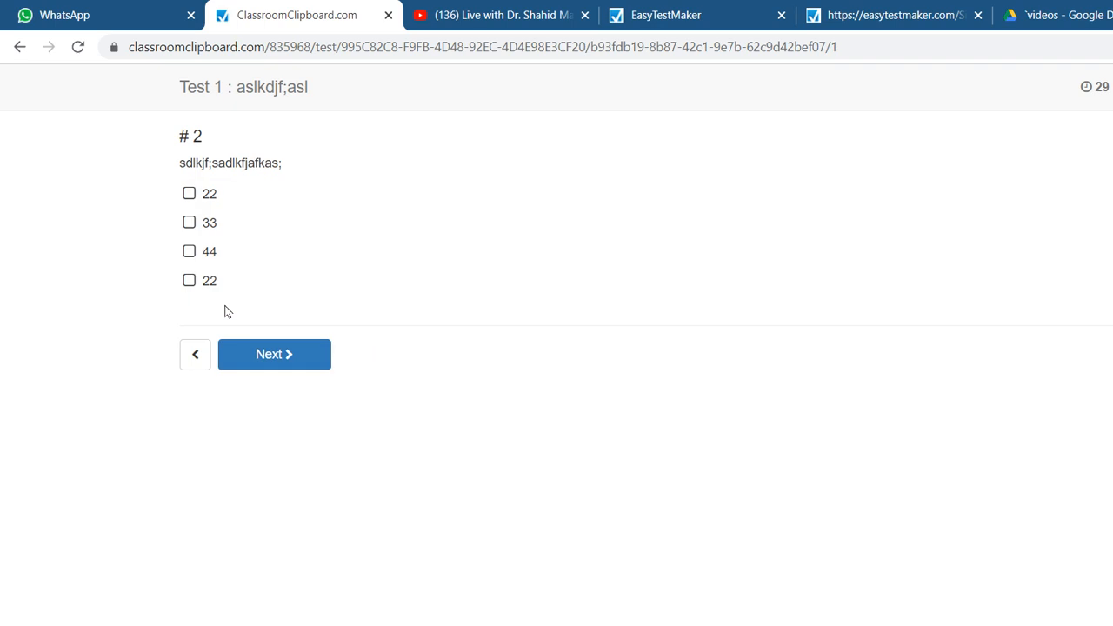
click(189, 280)
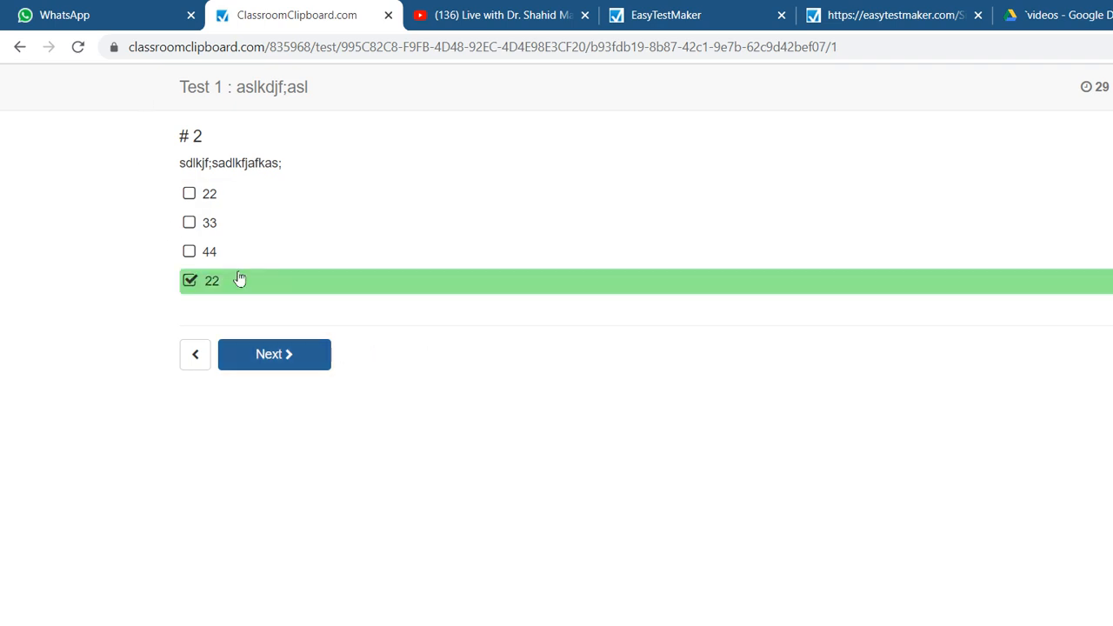
click(273, 354)
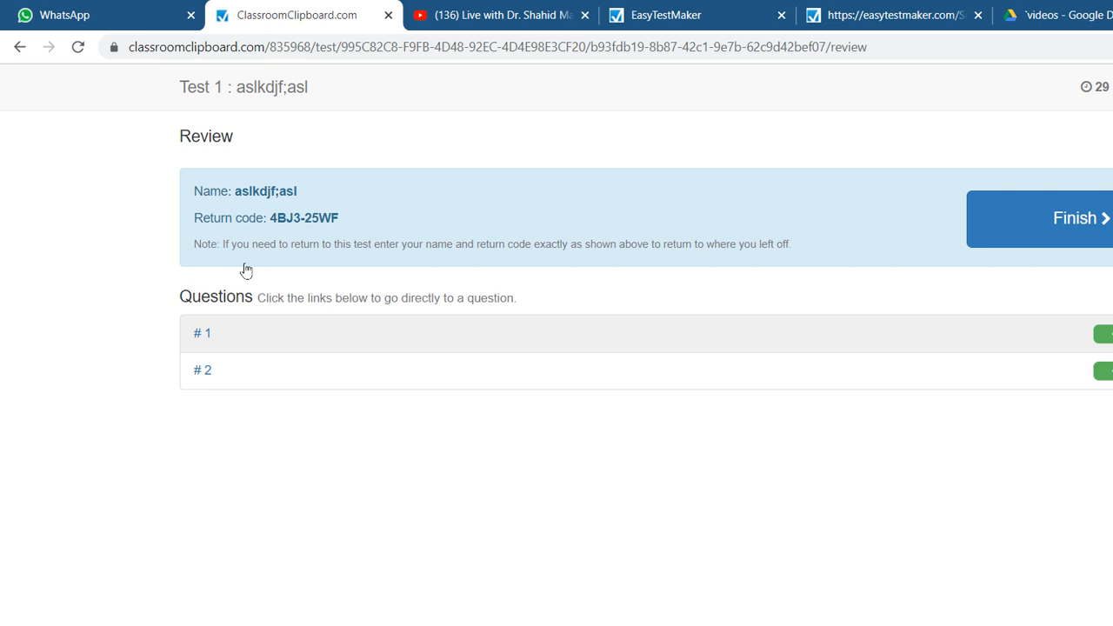
mouse_move(891, 188)
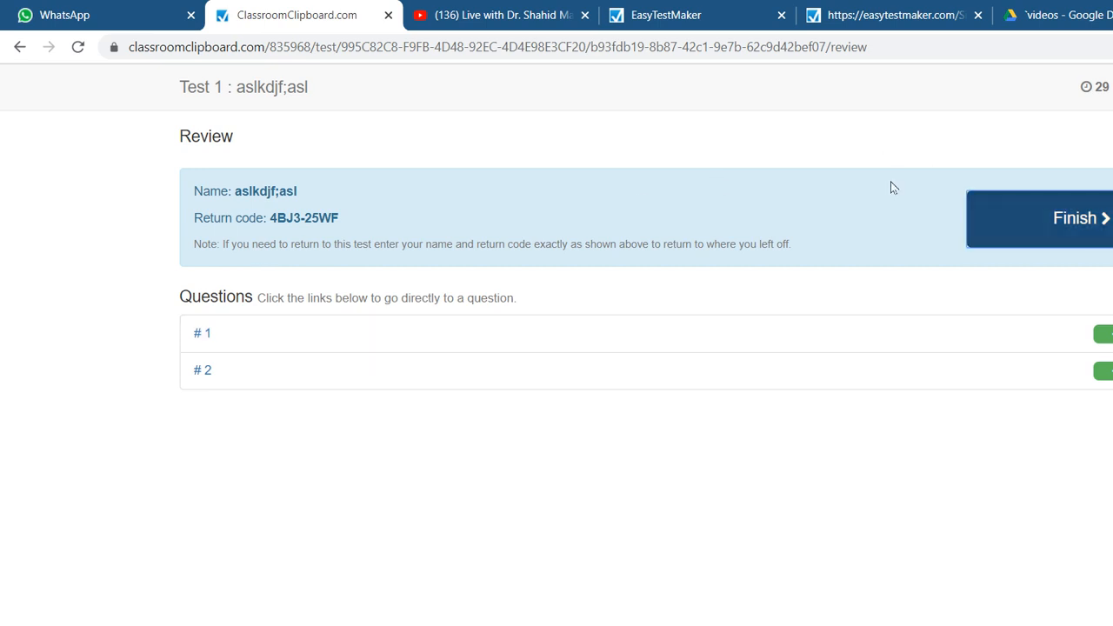
Finish and confirm submission of Test 1, then return to EasyTestMaker.
click(1074, 217)
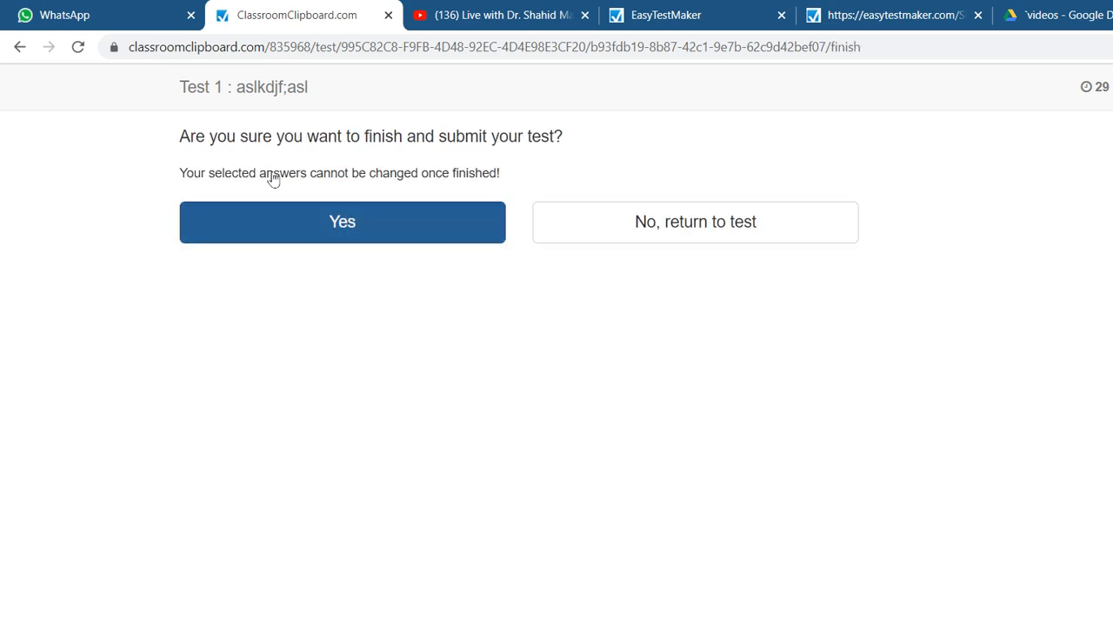
click(342, 220)
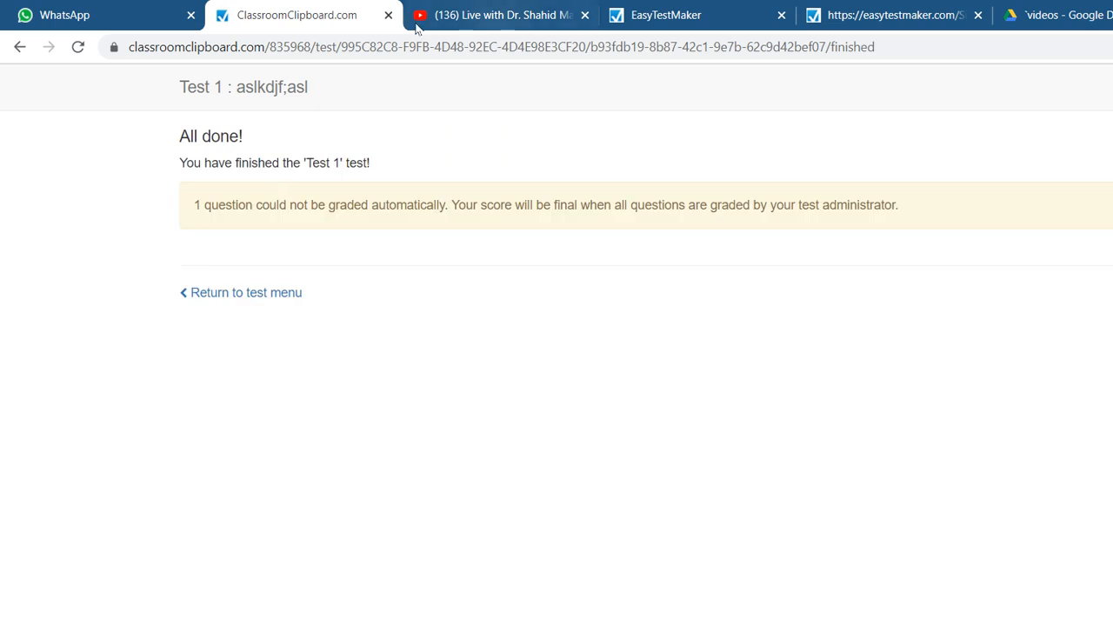
click(665, 15)
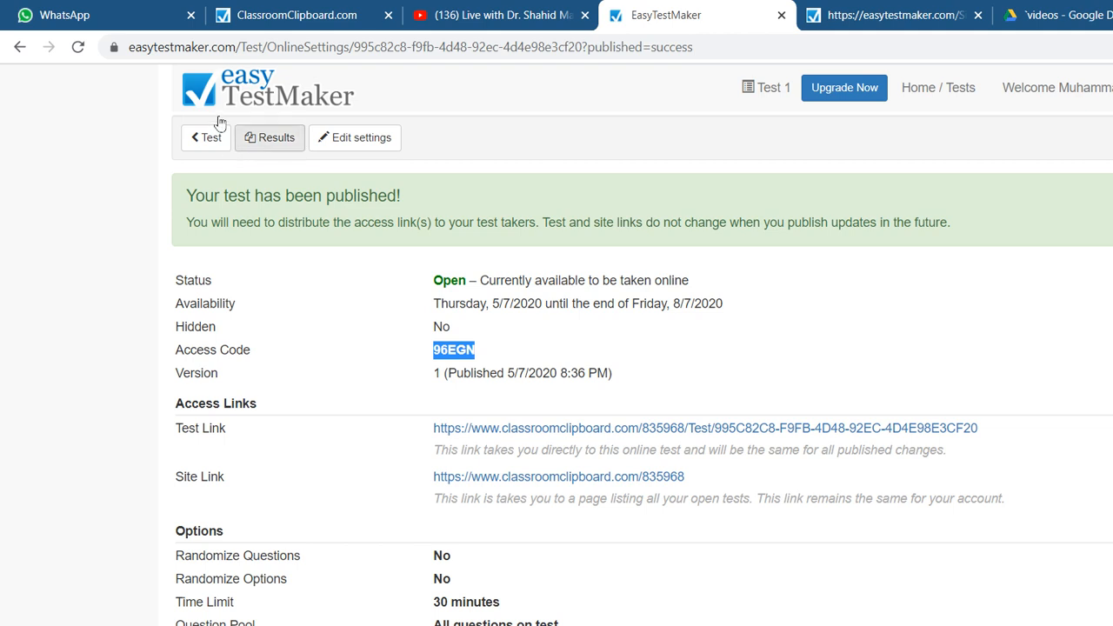
mouse_move(388, 282)
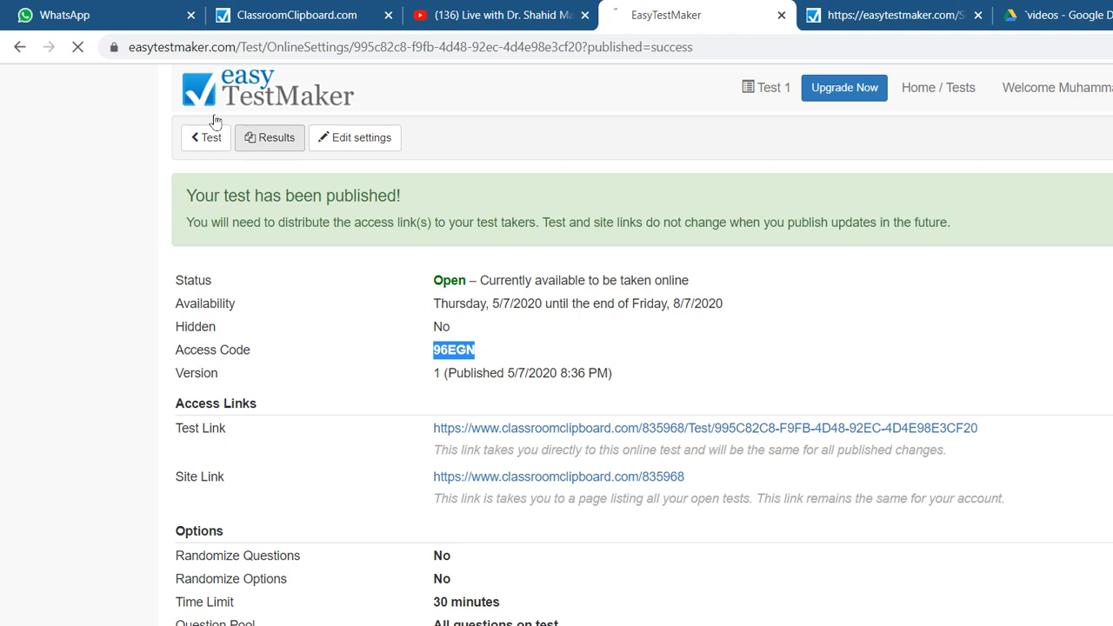
Open the Results page for the published Test 1.
click(269, 137)
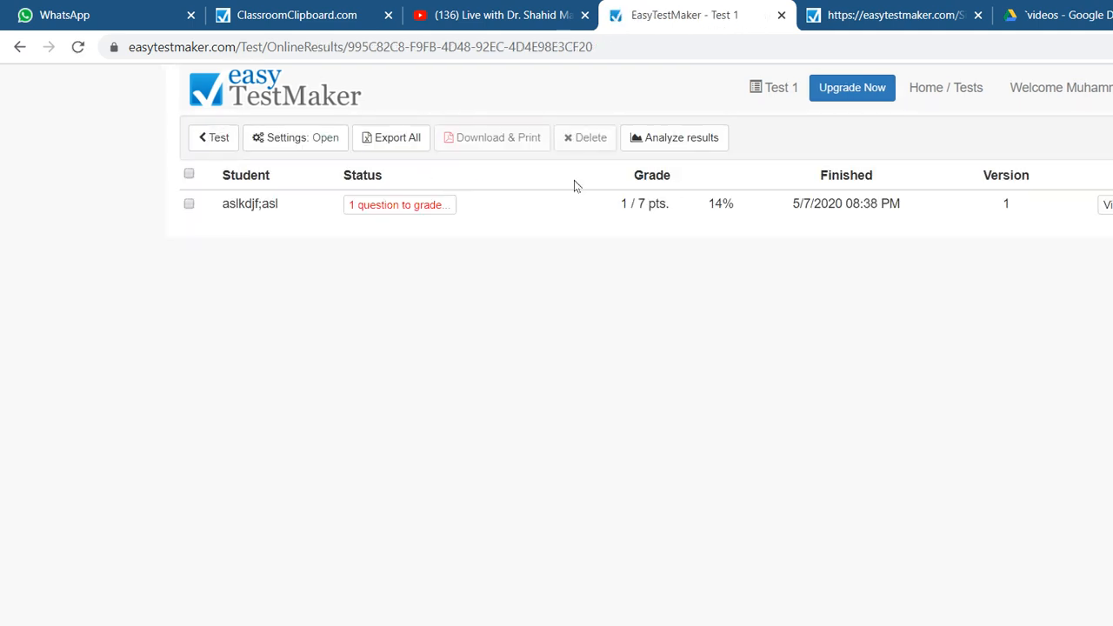
mouse_move(845, 186)
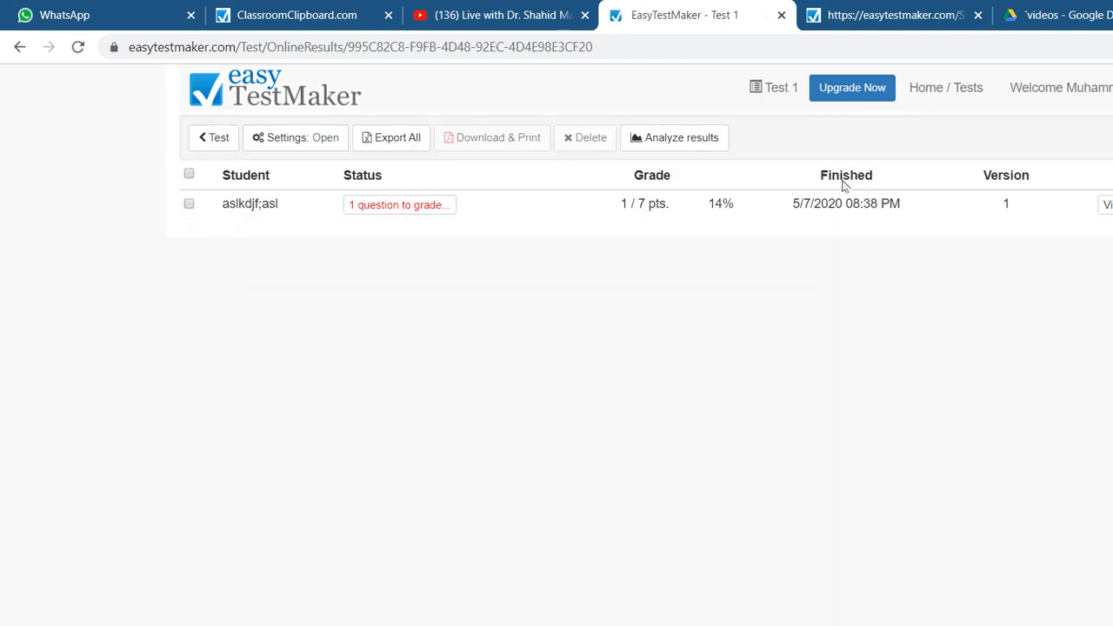
click(399, 204)
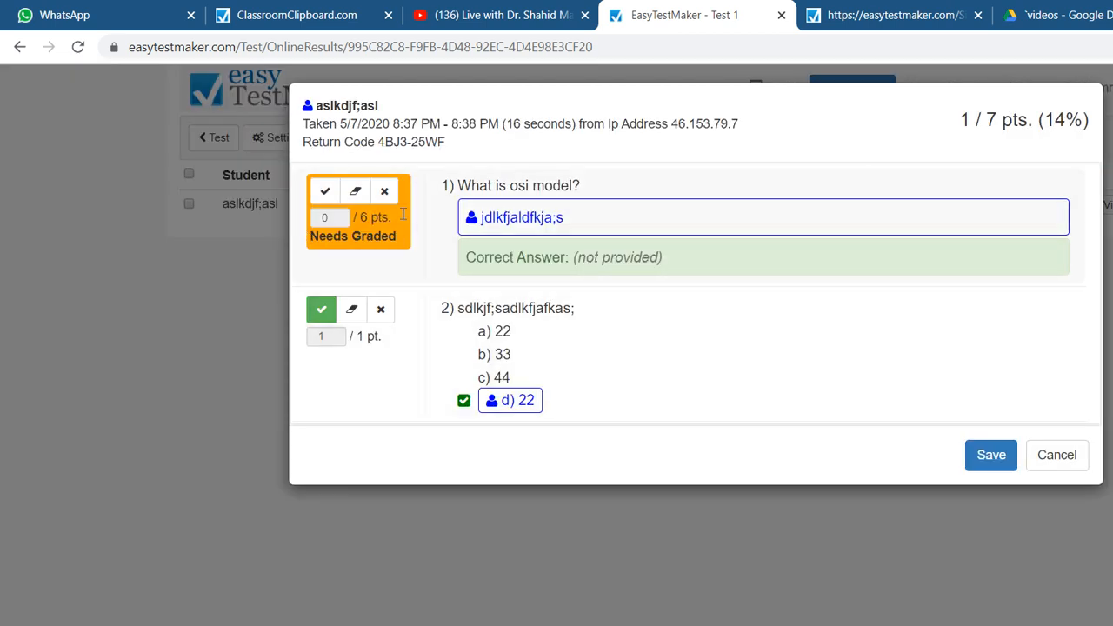
mouse_move(451, 189)
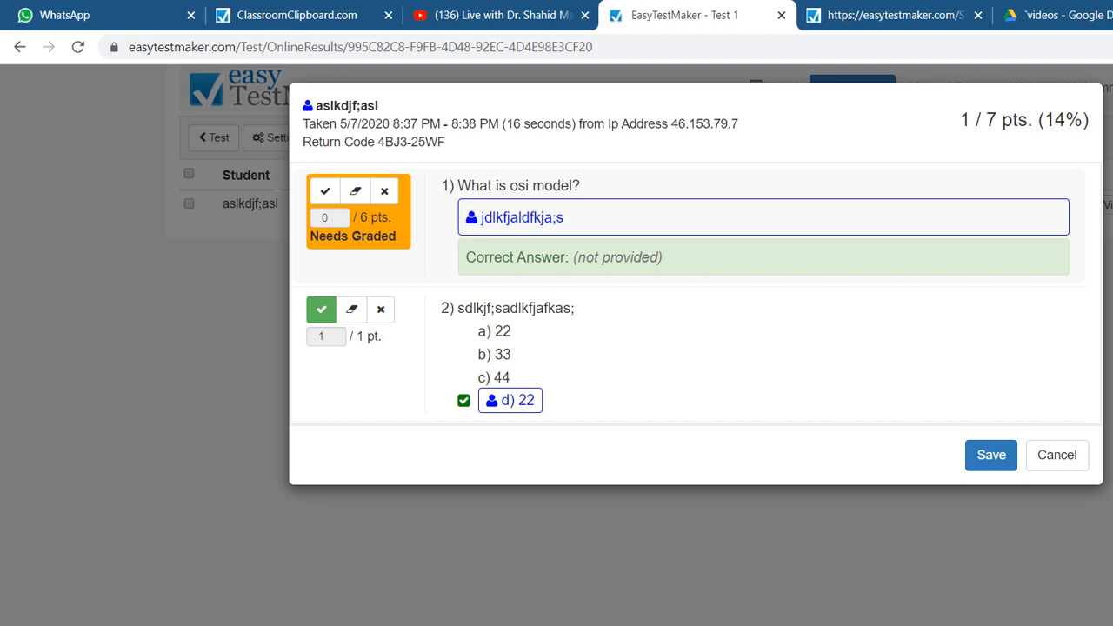
mouse_move(270, 186)
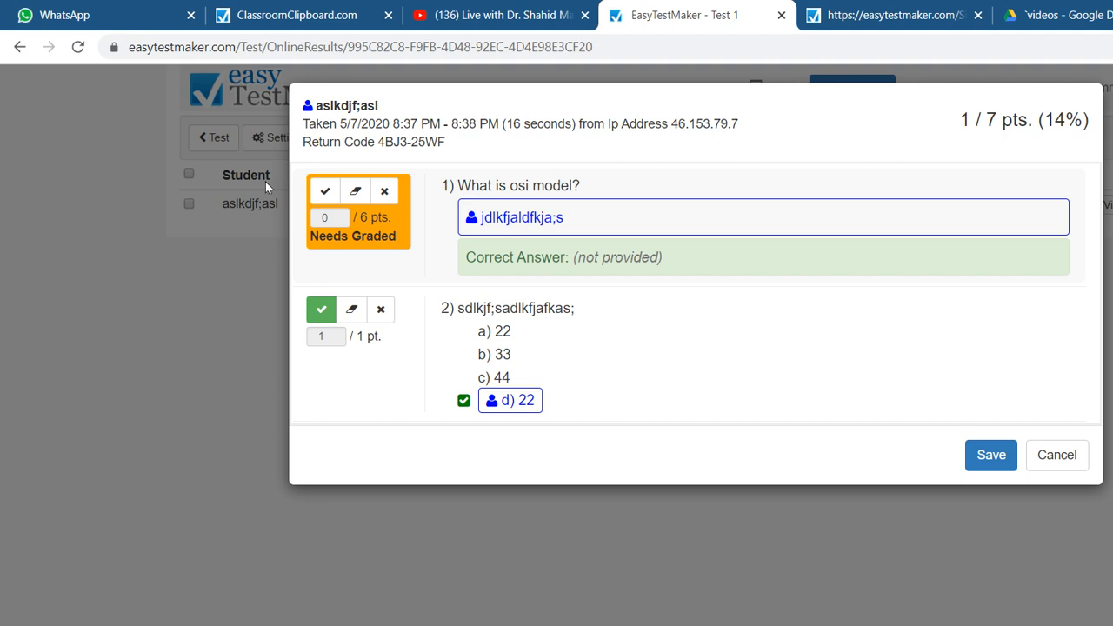
mouse_move(231, 183)
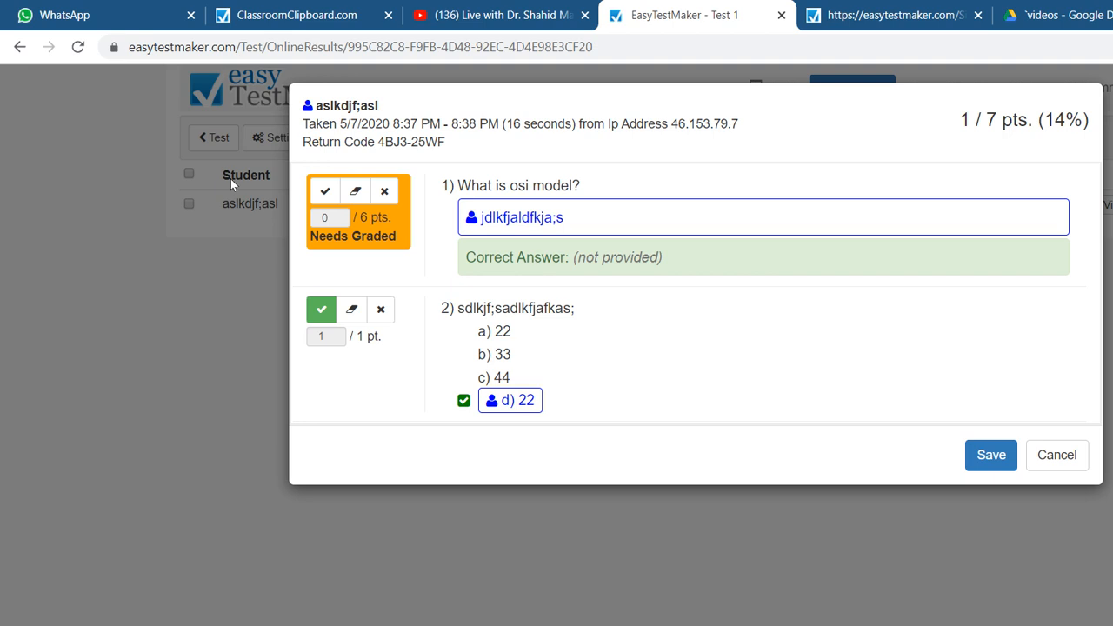
mouse_move(361, 266)
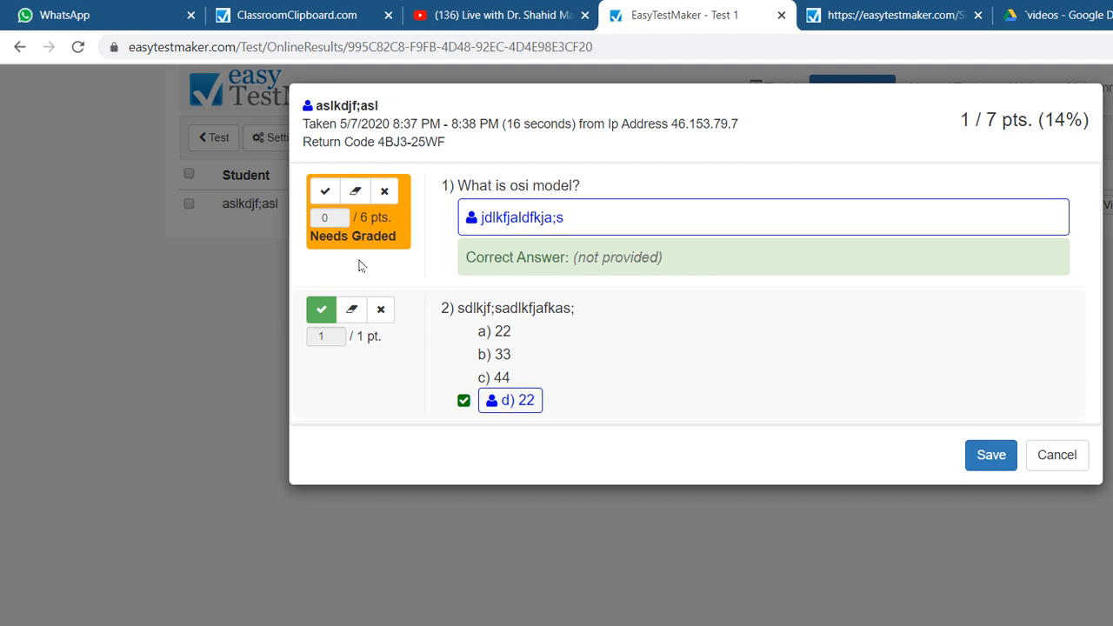
mouse_move(380, 317)
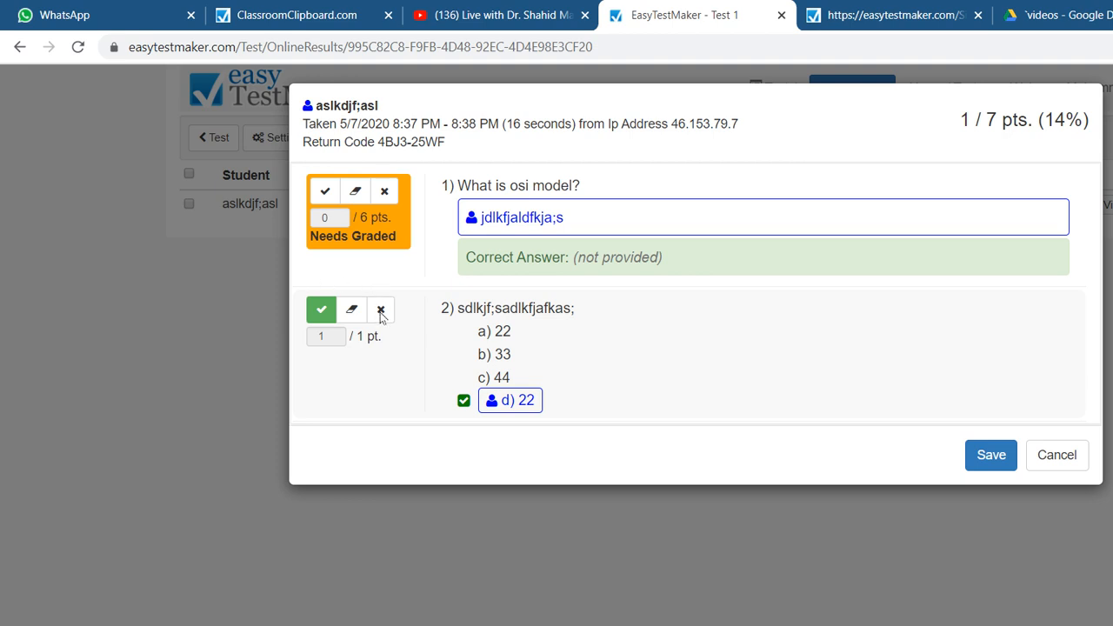
mouse_move(376, 324)
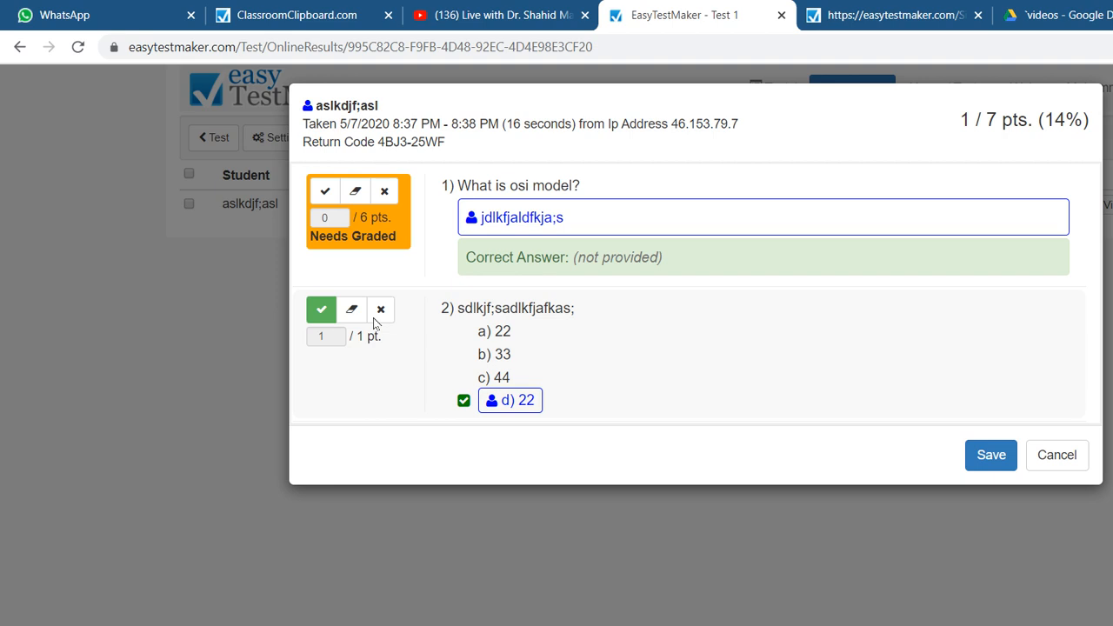
mouse_move(800, 363)
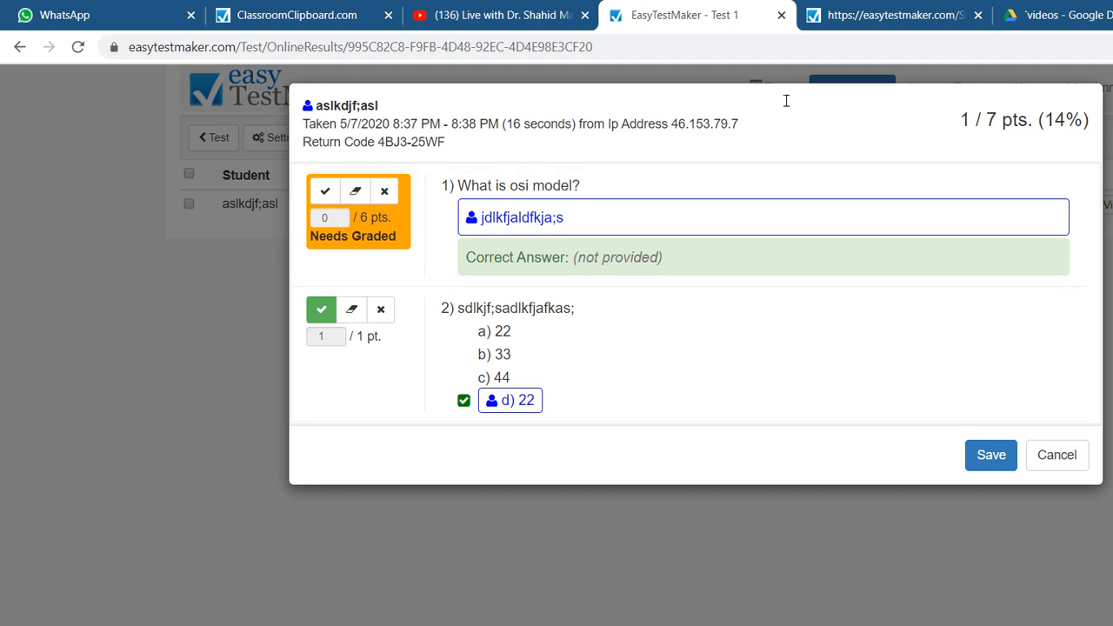
mouse_move(809, 371)
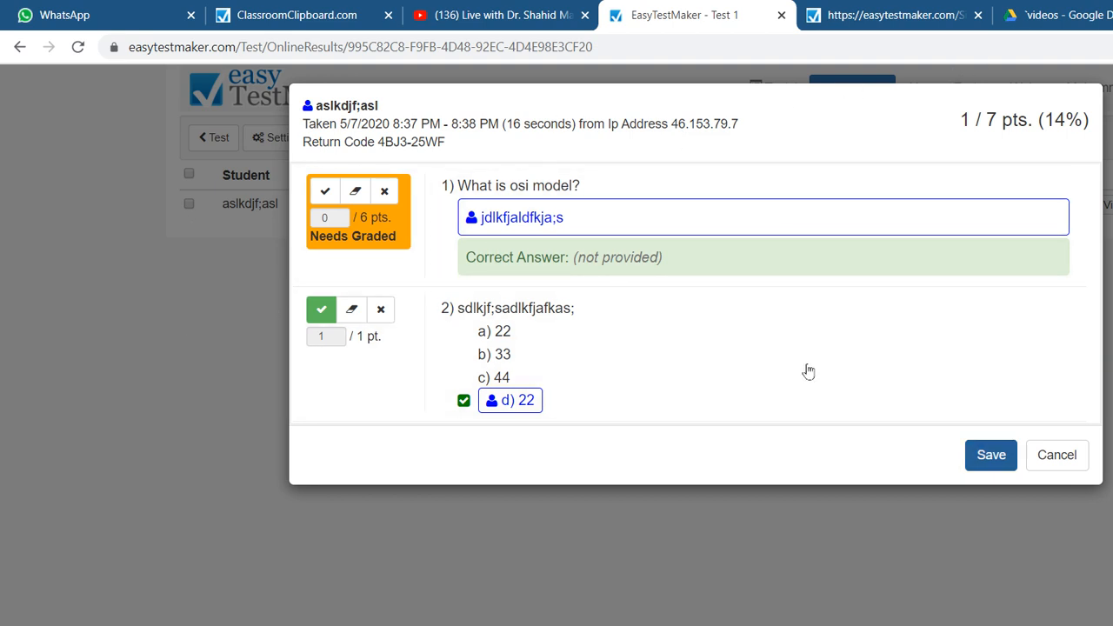
click(1057, 455)
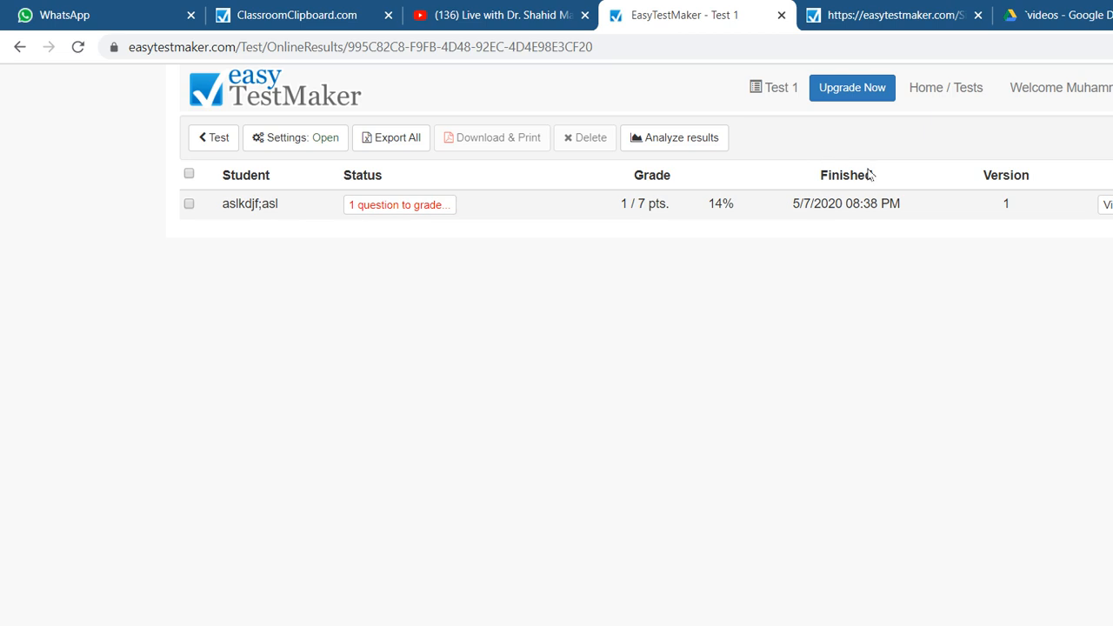
click(399, 205)
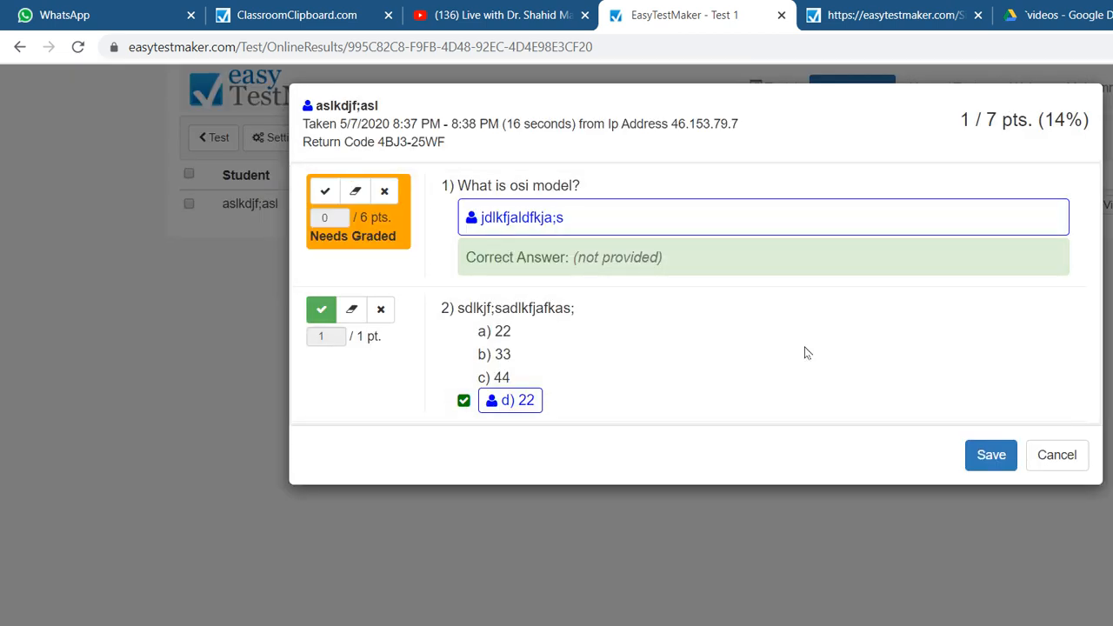
click(1056, 454)
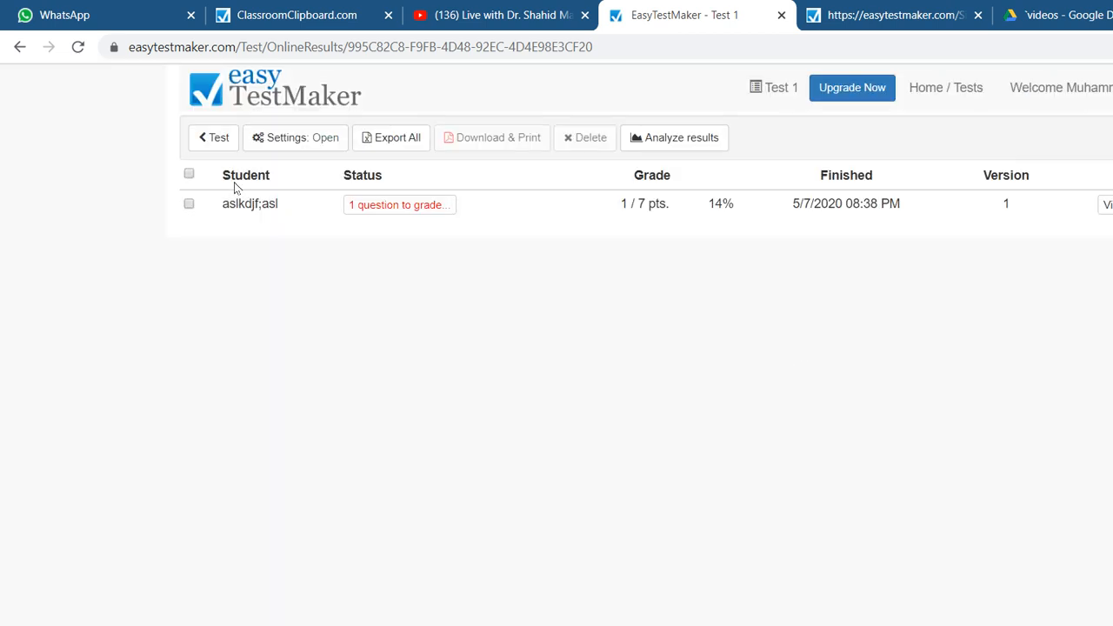
mouse_move(403, 187)
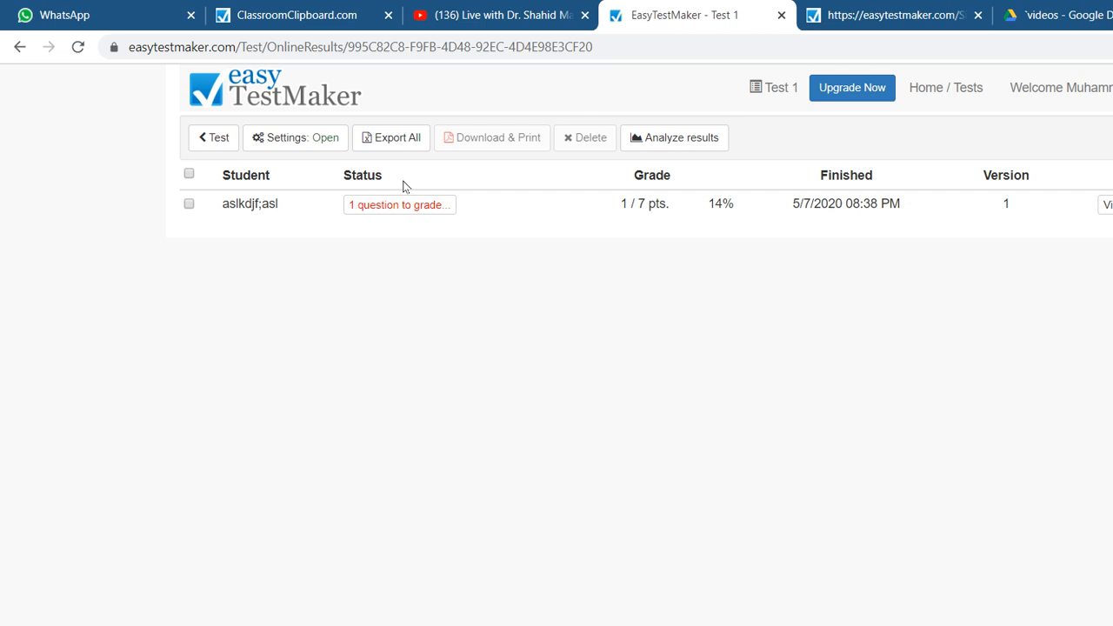